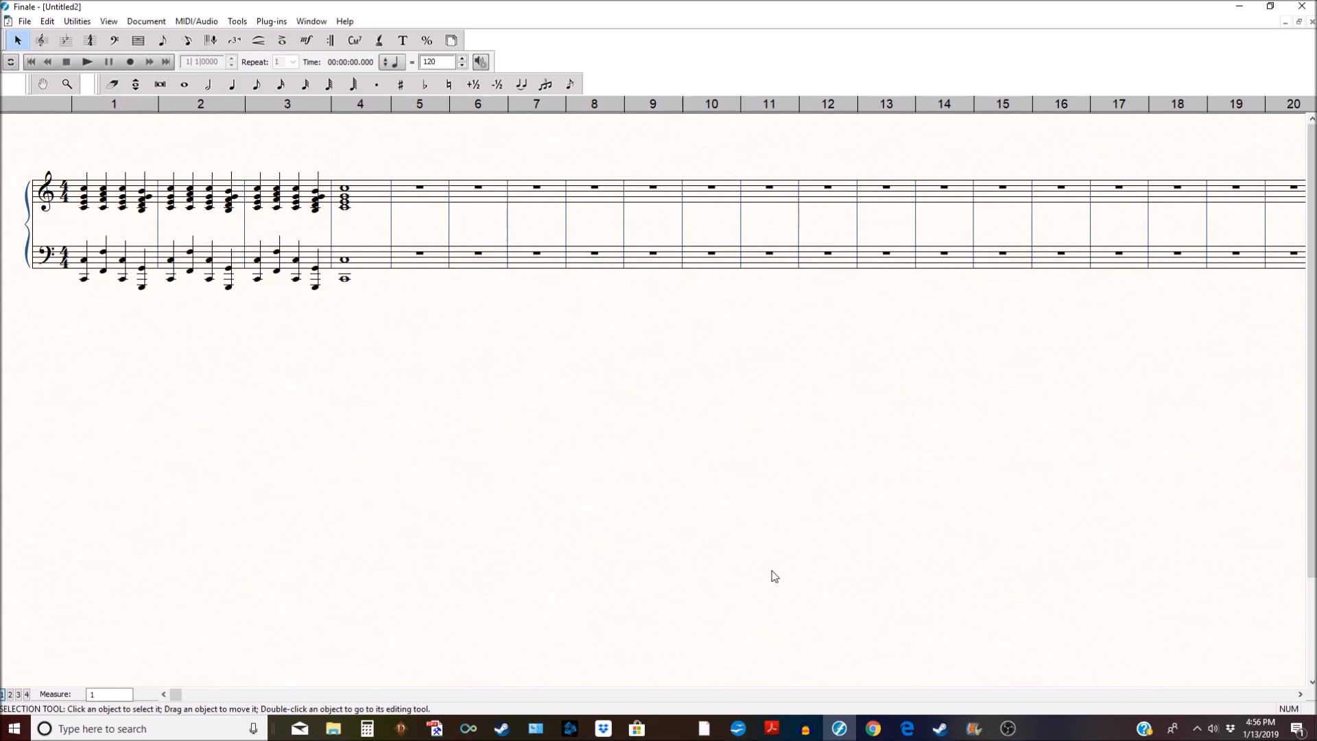
mouse_move(753, 563)
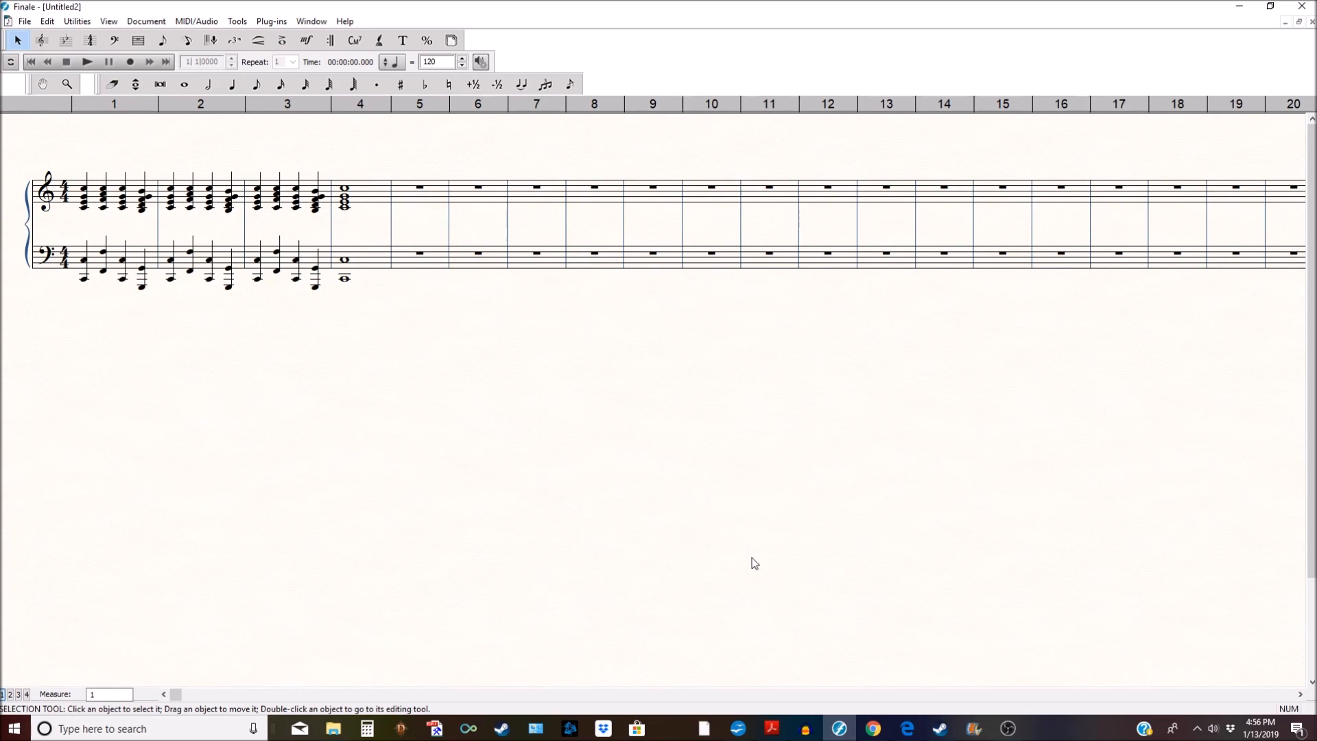
mouse_move(16, 40)
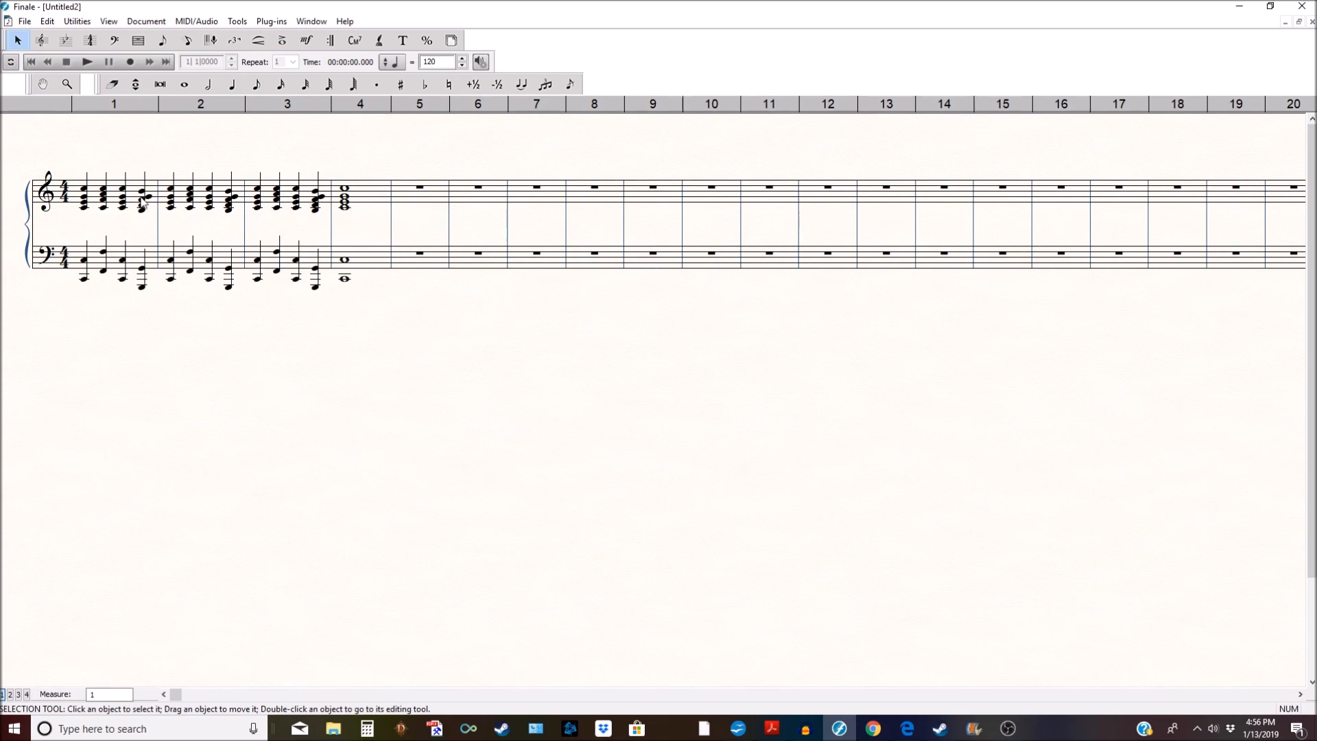
- Select measures 1–4 of the upper treble staff with the Selection Tool
click(87, 62)
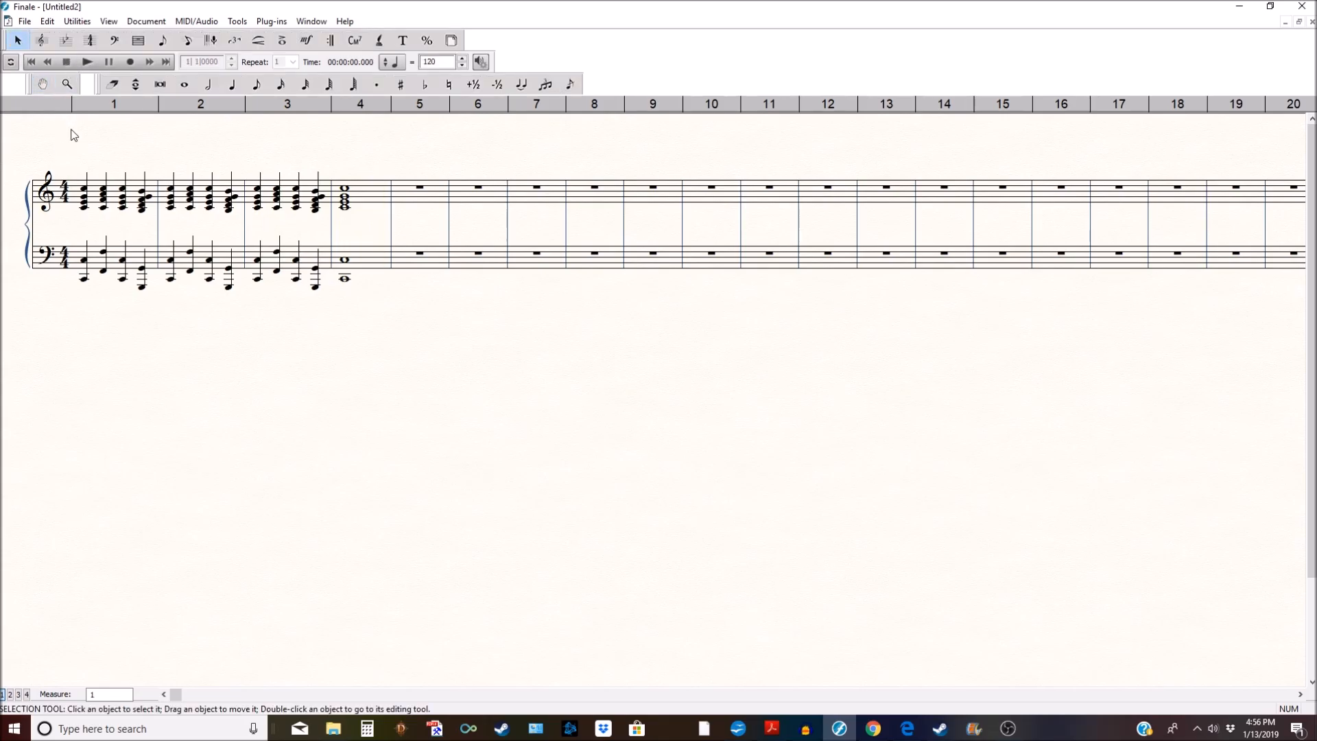
mouse_move(131, 190)
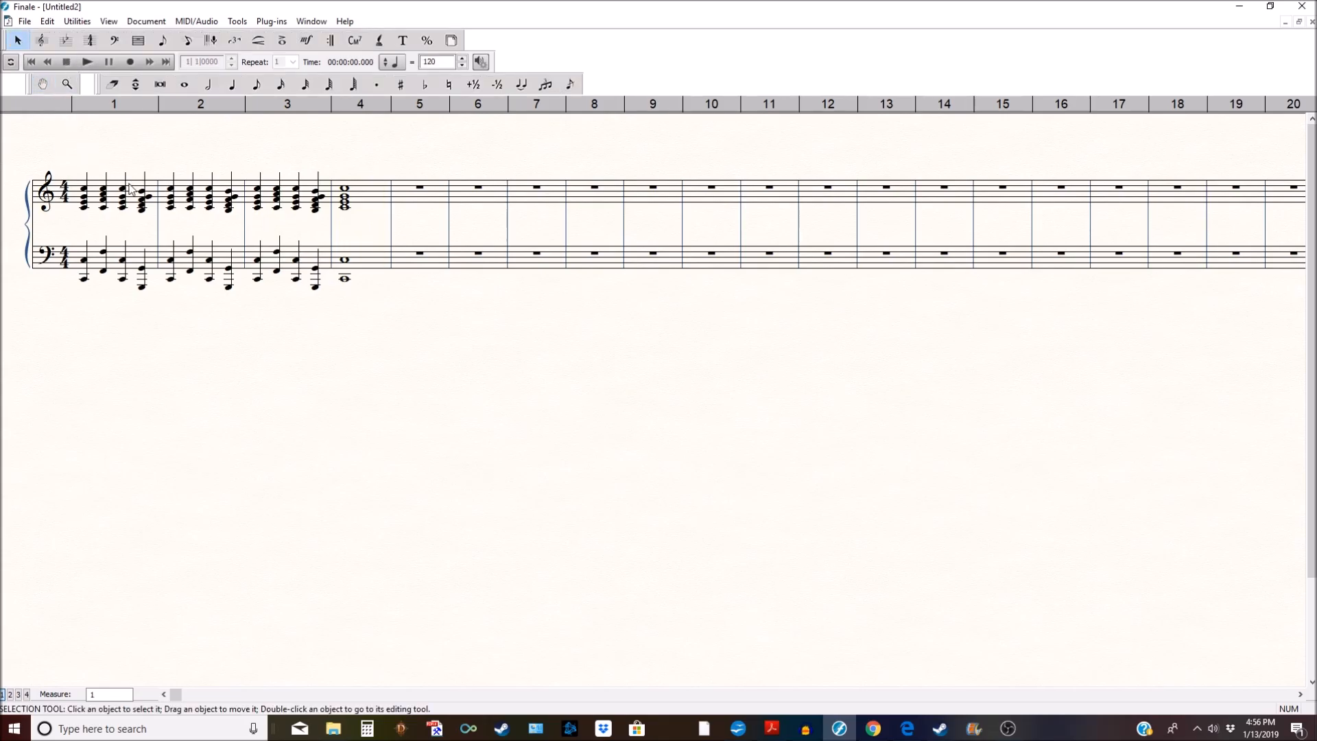
click(113, 194)
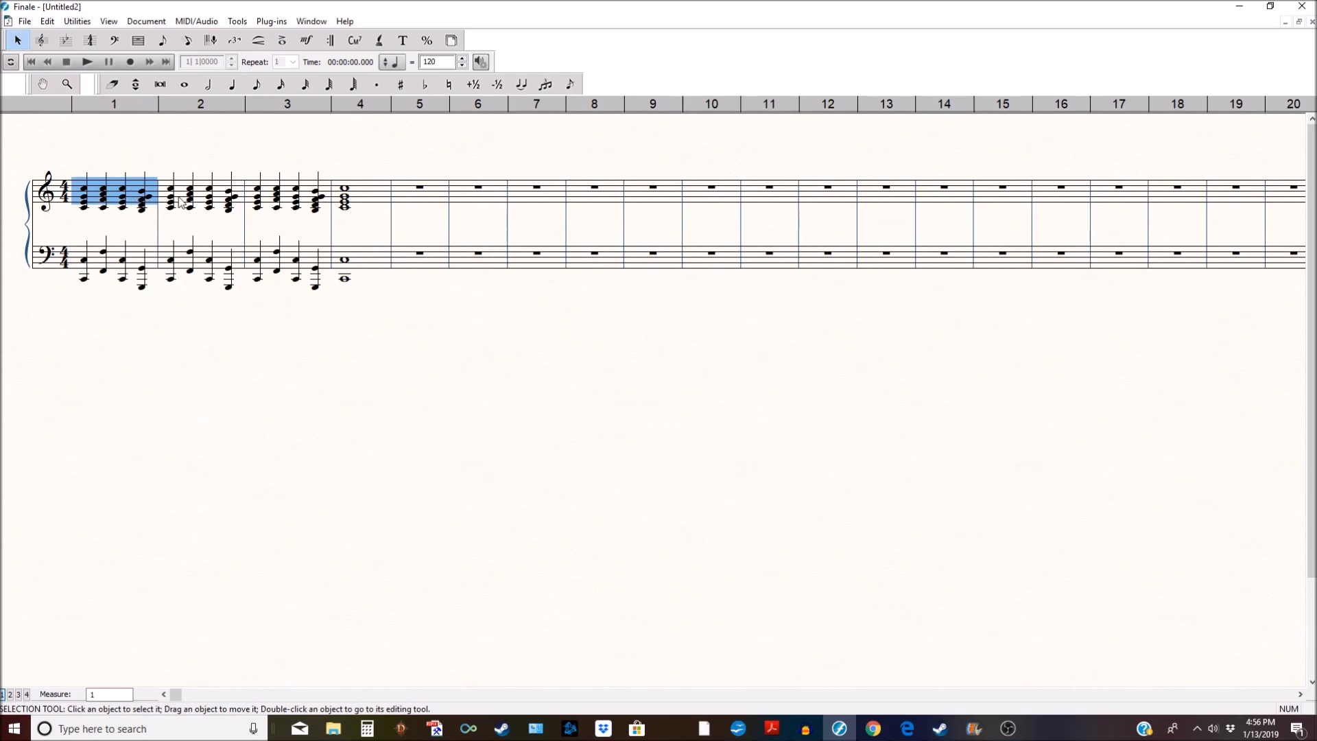
mouse_move(370, 203)
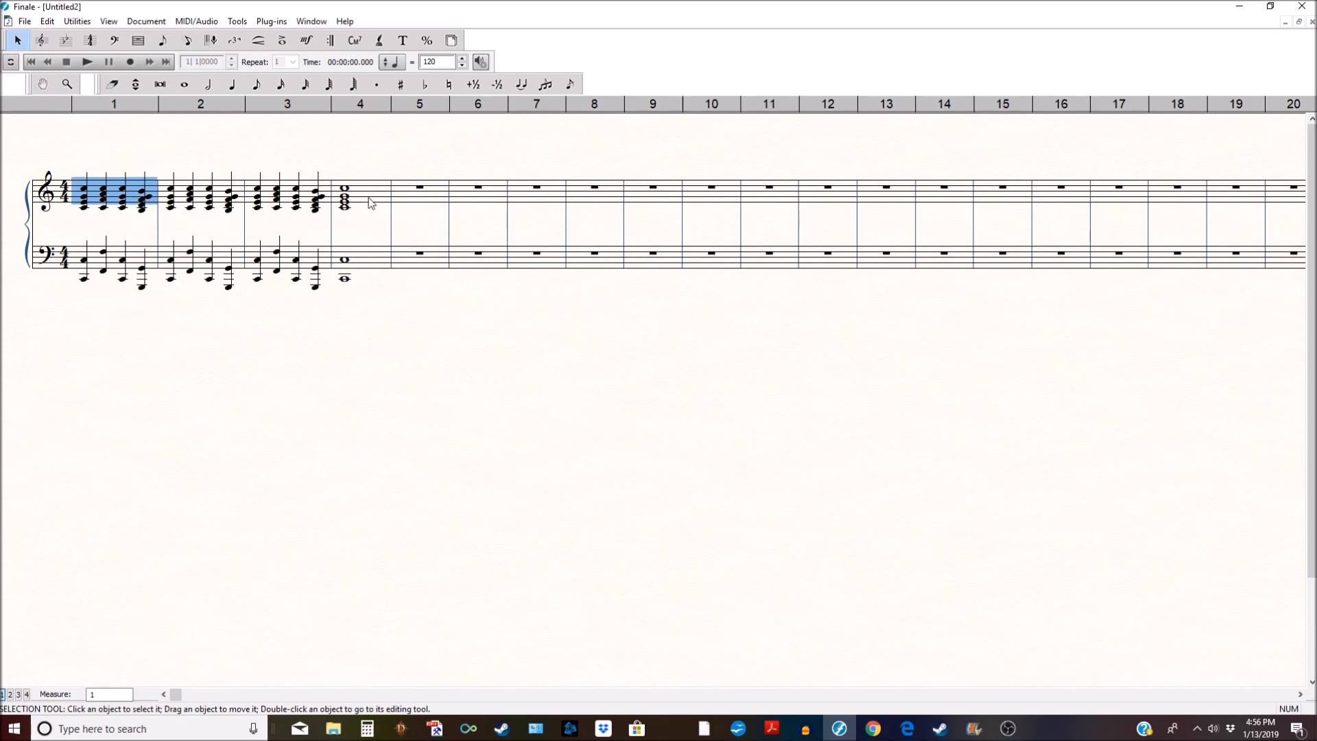
click(360, 190)
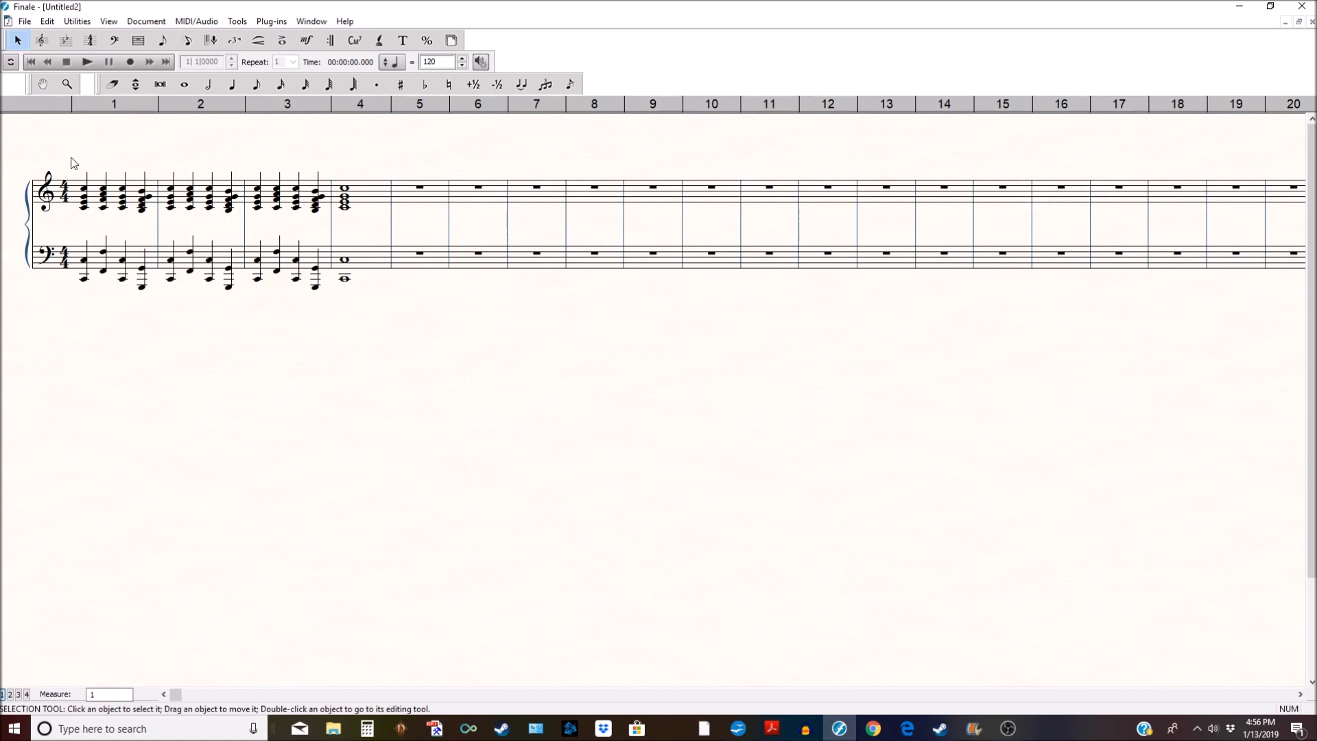
drag(74, 193, 361, 193)
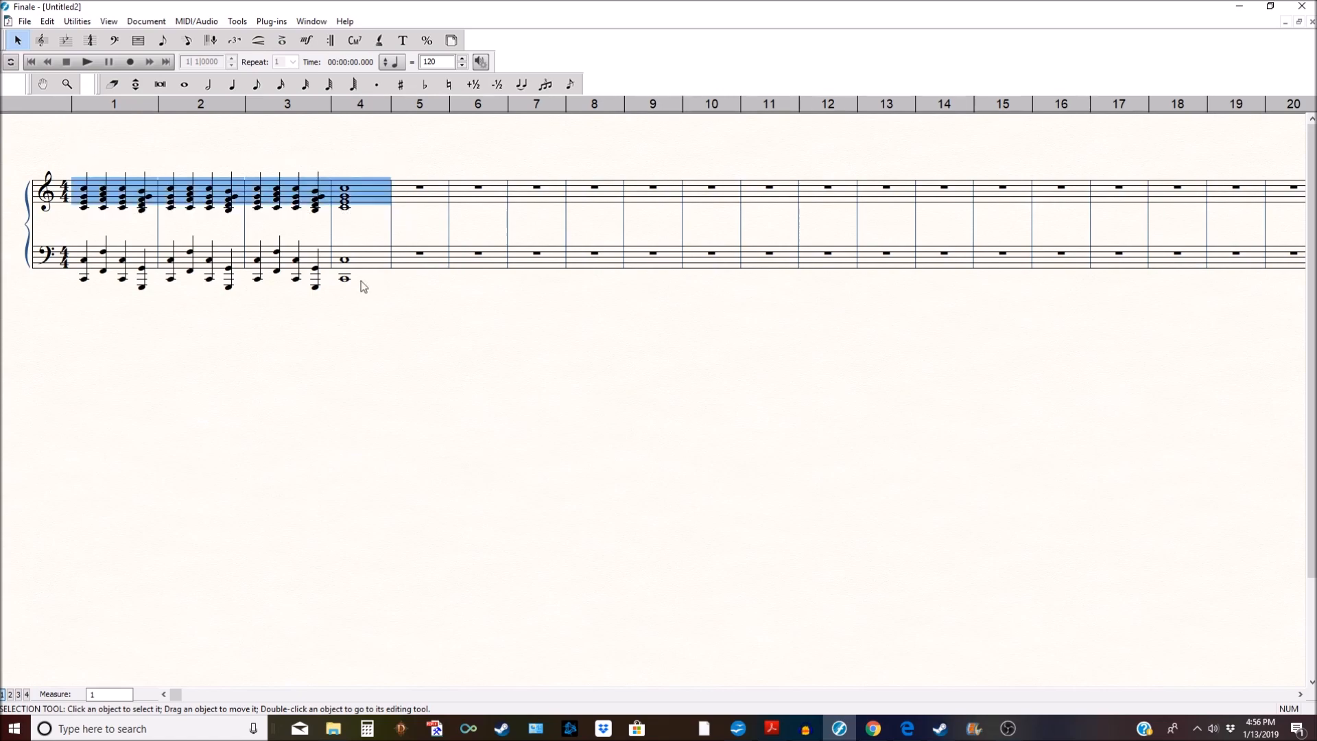
click(102, 195)
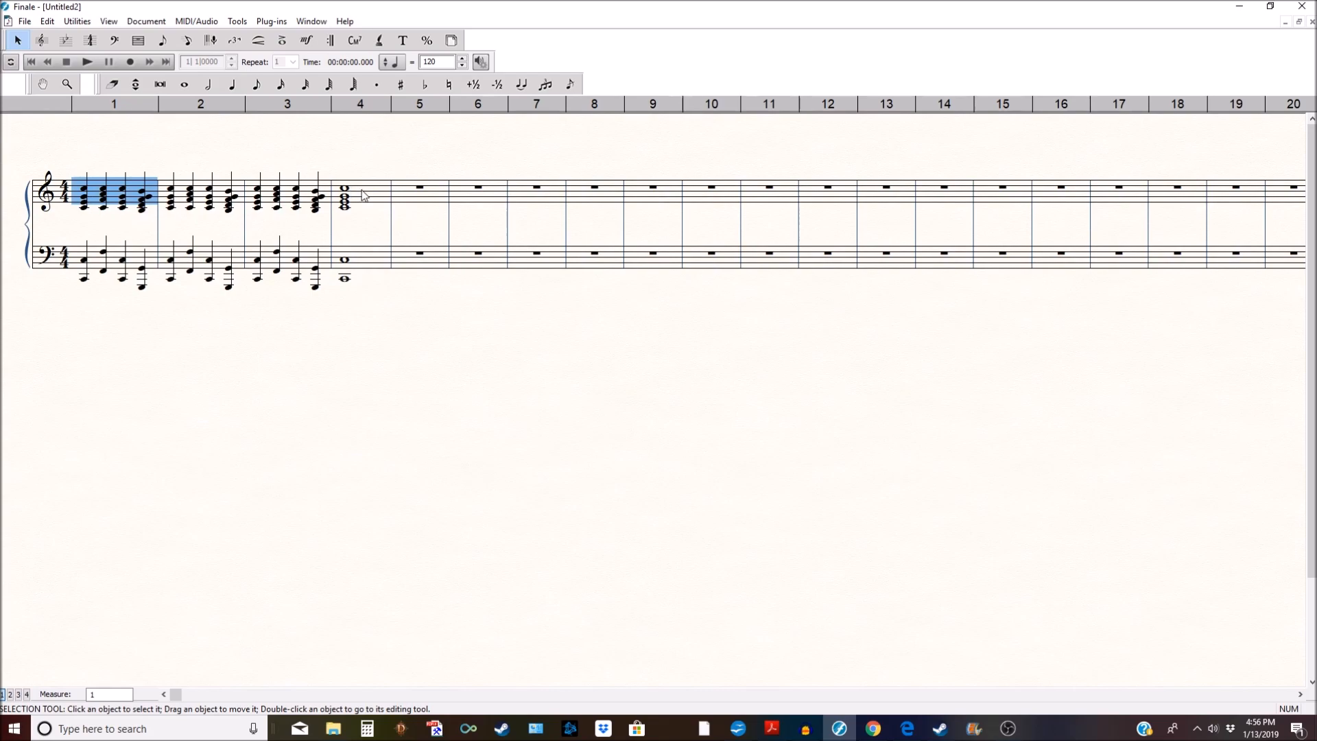
mouse_move(373, 196)
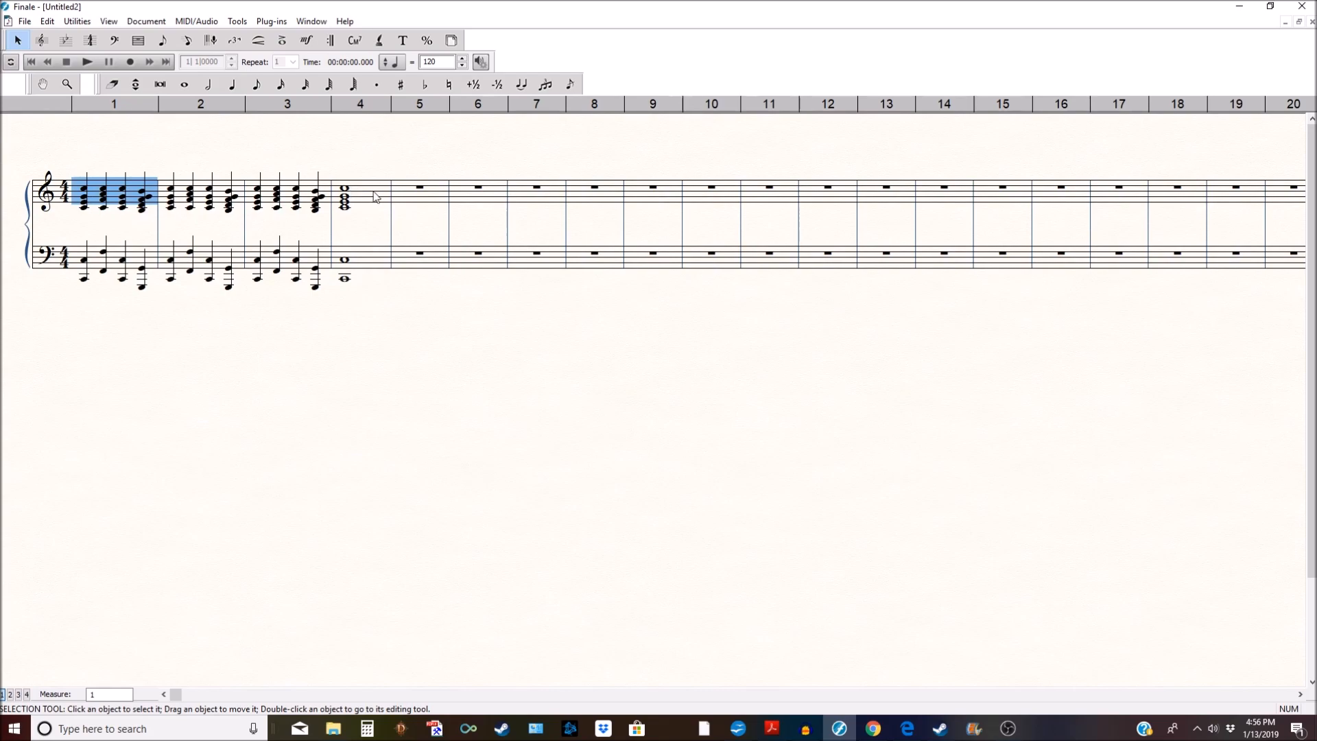
drag(117, 198, 369, 197)
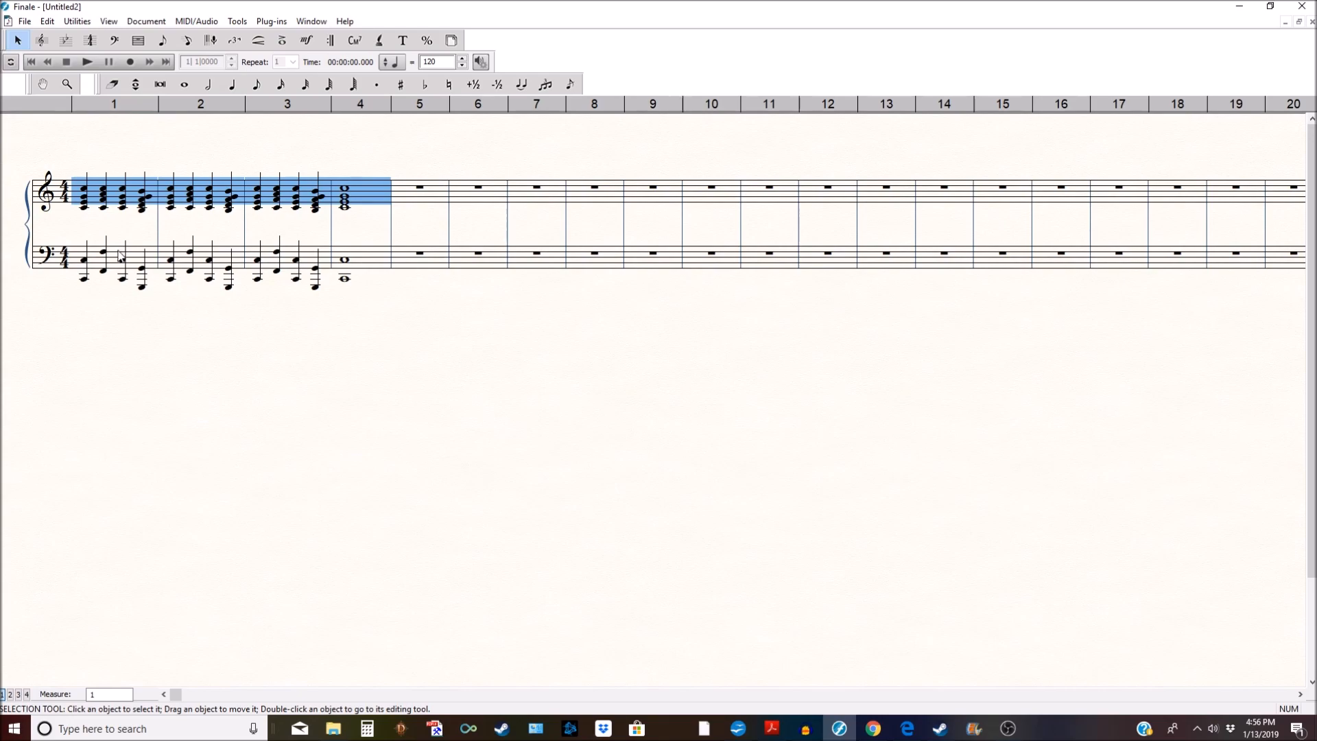
mouse_move(102, 220)
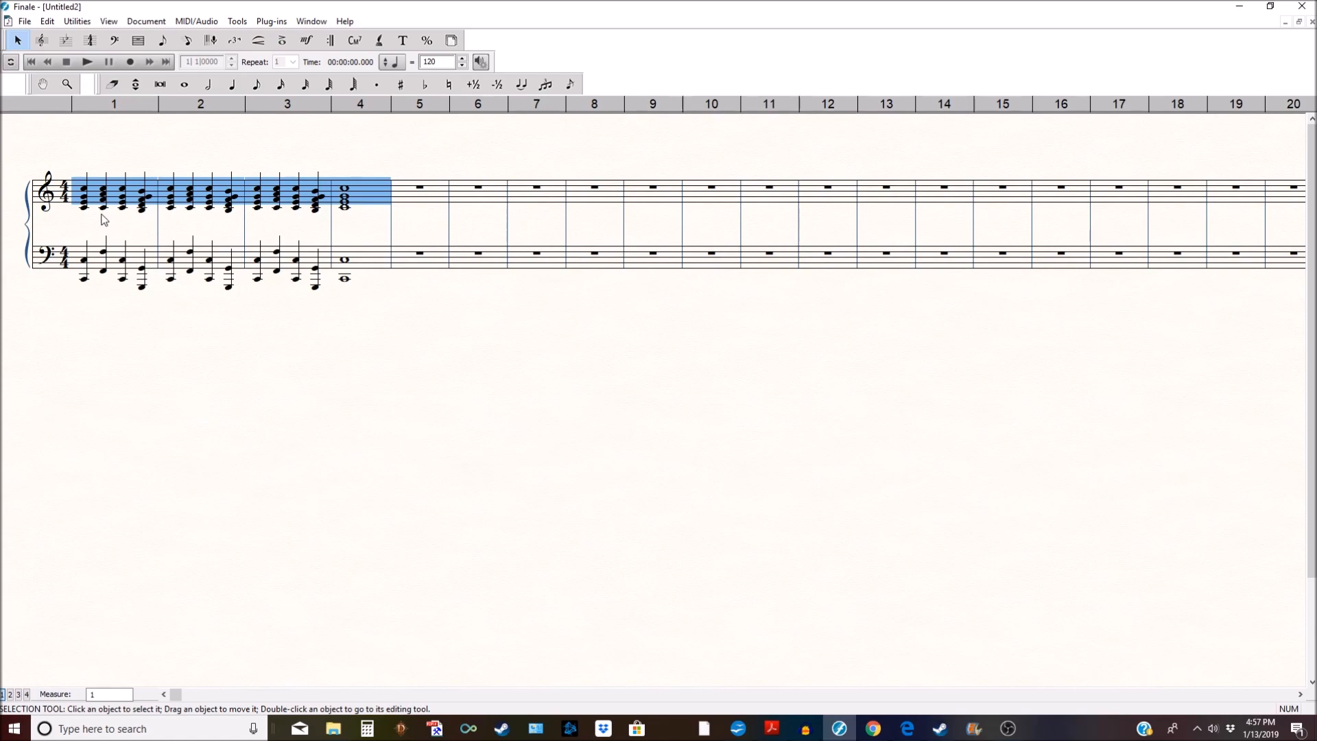
mouse_move(68, 97)
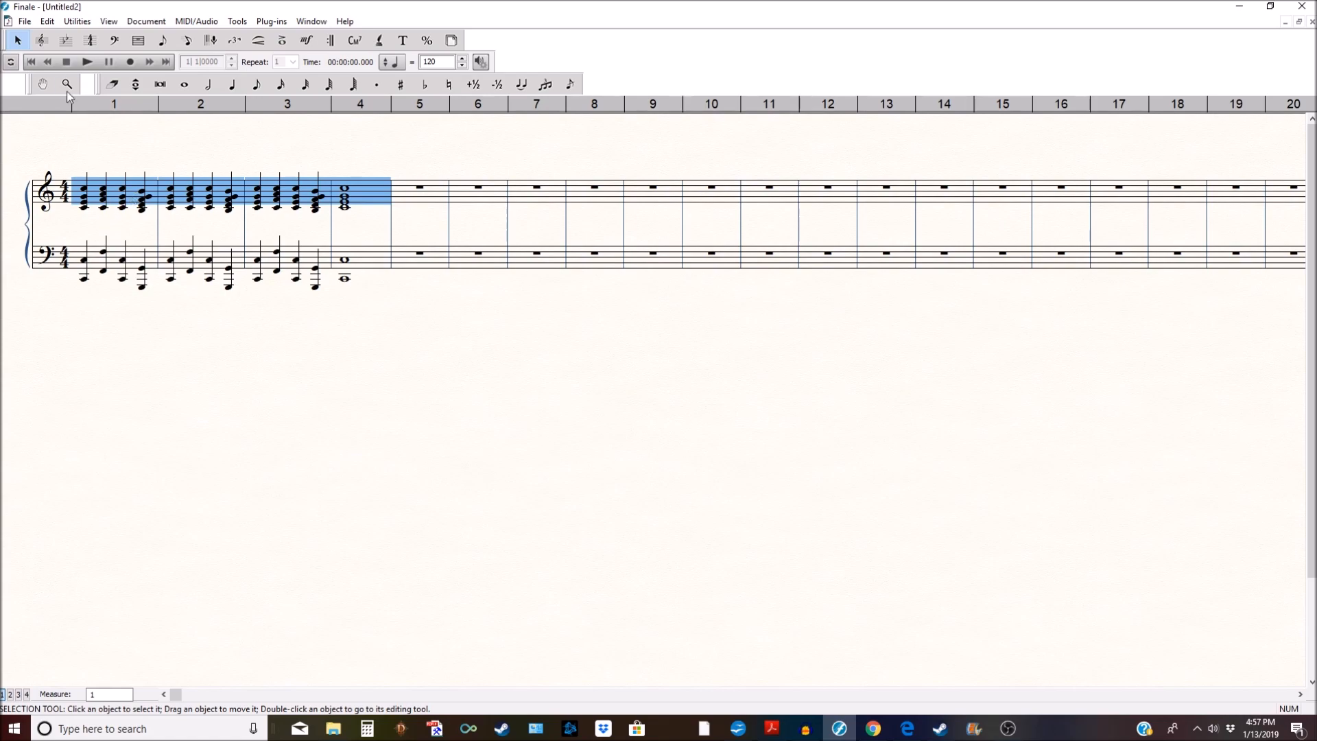
- Open Utilities > Explode Music, with Split Into still at 2 staves
click(76, 21)
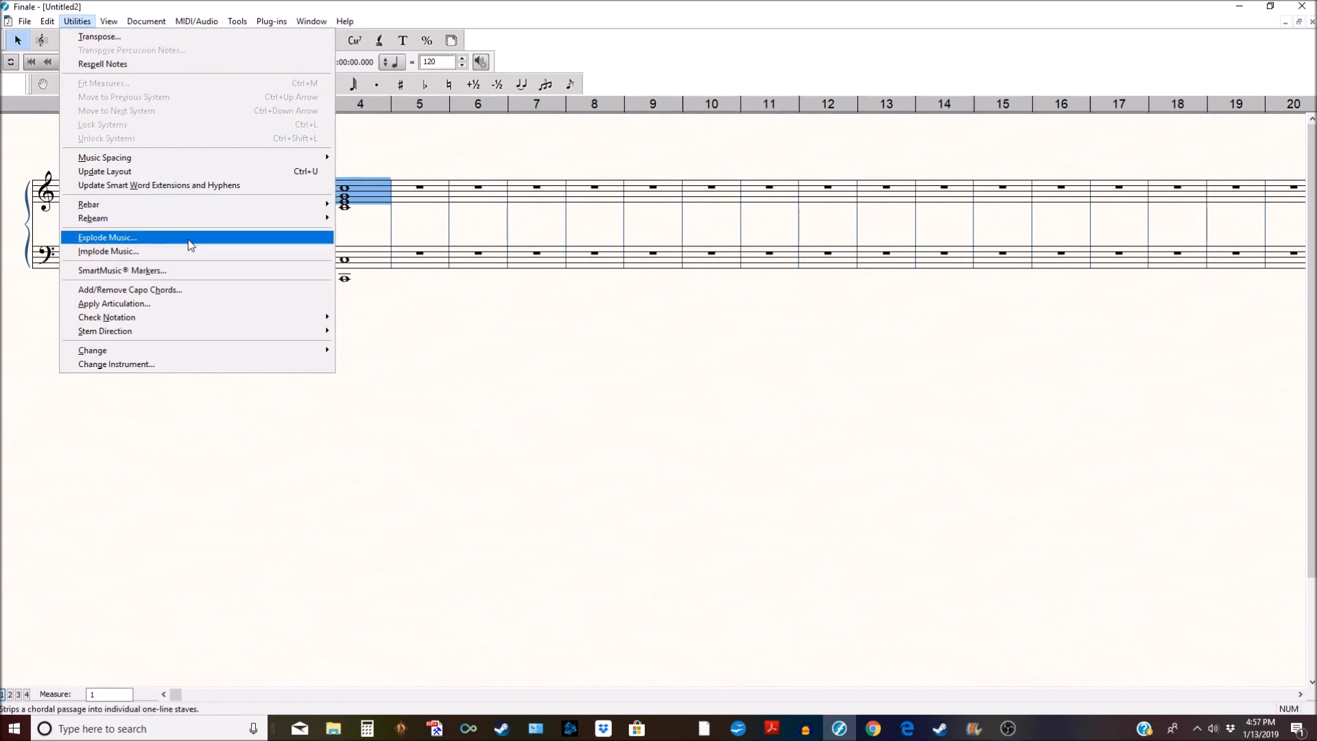
click(107, 237)
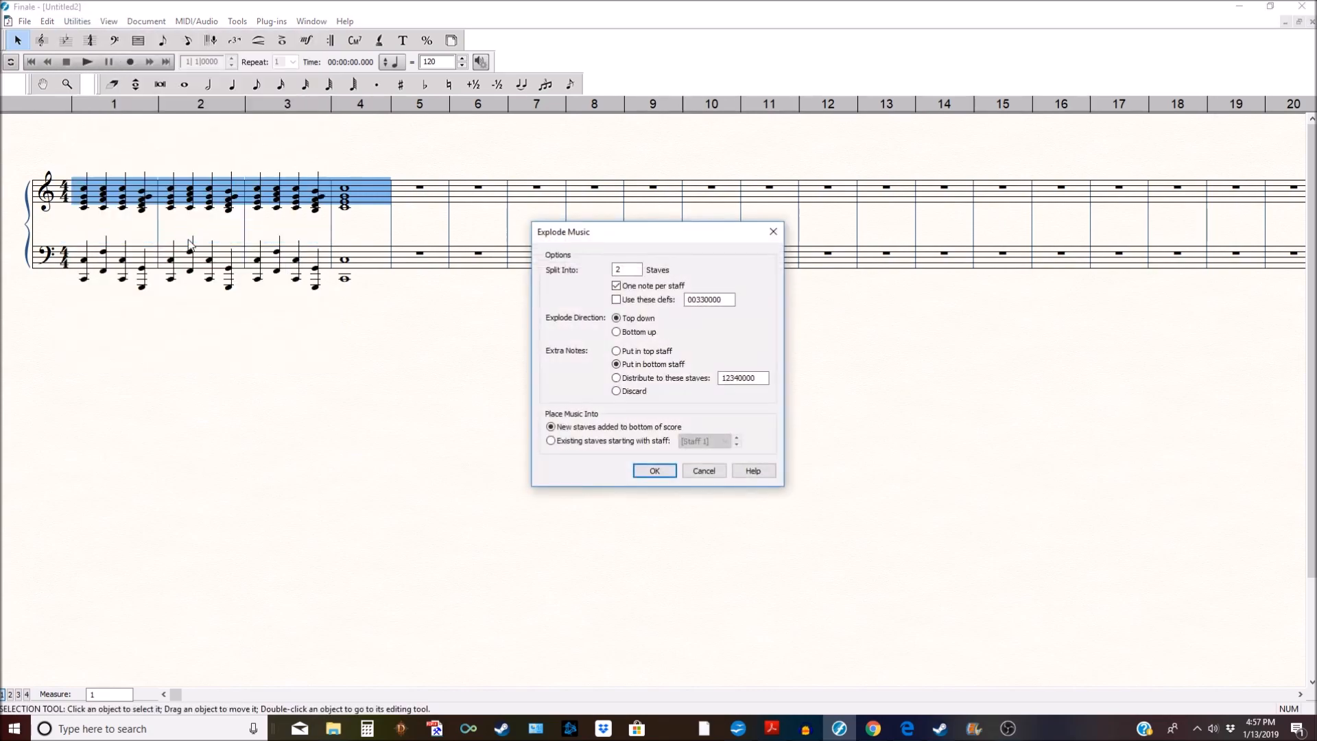
mouse_move(269, 251)
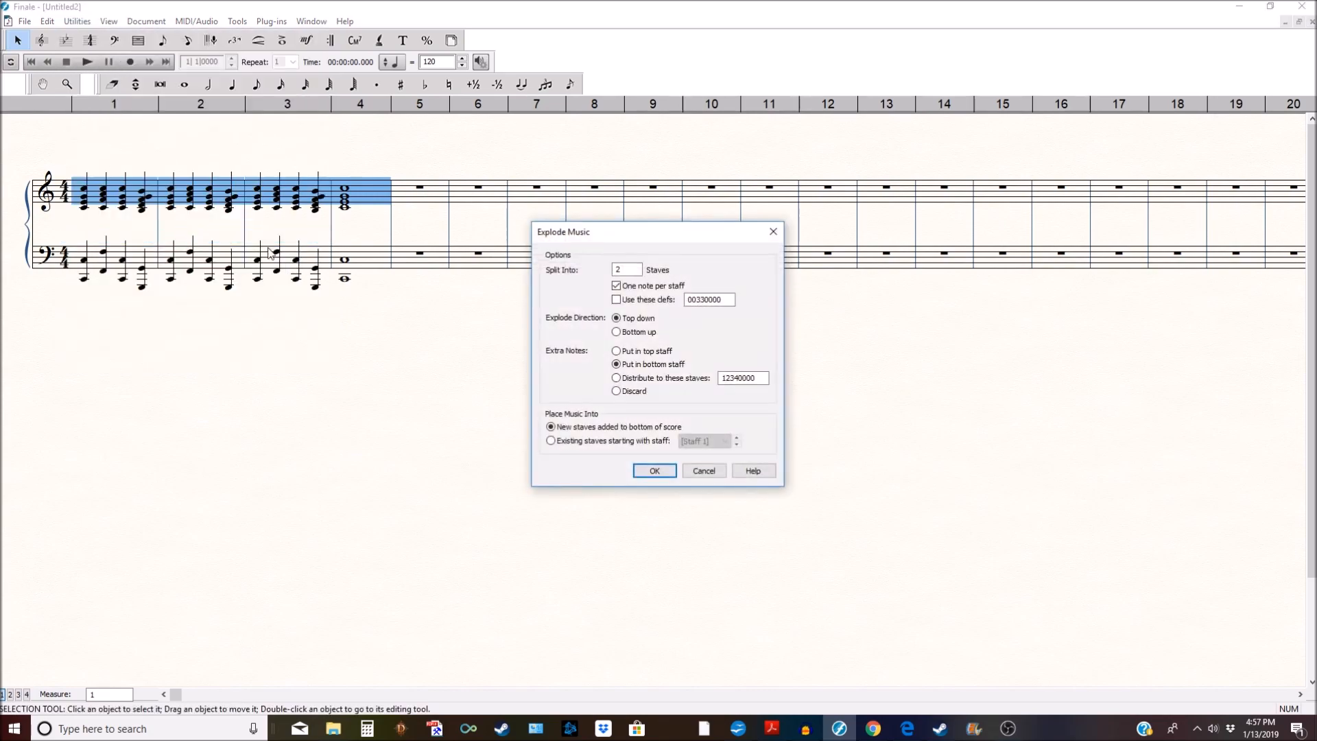
click(654, 471)
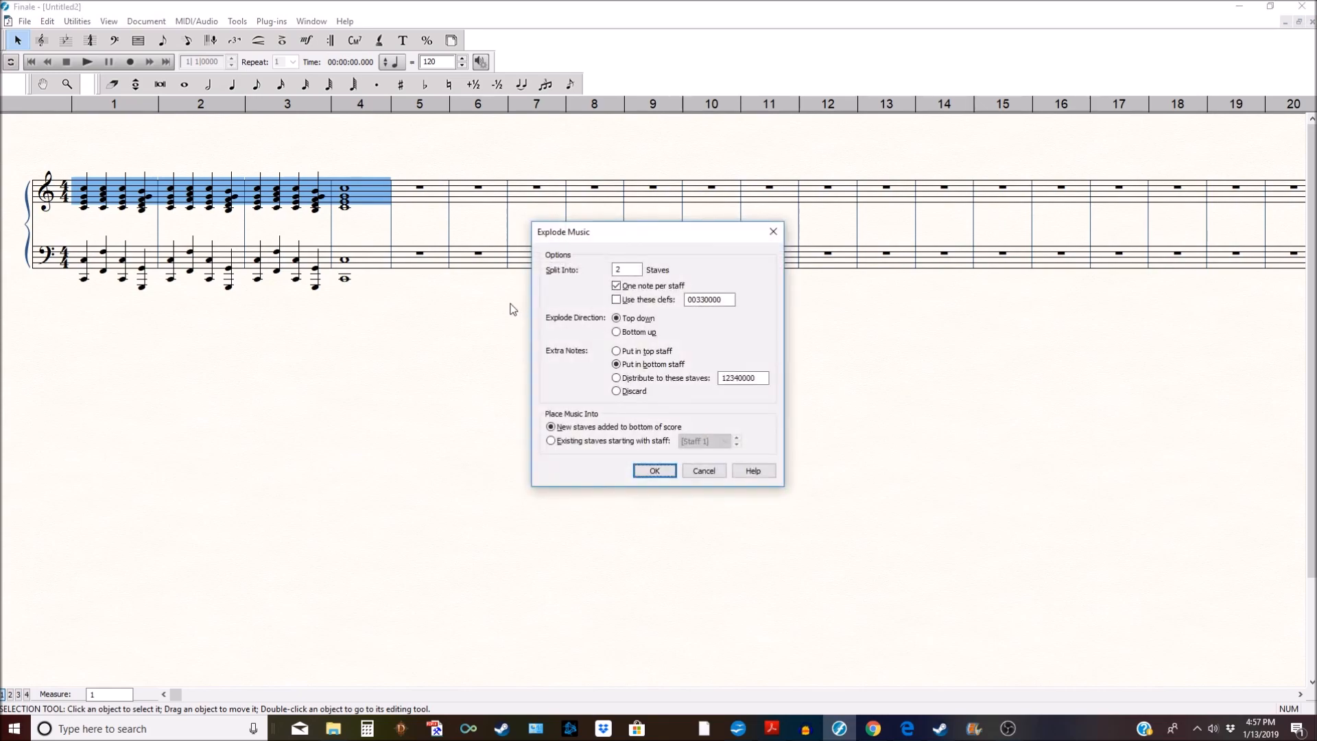
mouse_move(420, 195)
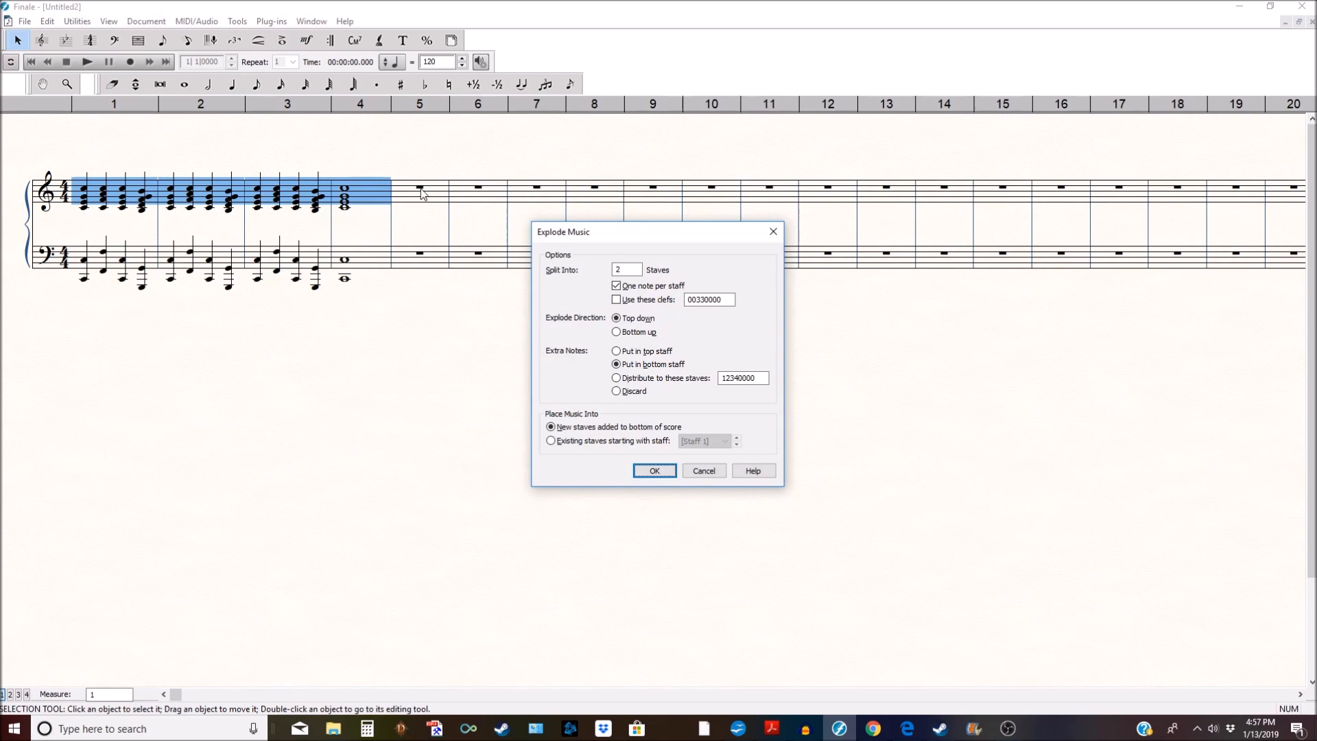
mouse_move(336, 197)
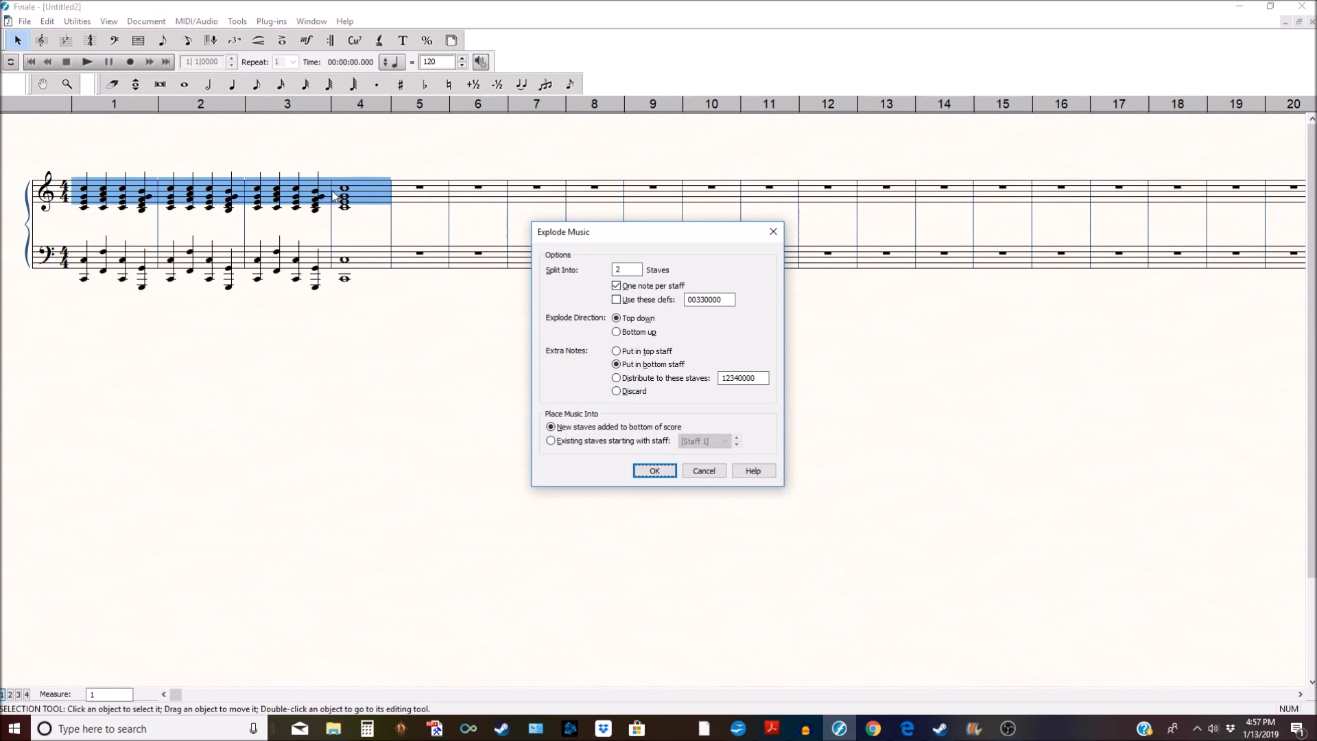
mouse_move(553, 238)
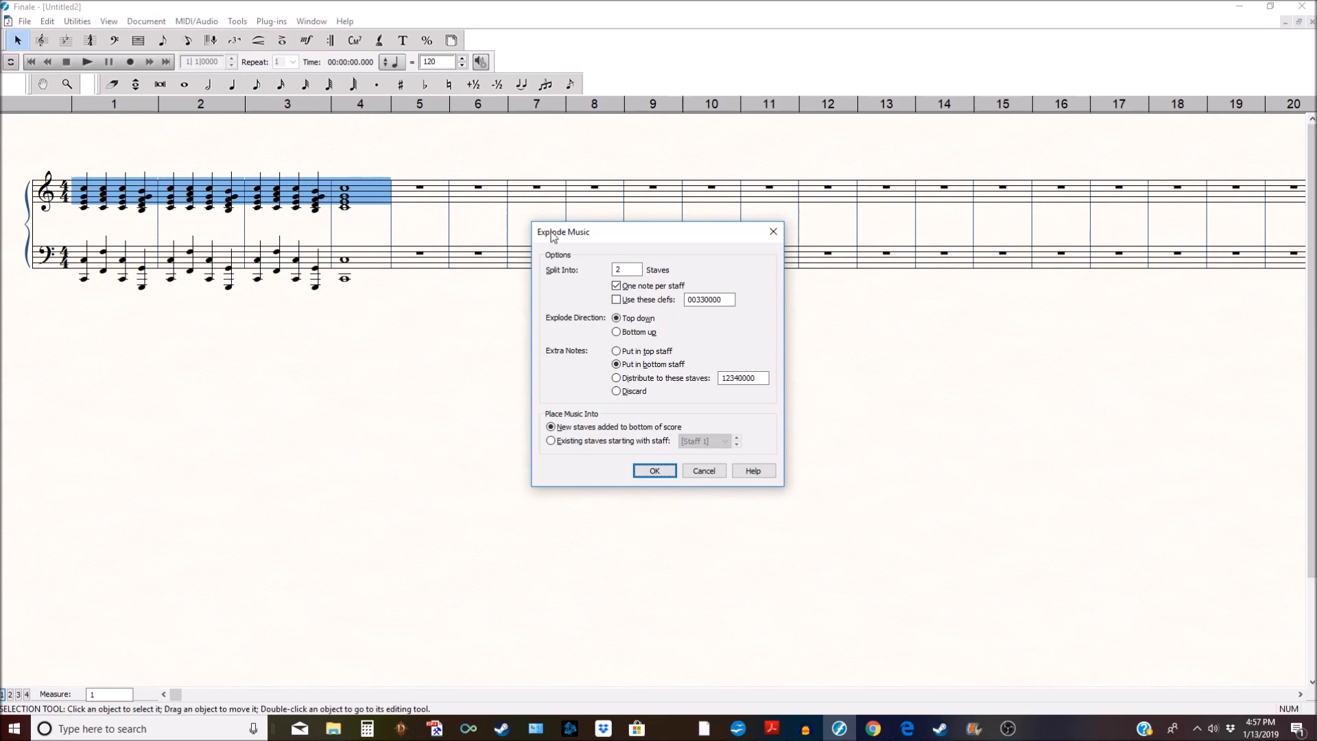
mouse_move(239, 136)
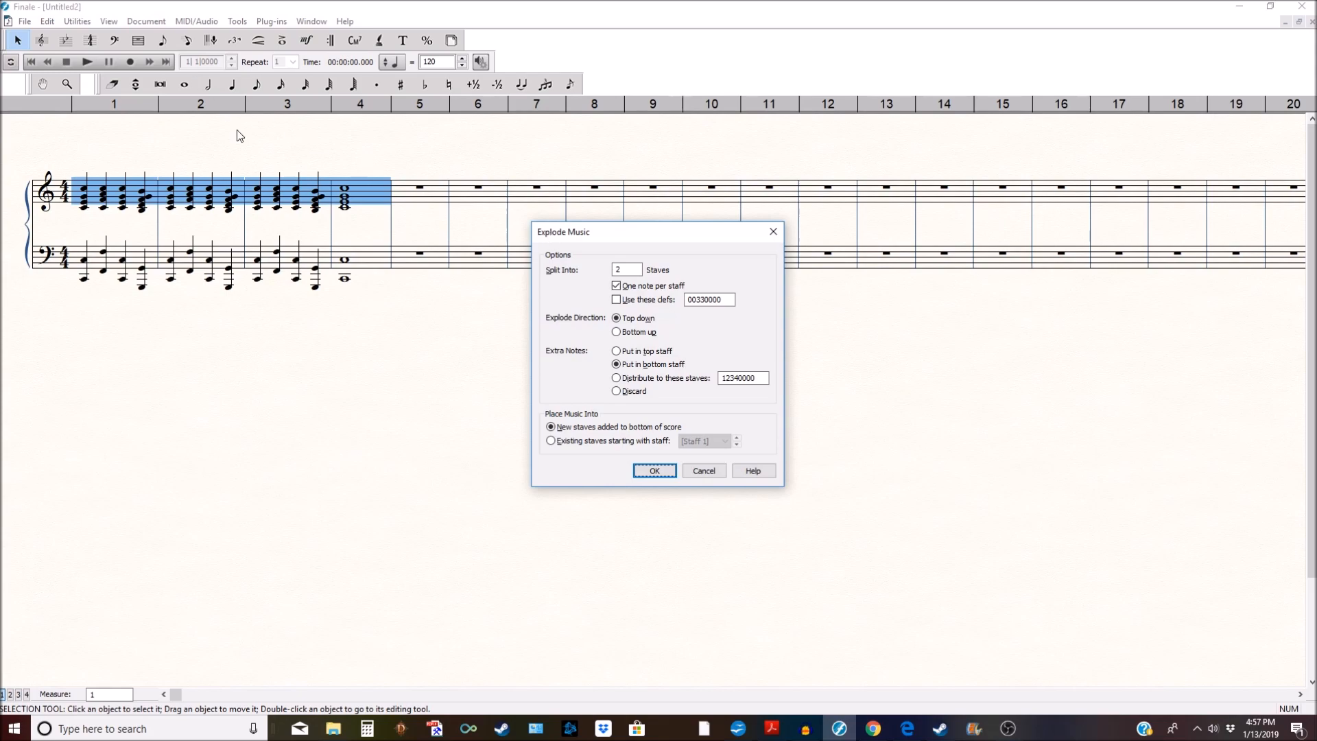
mouse_move(562, 251)
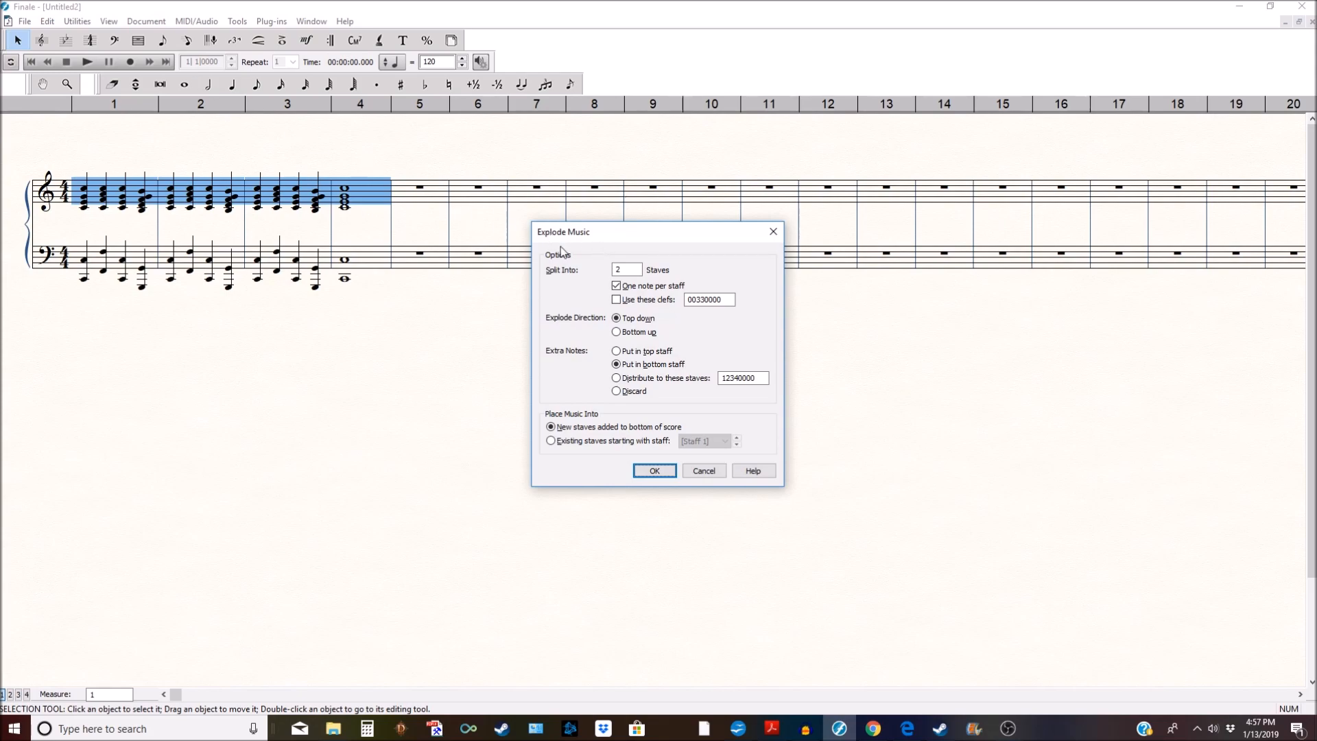
mouse_move(565, 255)
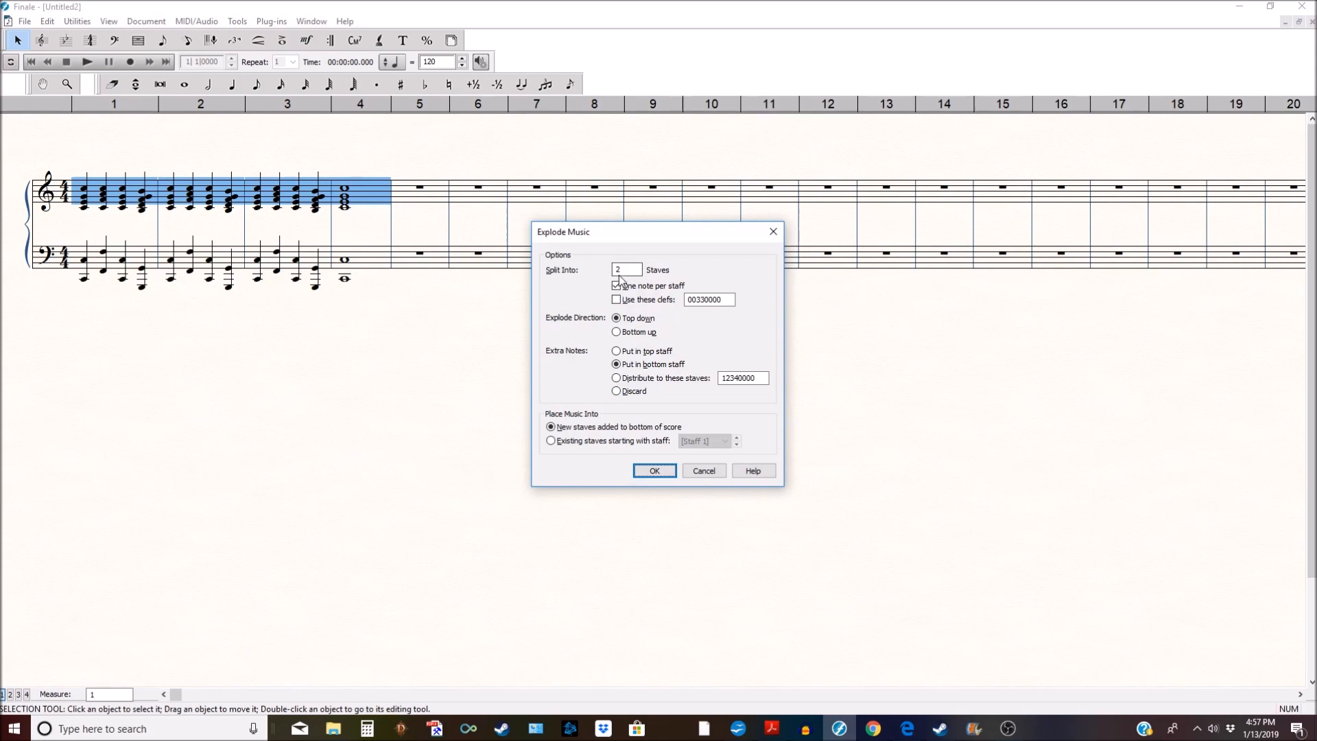
- Set Split Into to 4 staves, keeping extra notes in the bottom staff
click(616, 285)
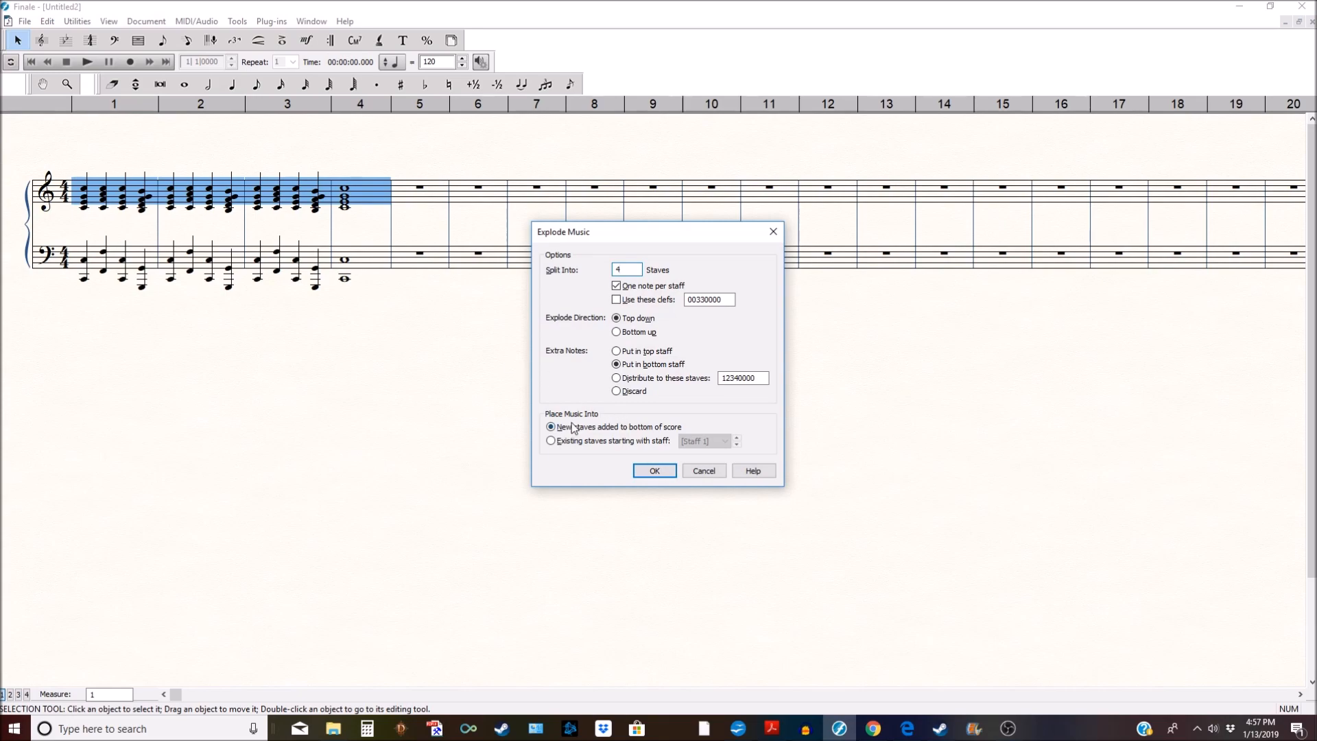
mouse_move(564, 434)
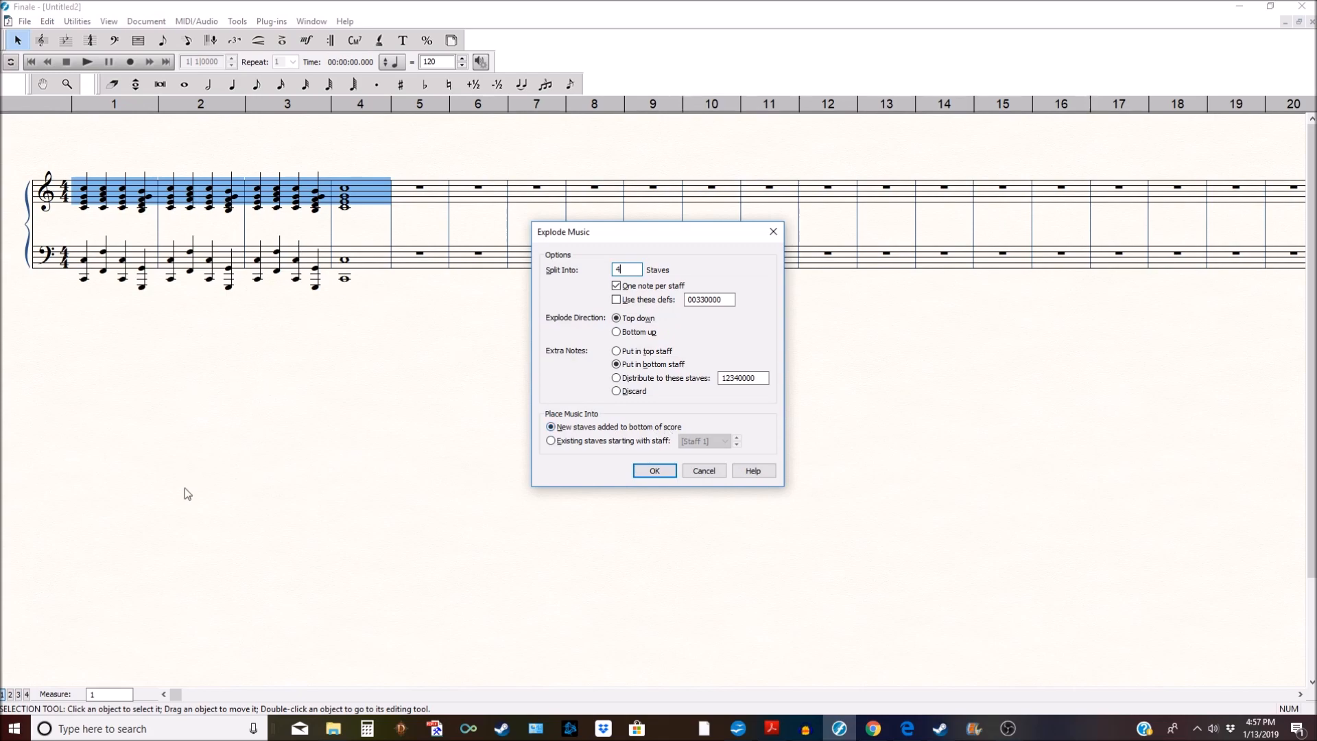
mouse_move(654, 470)
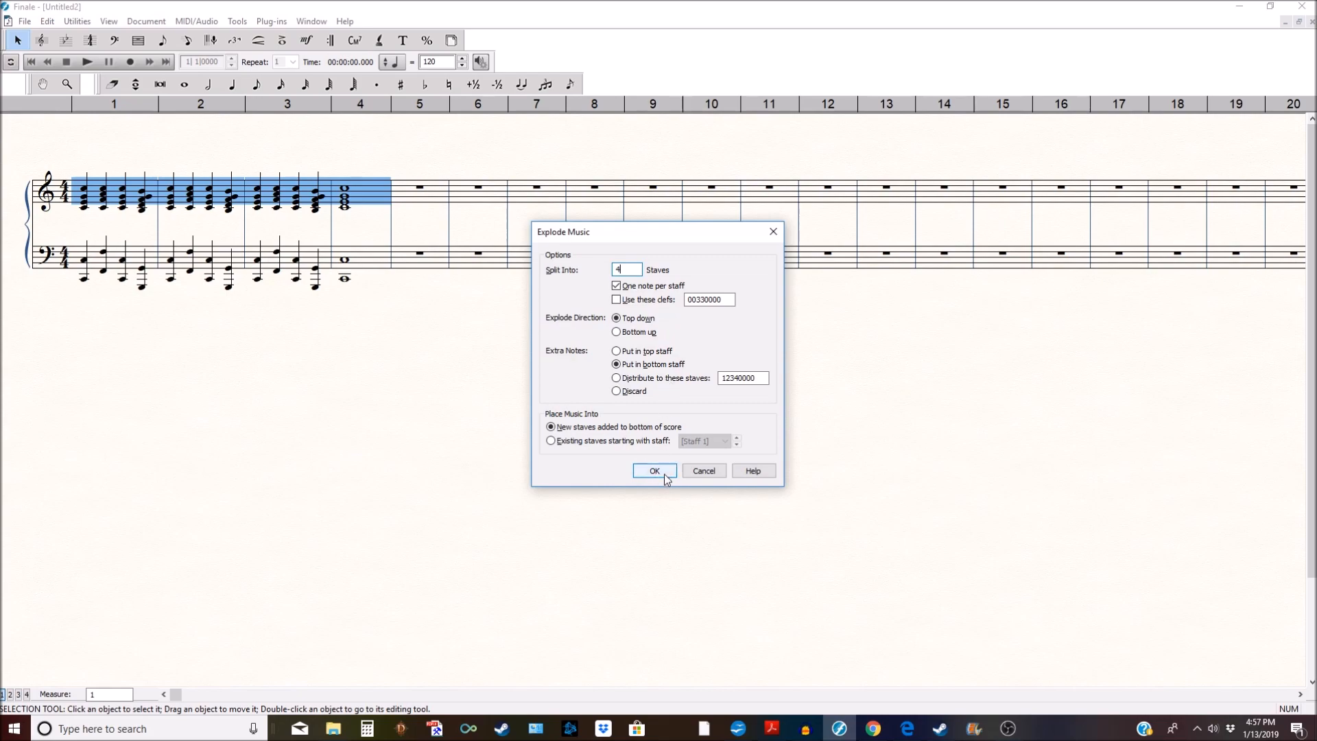
- Confirm the explode, creating four new single-note treble staves below the piano
click(655, 470)
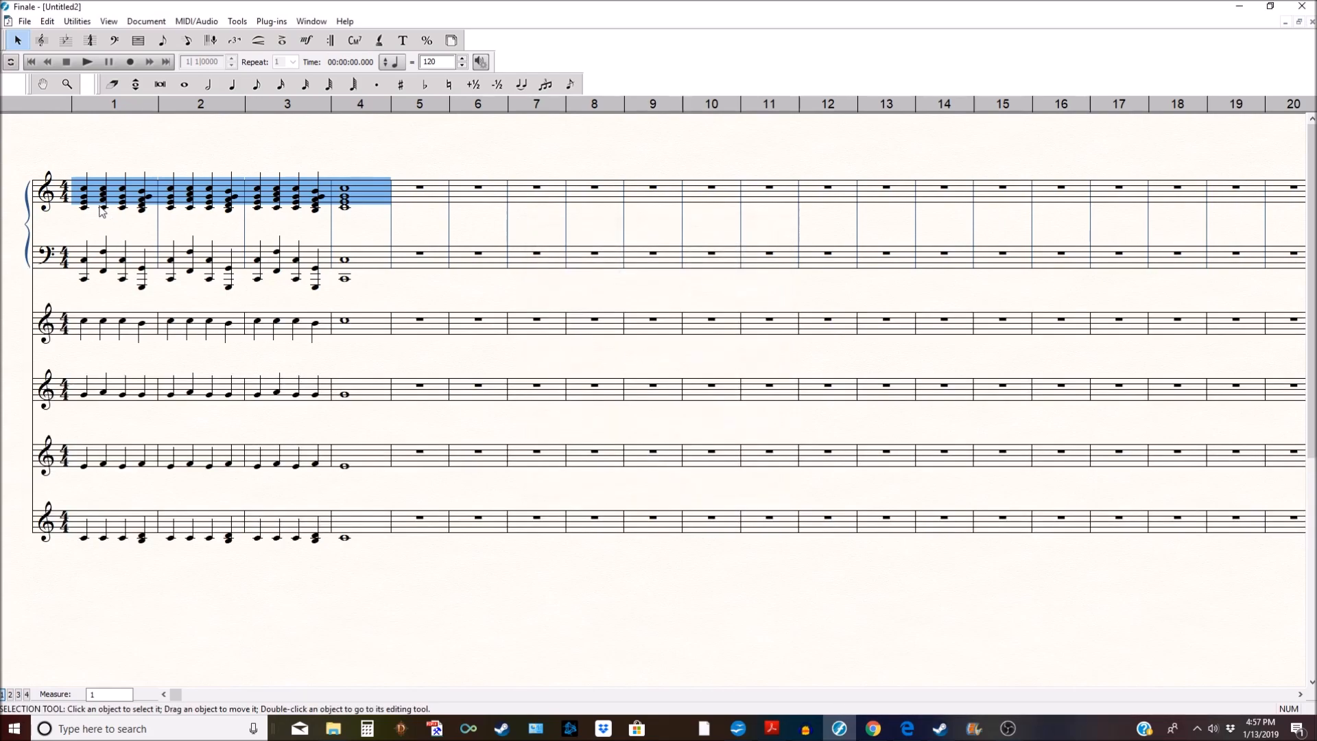
mouse_move(142, 332)
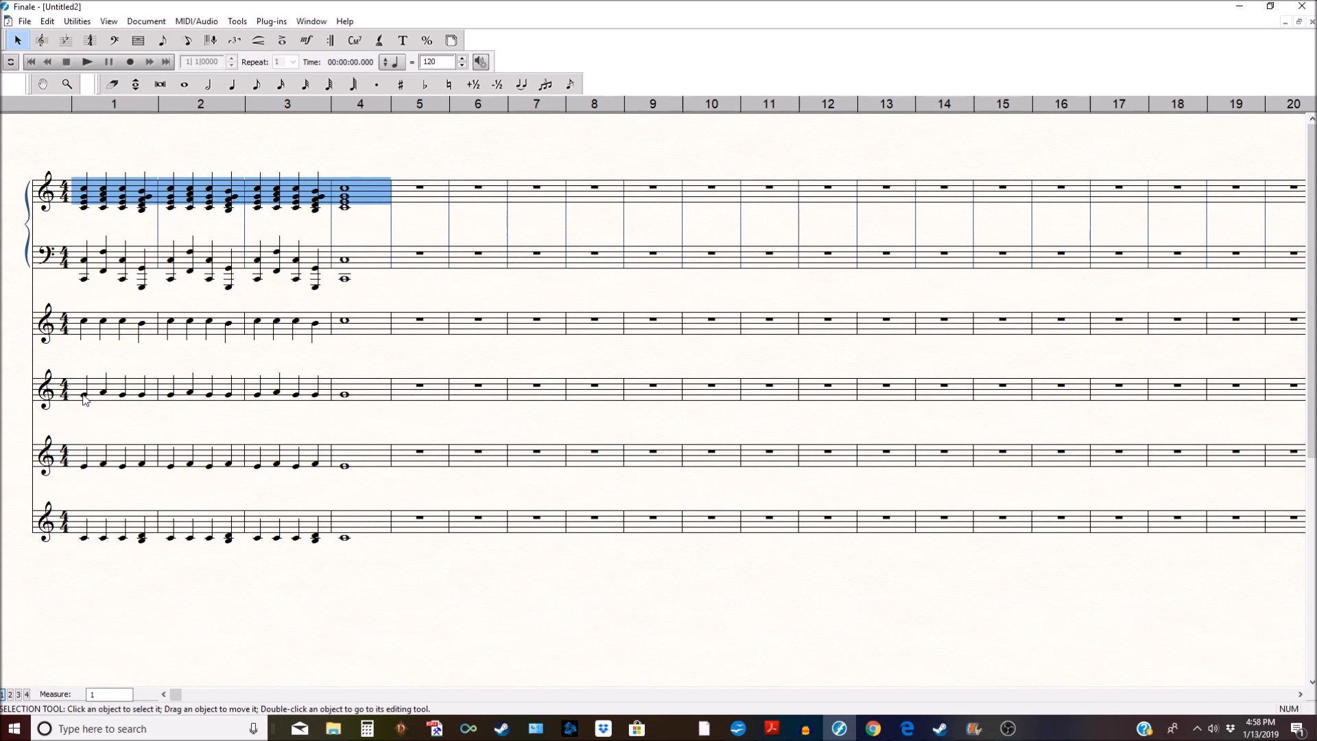
mouse_move(366, 467)
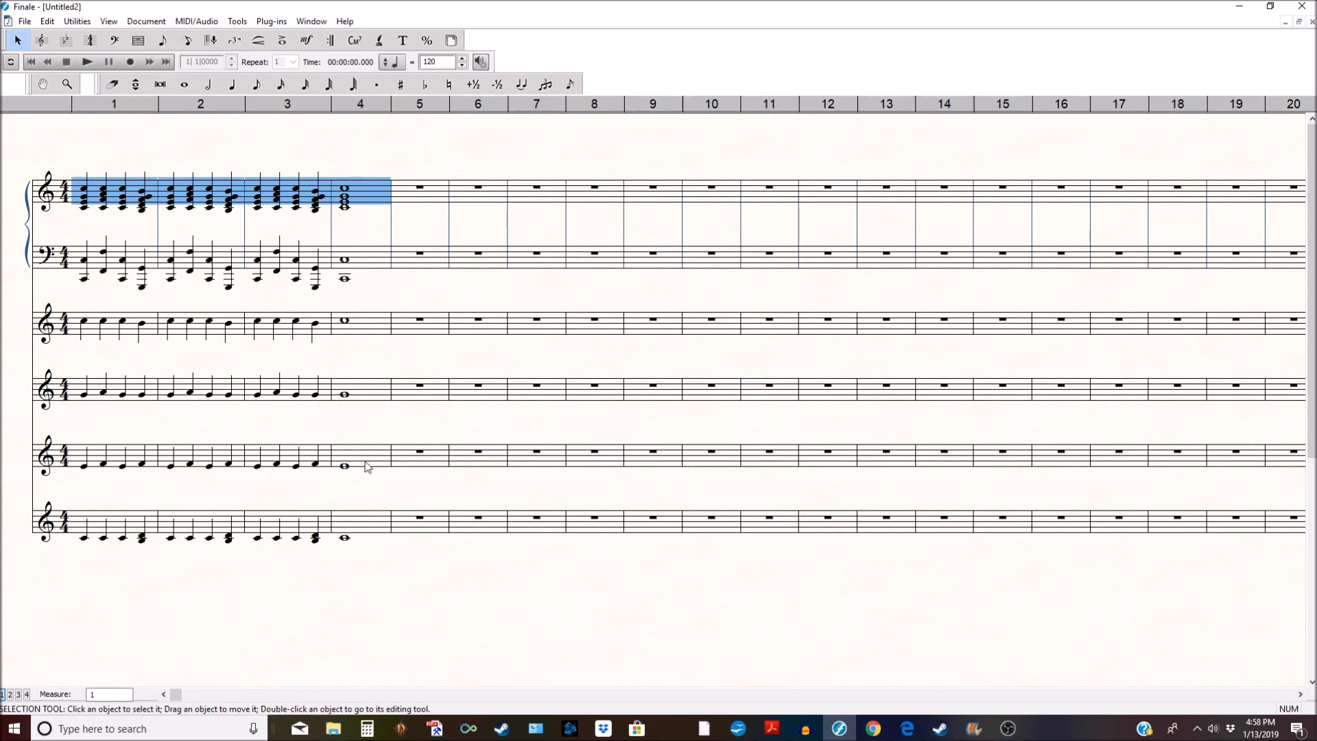
mouse_move(322, 554)
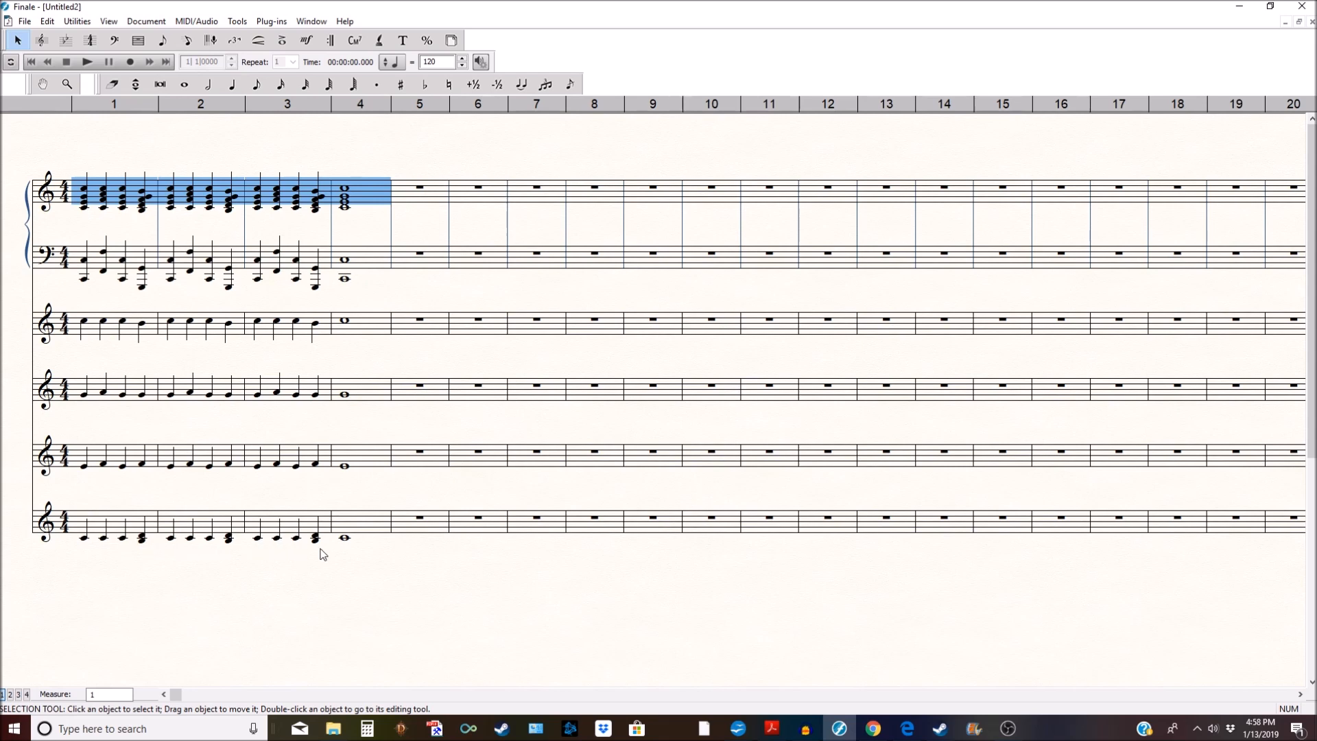
mouse_move(143, 546)
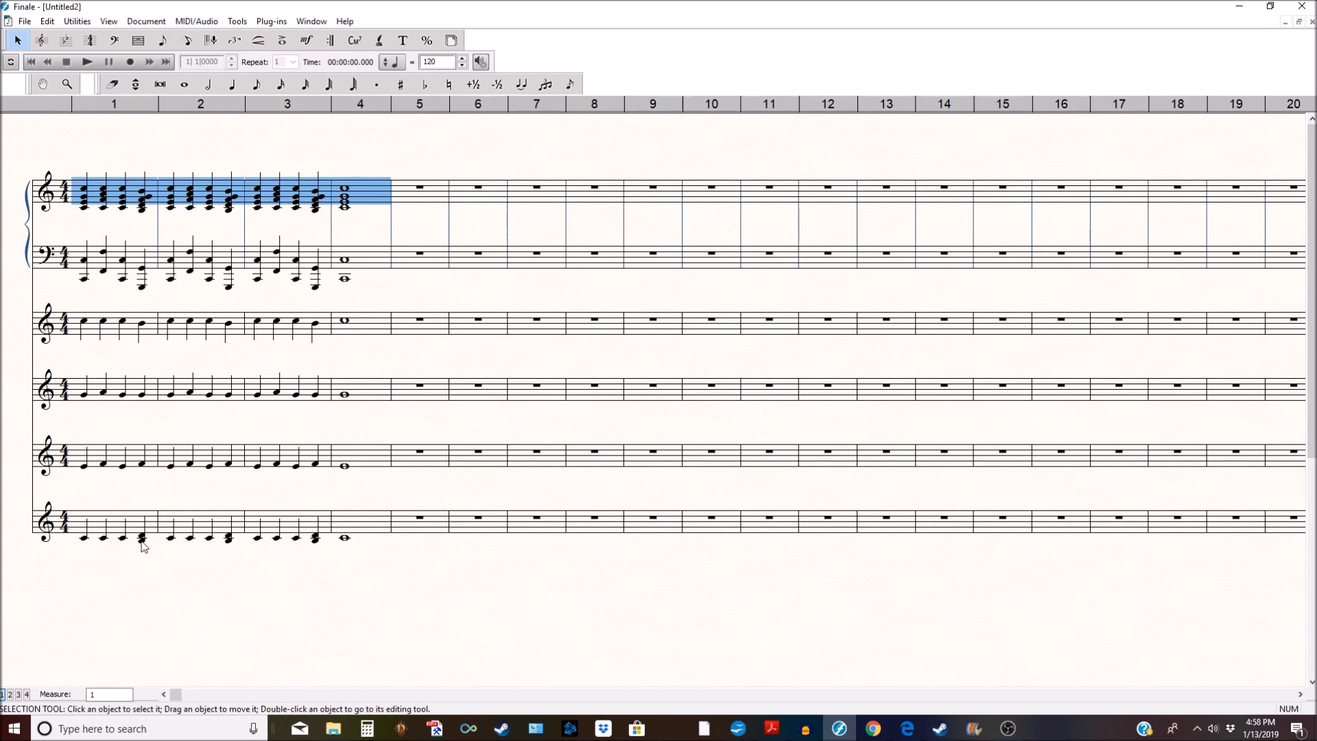
mouse_move(315, 548)
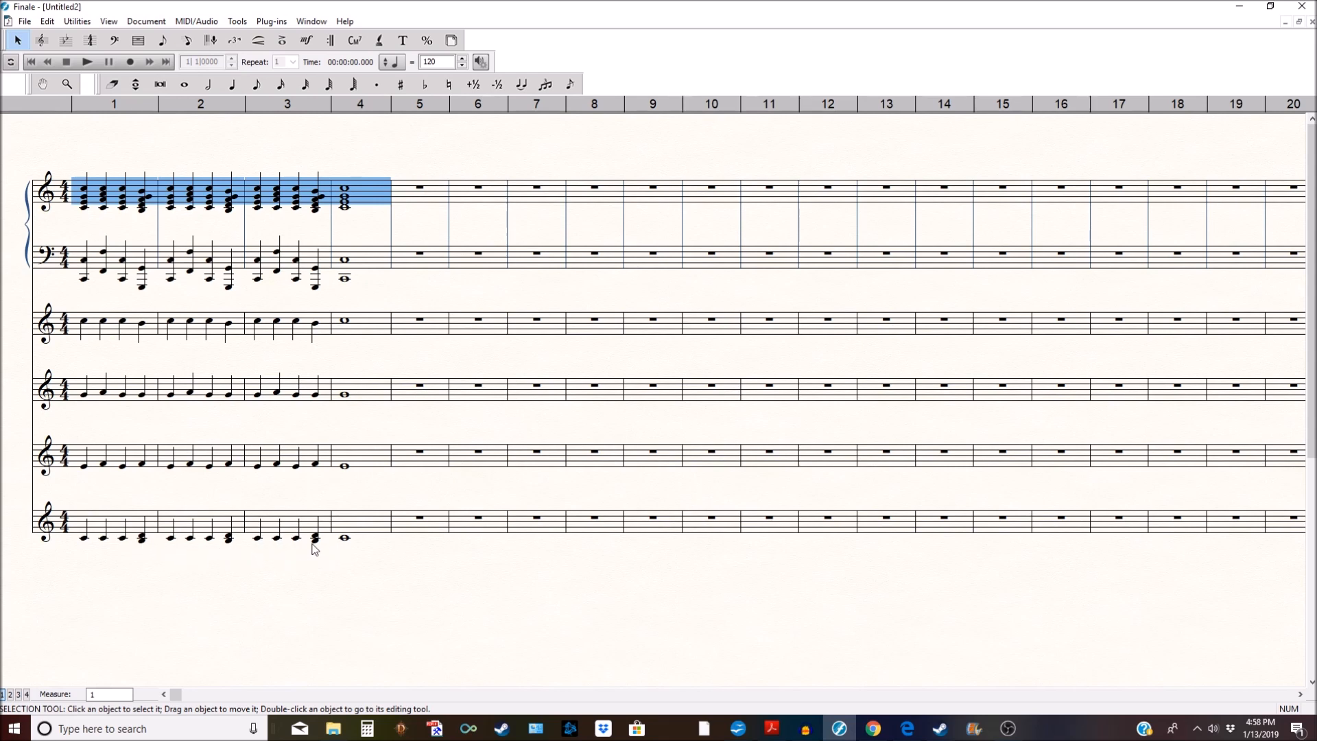
mouse_move(146, 184)
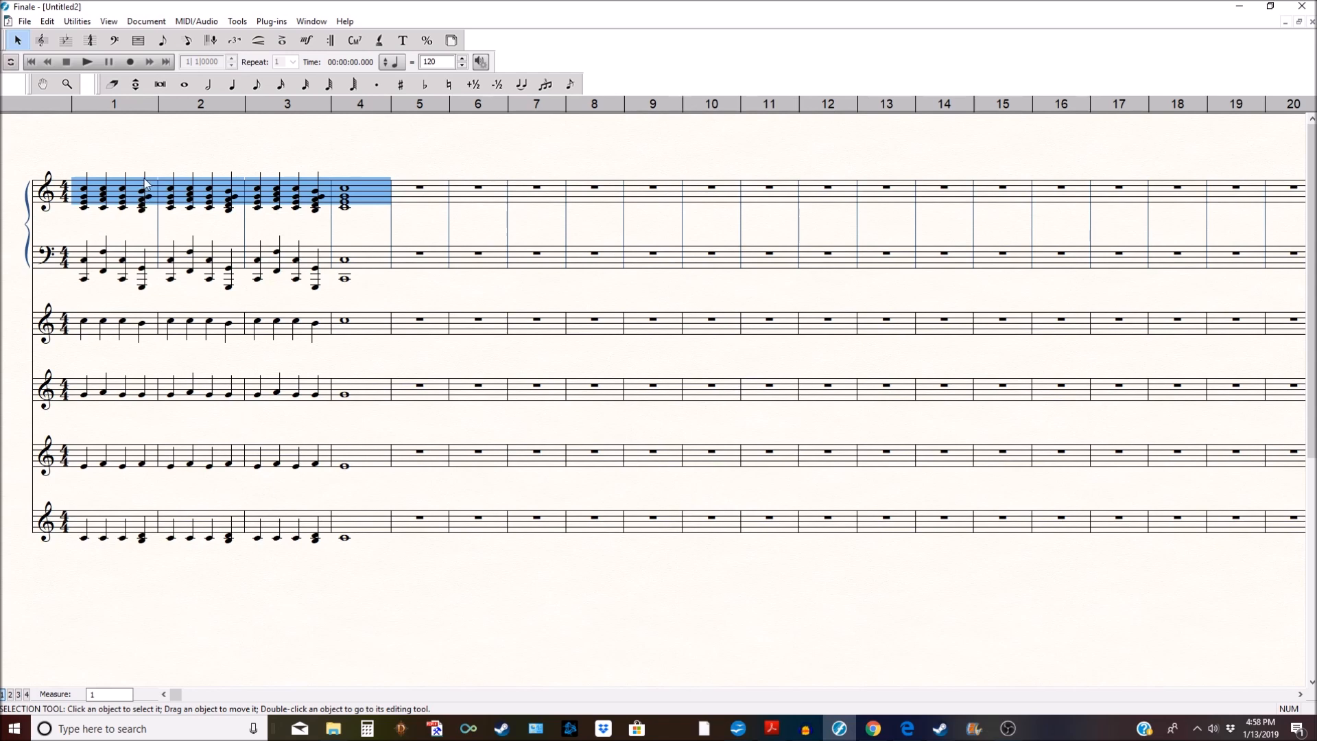
mouse_move(150, 213)
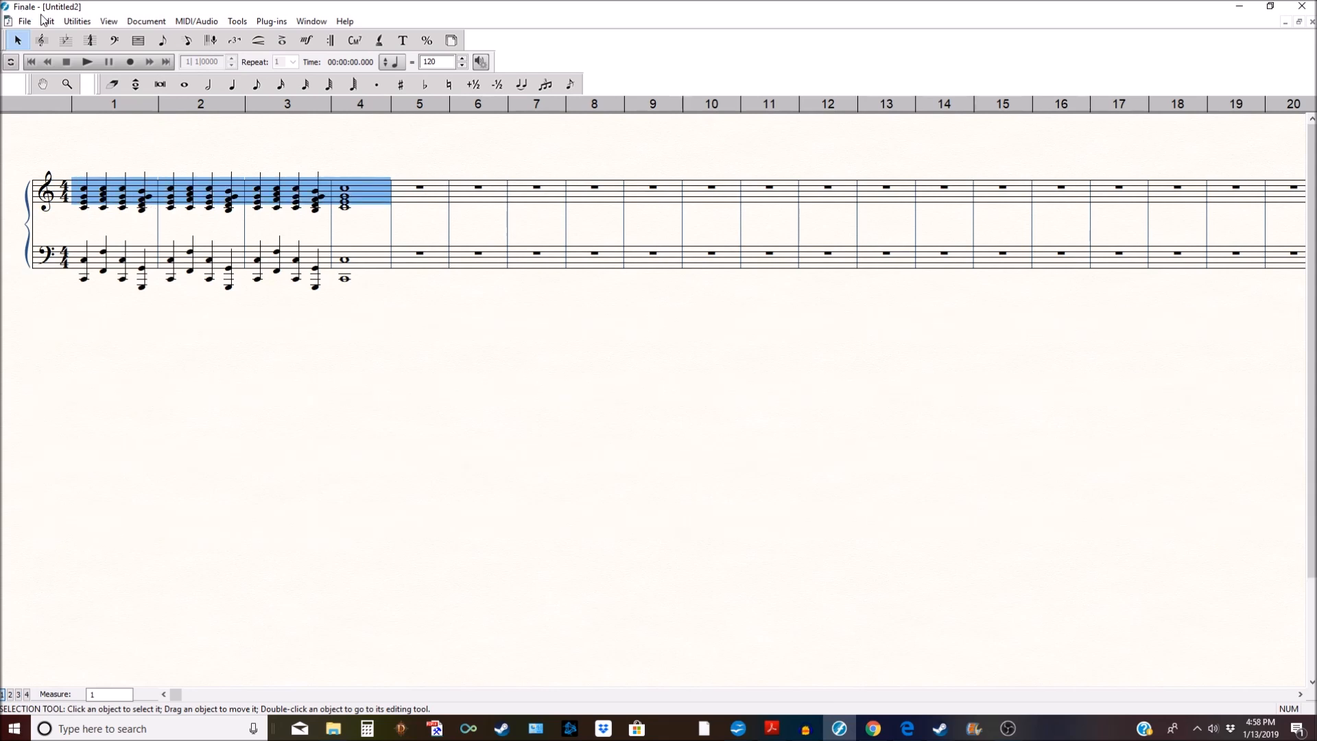
- Check the Edit menu and close it without redoing the explode
click(46, 21)
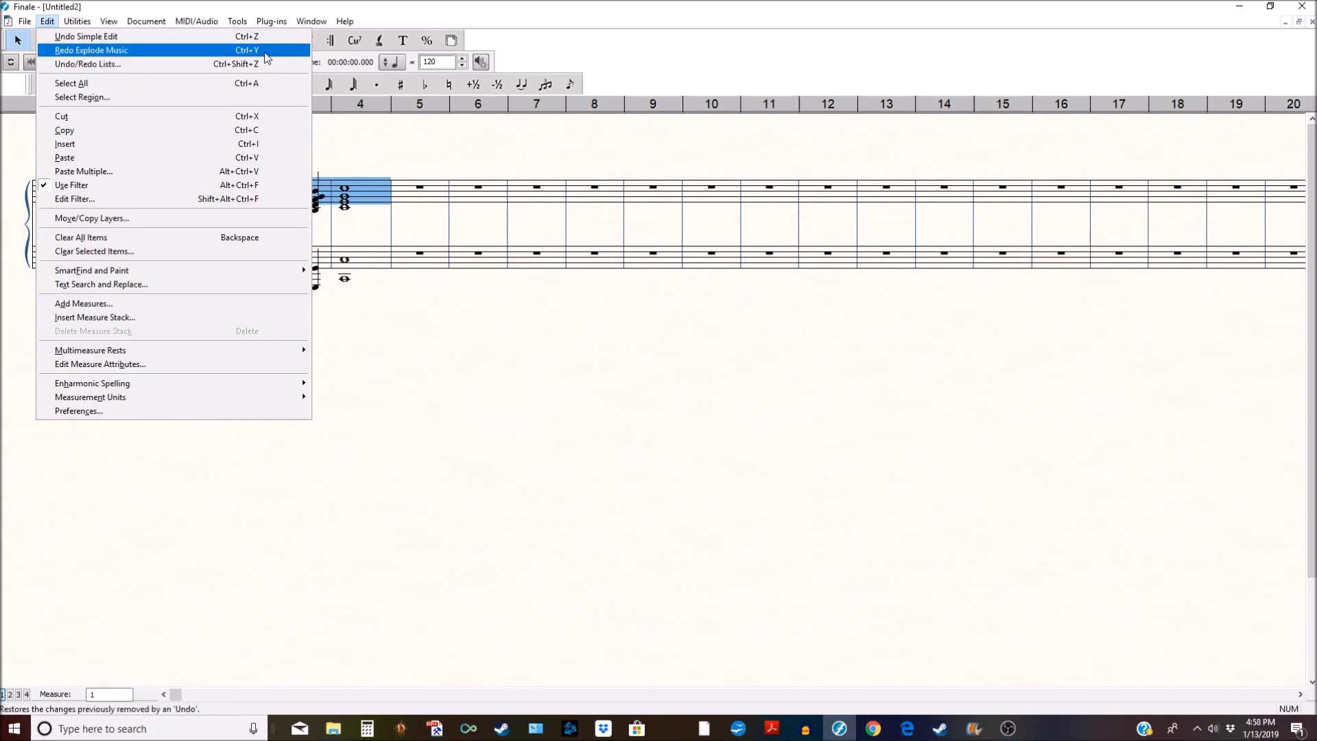
click(344, 22)
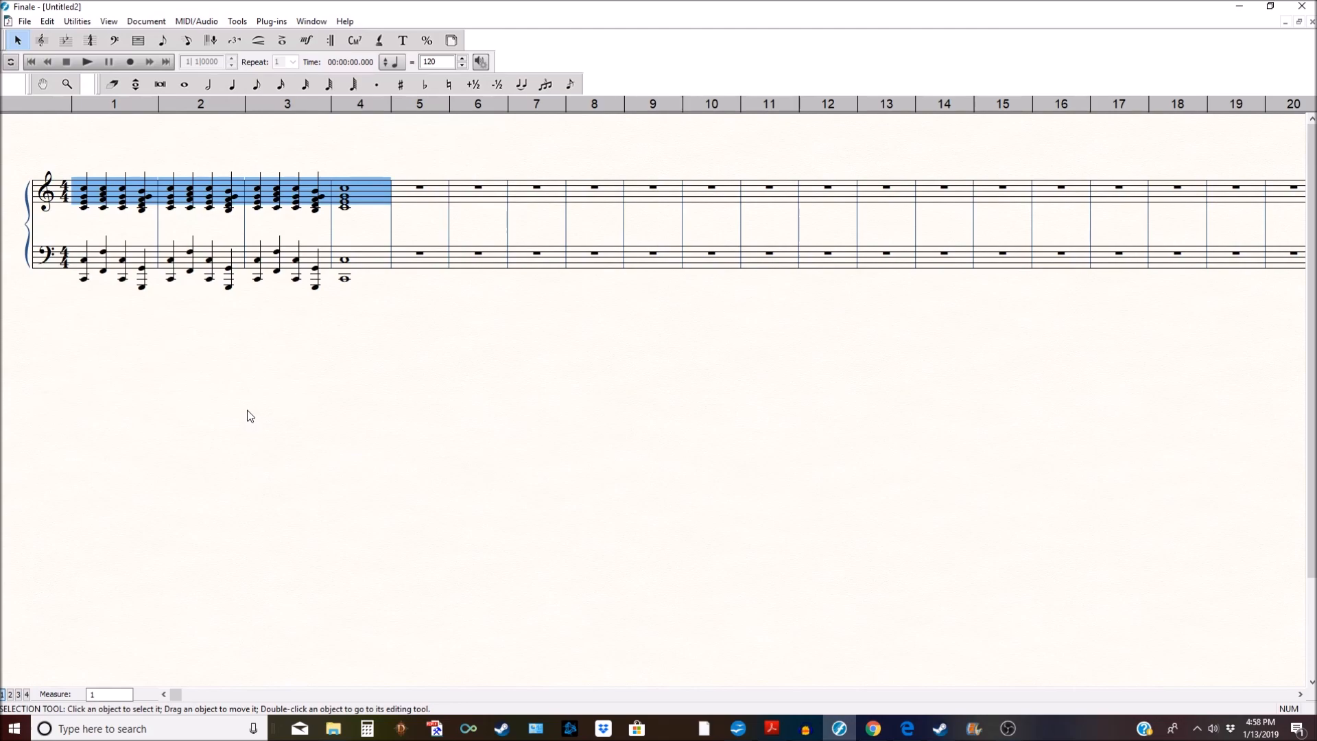
mouse_move(518, 152)
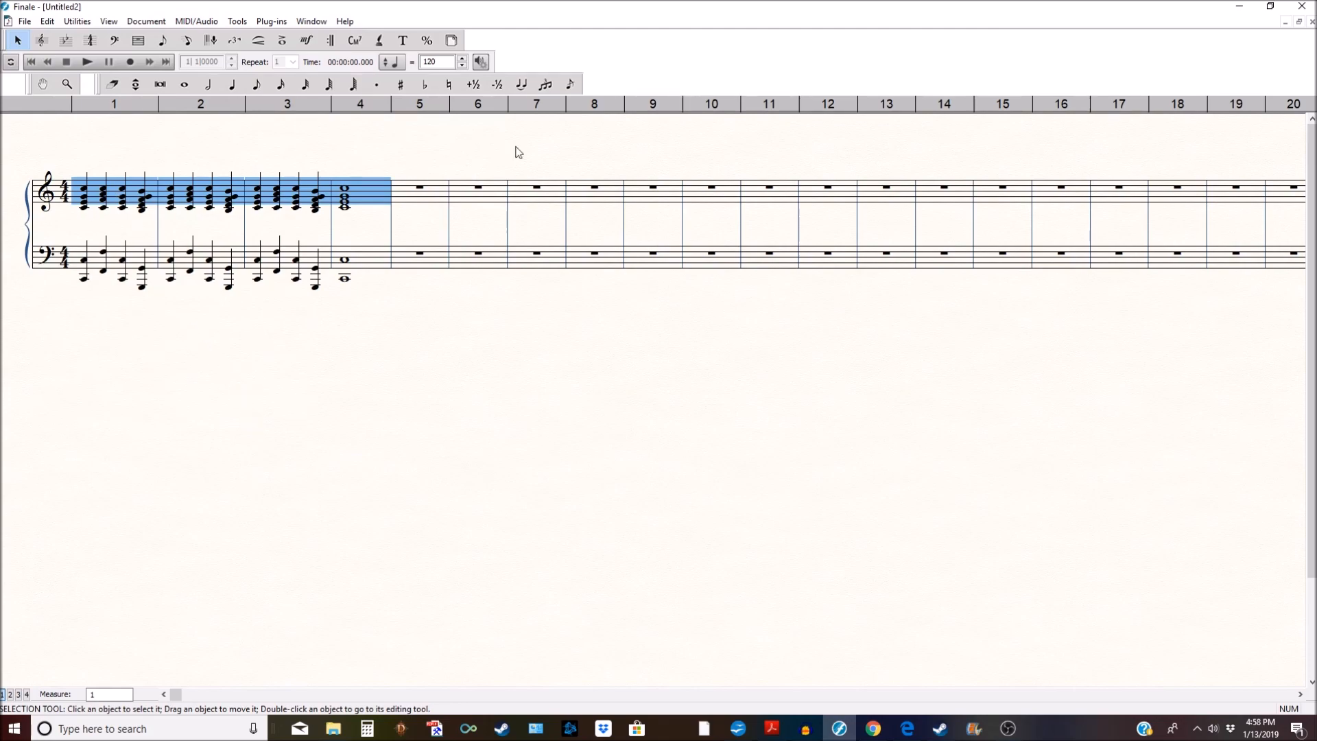
mouse_move(209, 415)
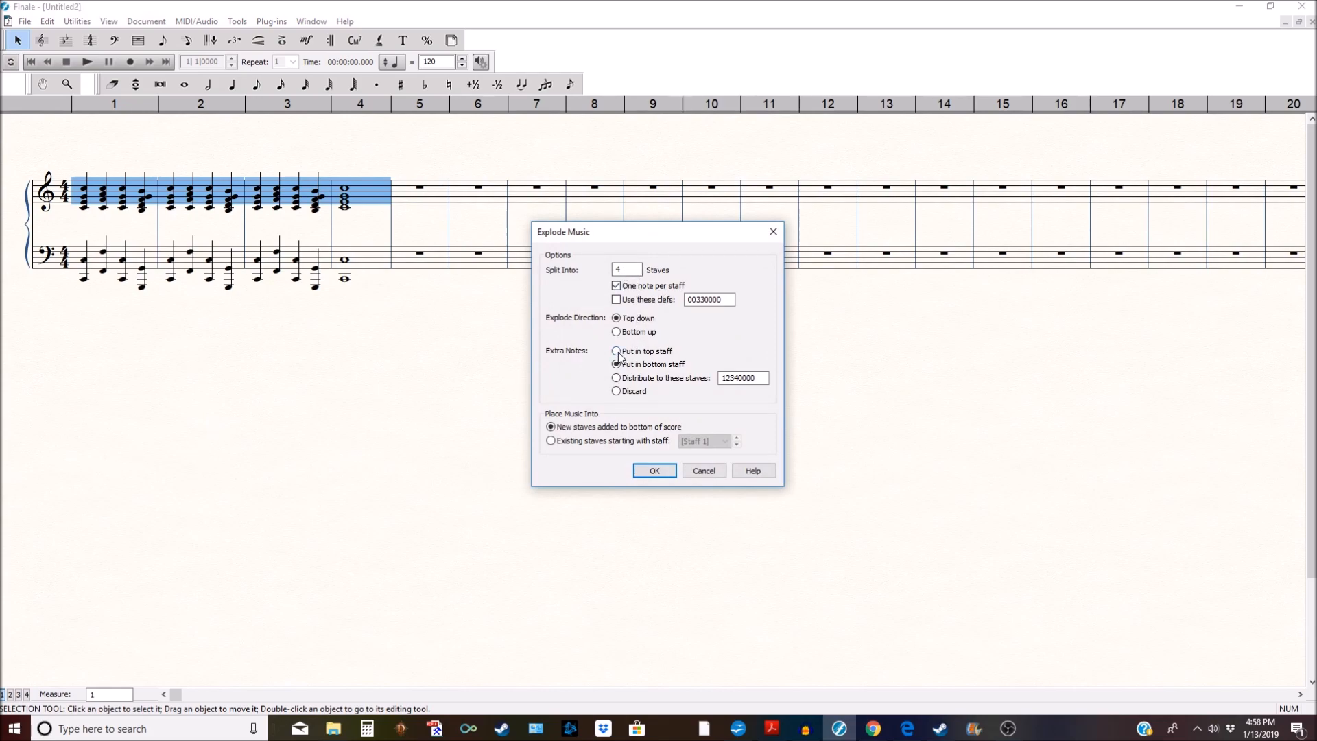
- Re-explode the measure 1–4 chords with extra notes put in the top staff
click(616, 364)
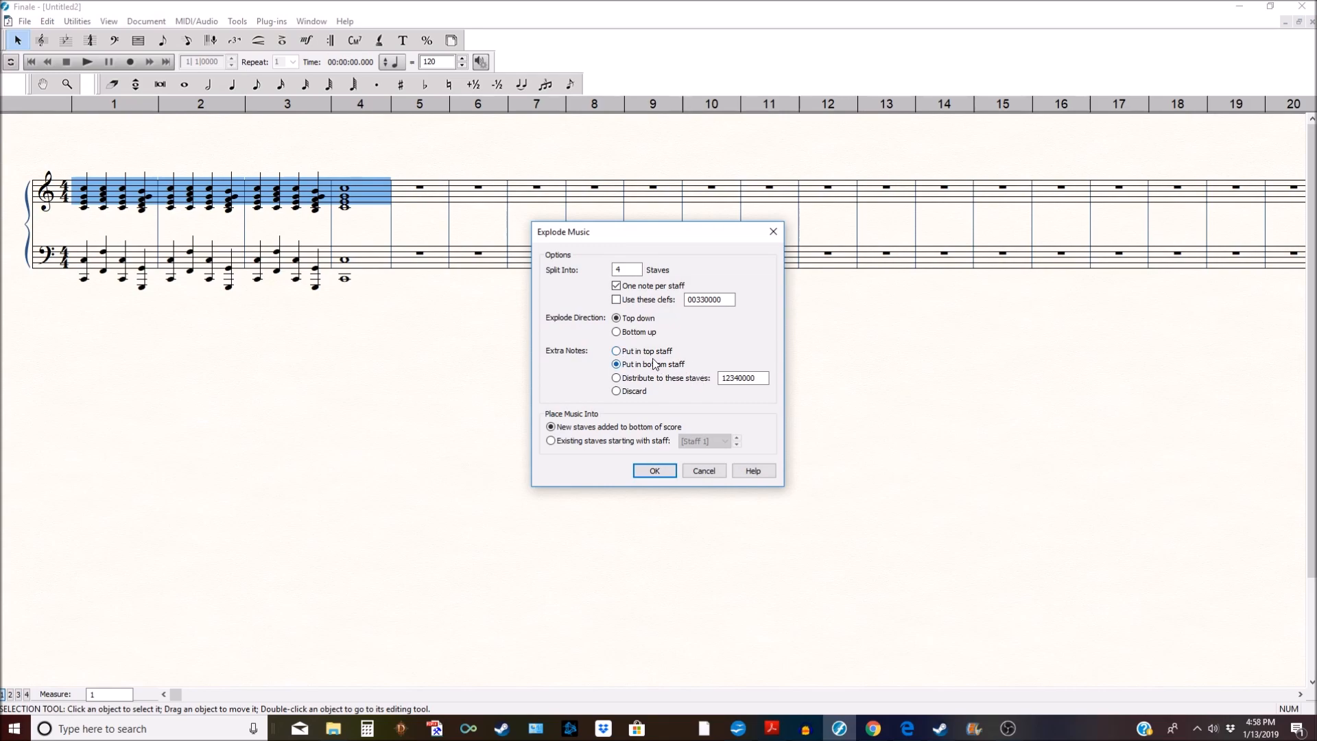
click(617, 351)
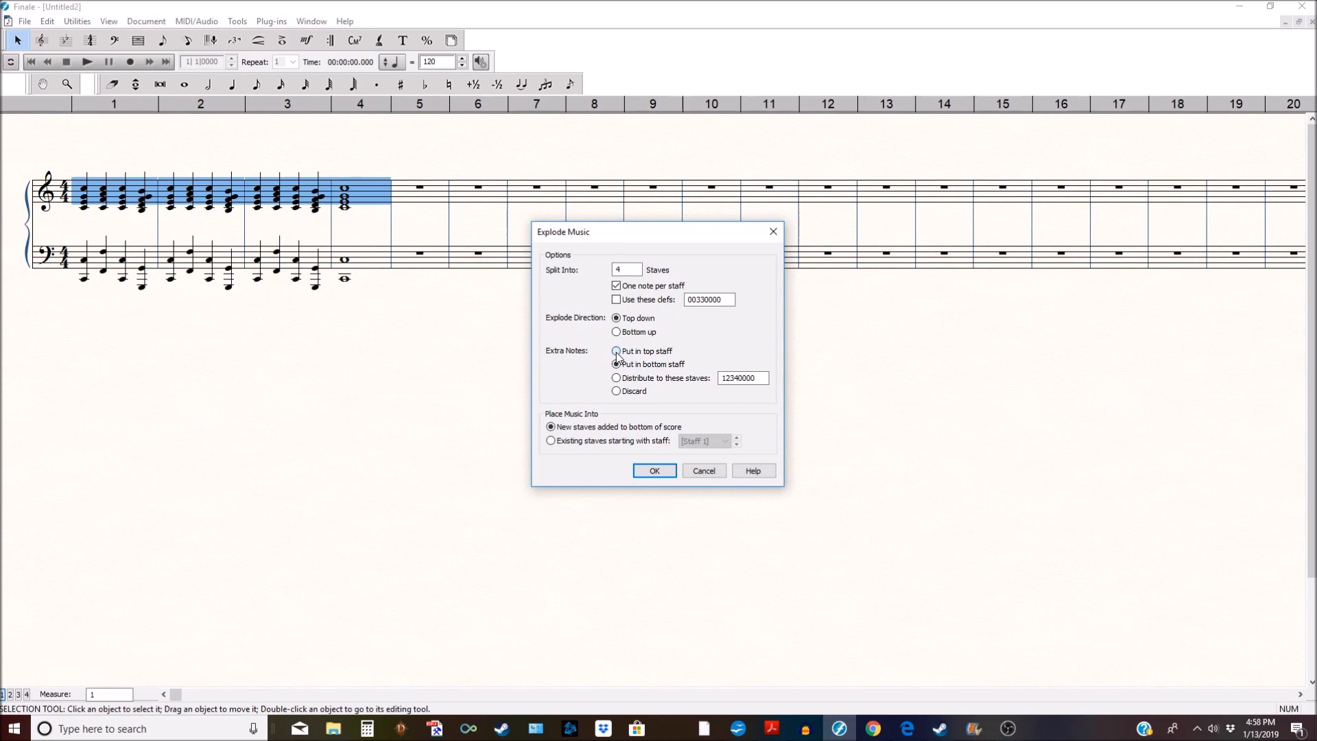
click(654, 471)
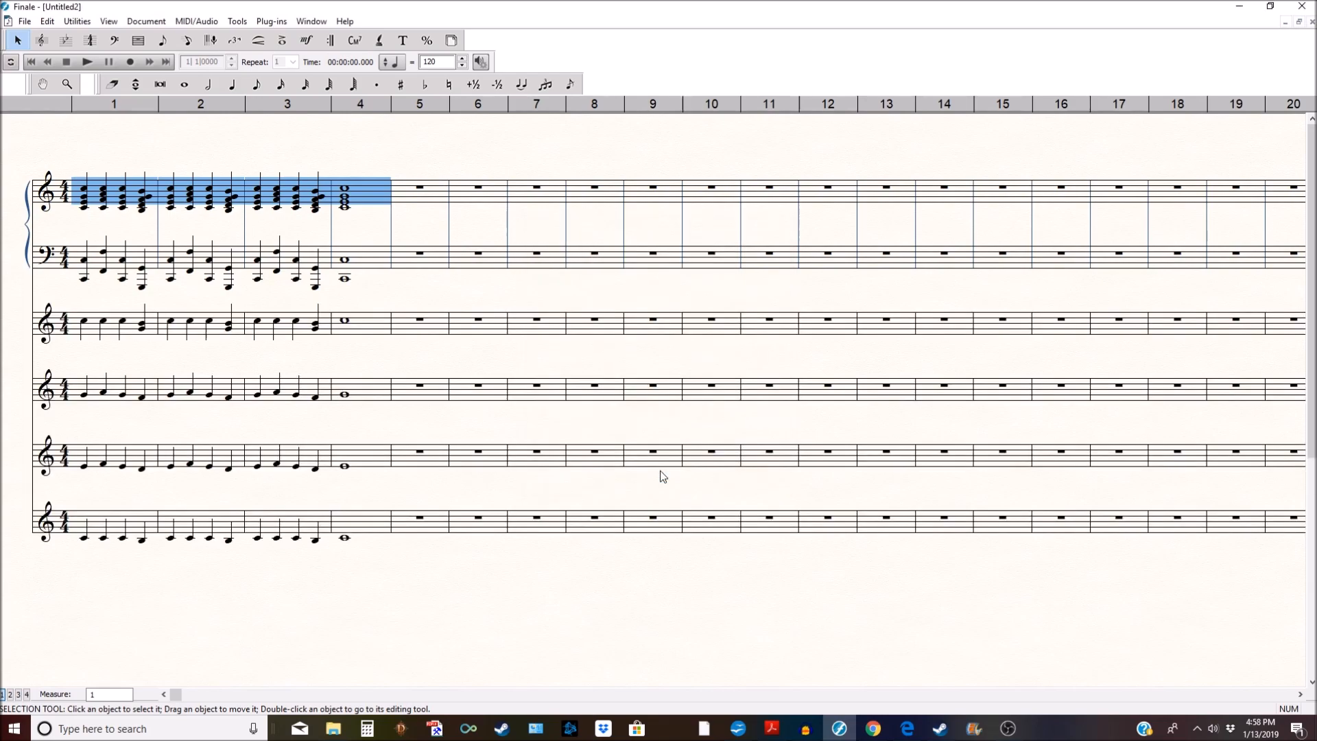
mouse_move(307, 429)
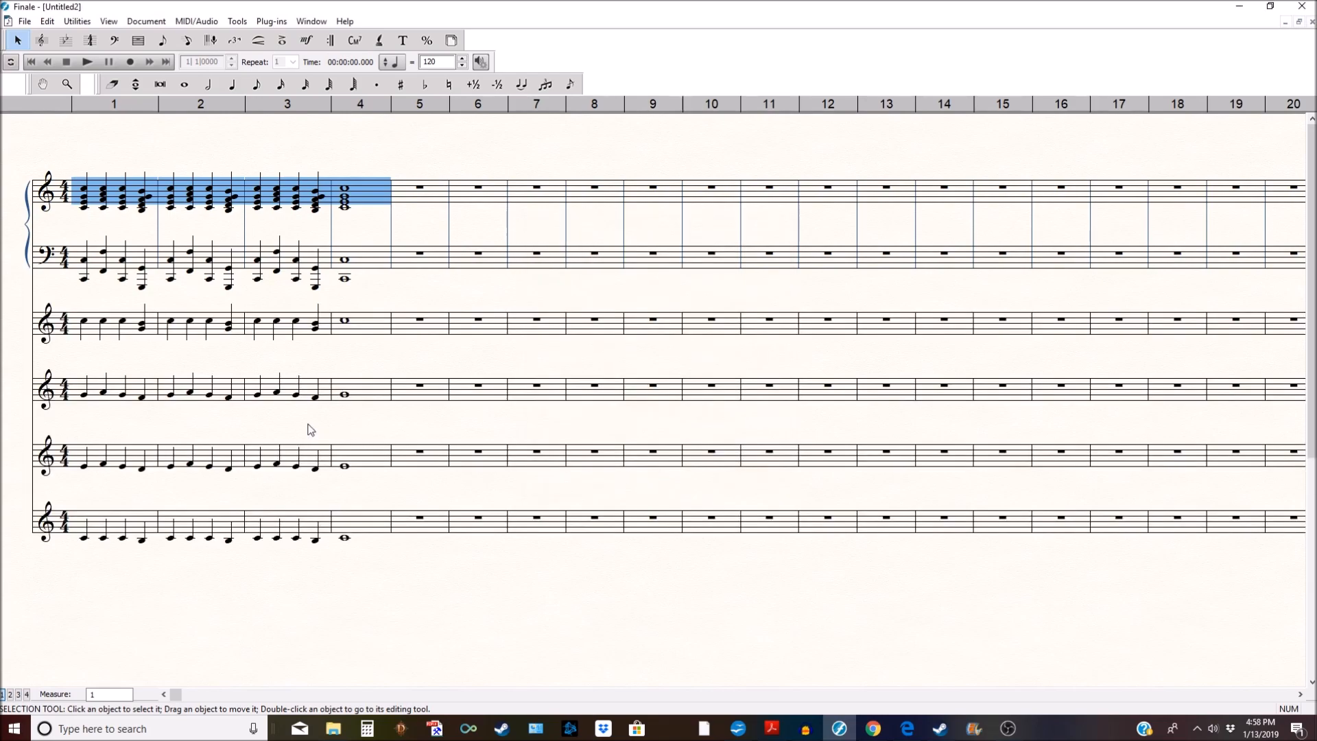
mouse_move(141, 341)
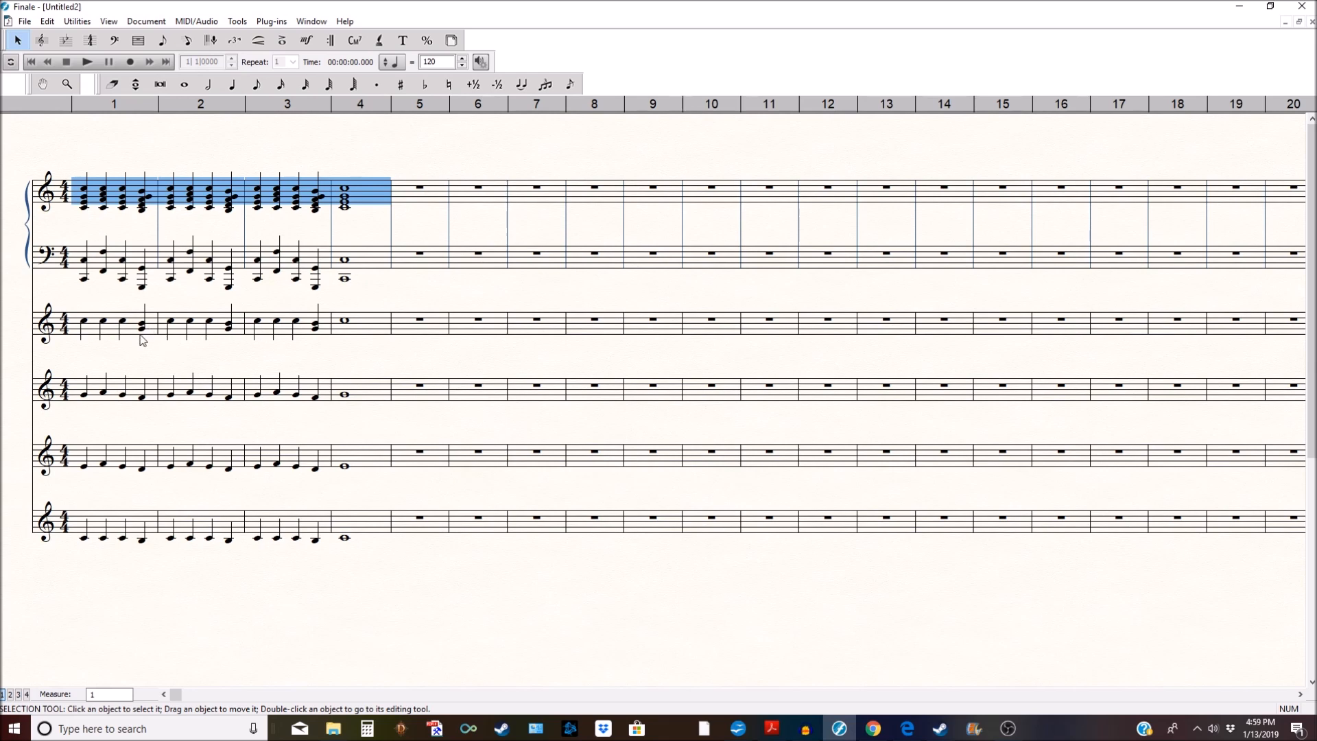
mouse_move(148, 397)
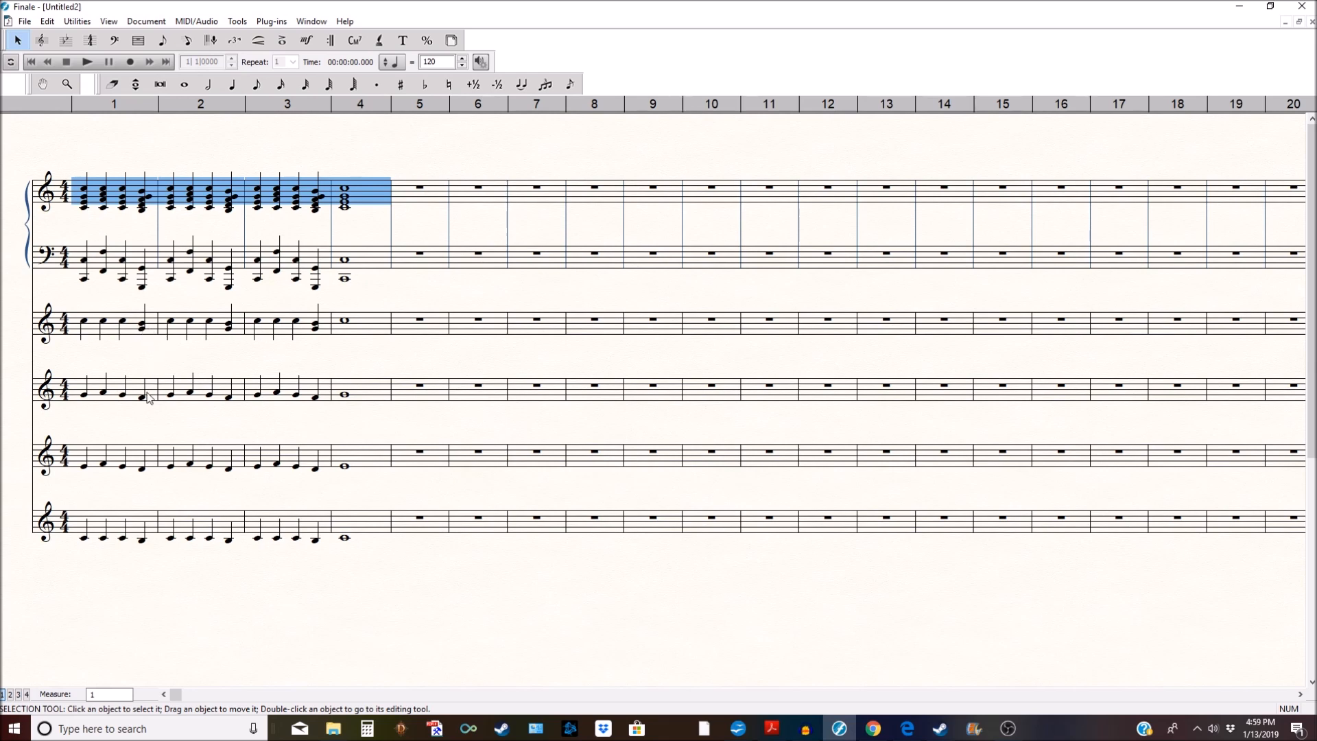
mouse_move(146, 544)
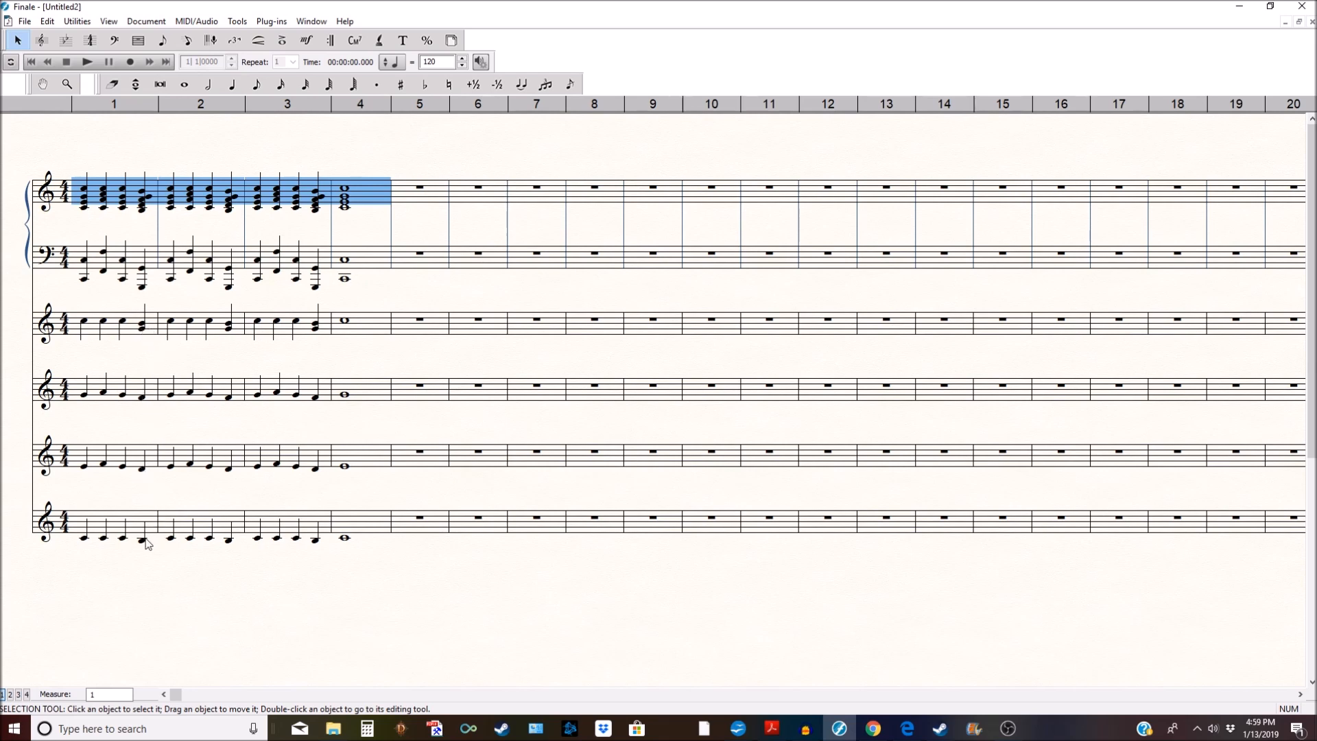
mouse_move(145, 210)
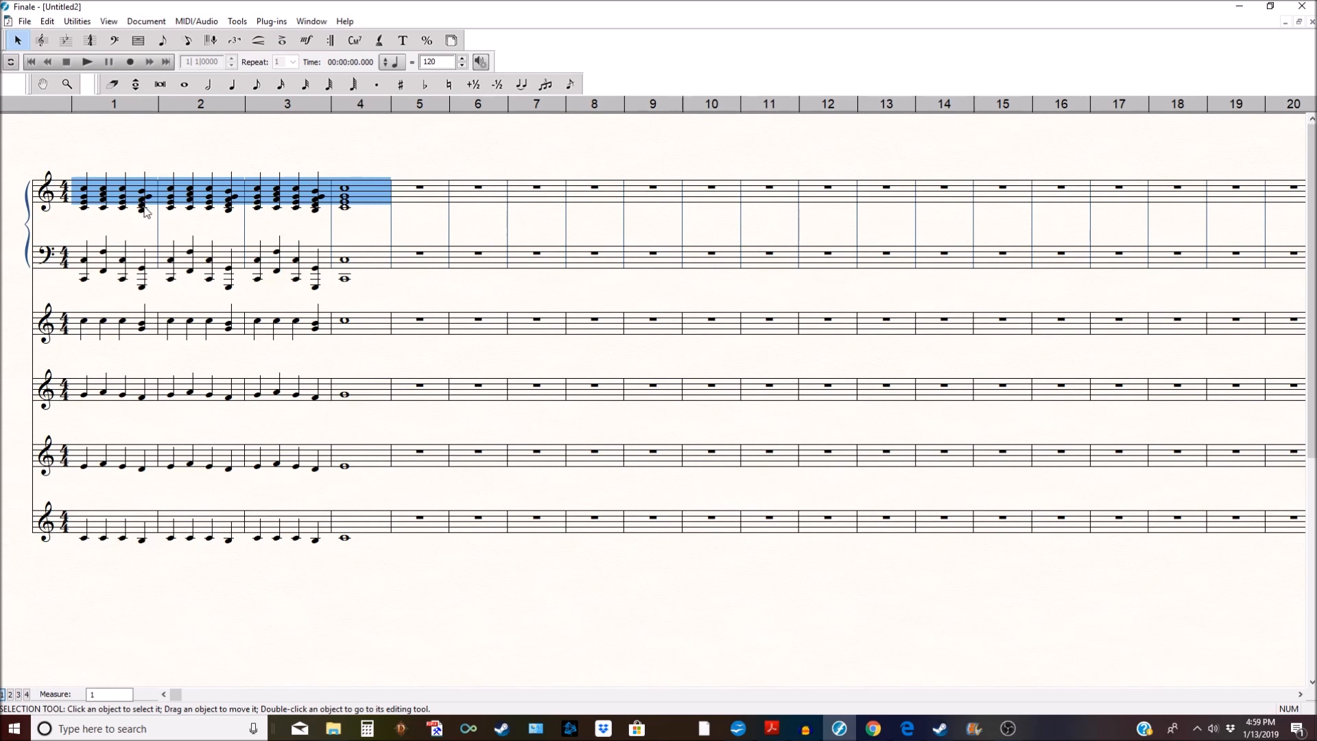
mouse_move(140, 340)
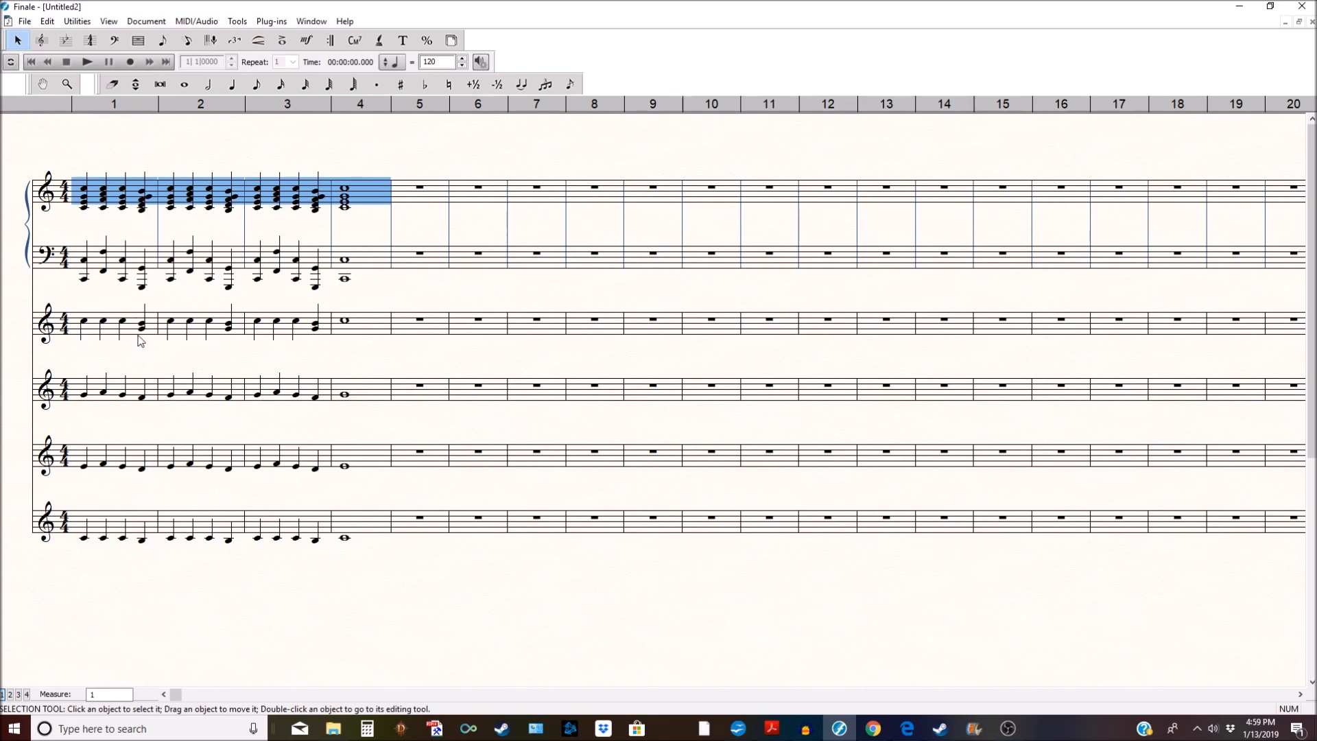
mouse_move(239, 230)
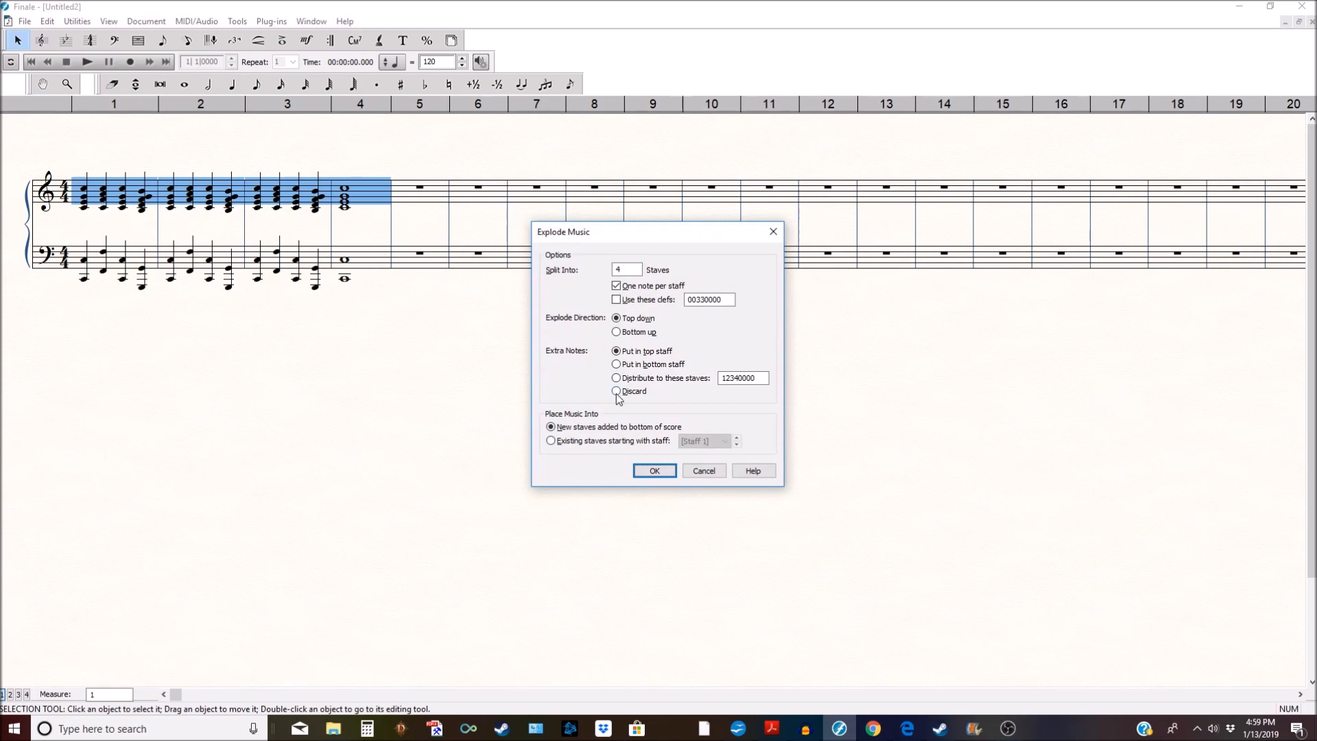
- Explode the chords into four new bottom staves, discarding extra notes
click(617, 391)
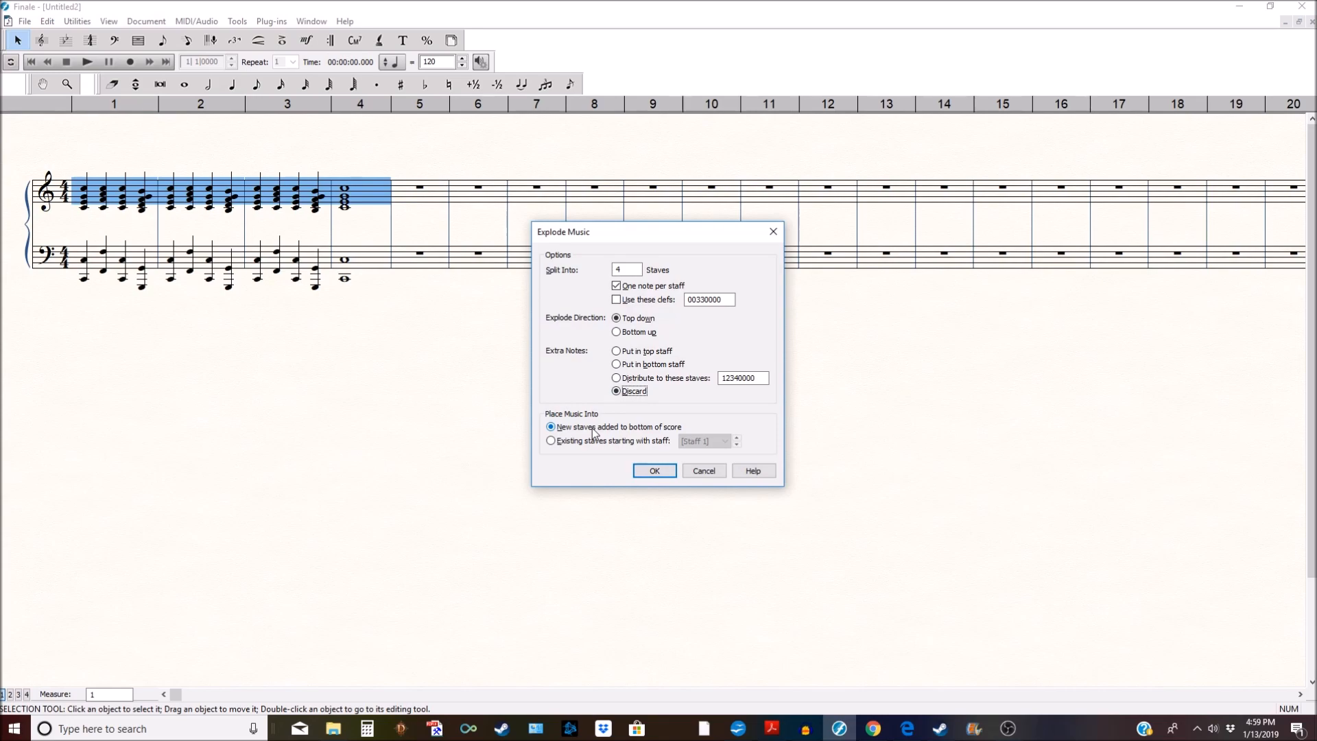
click(653, 471)
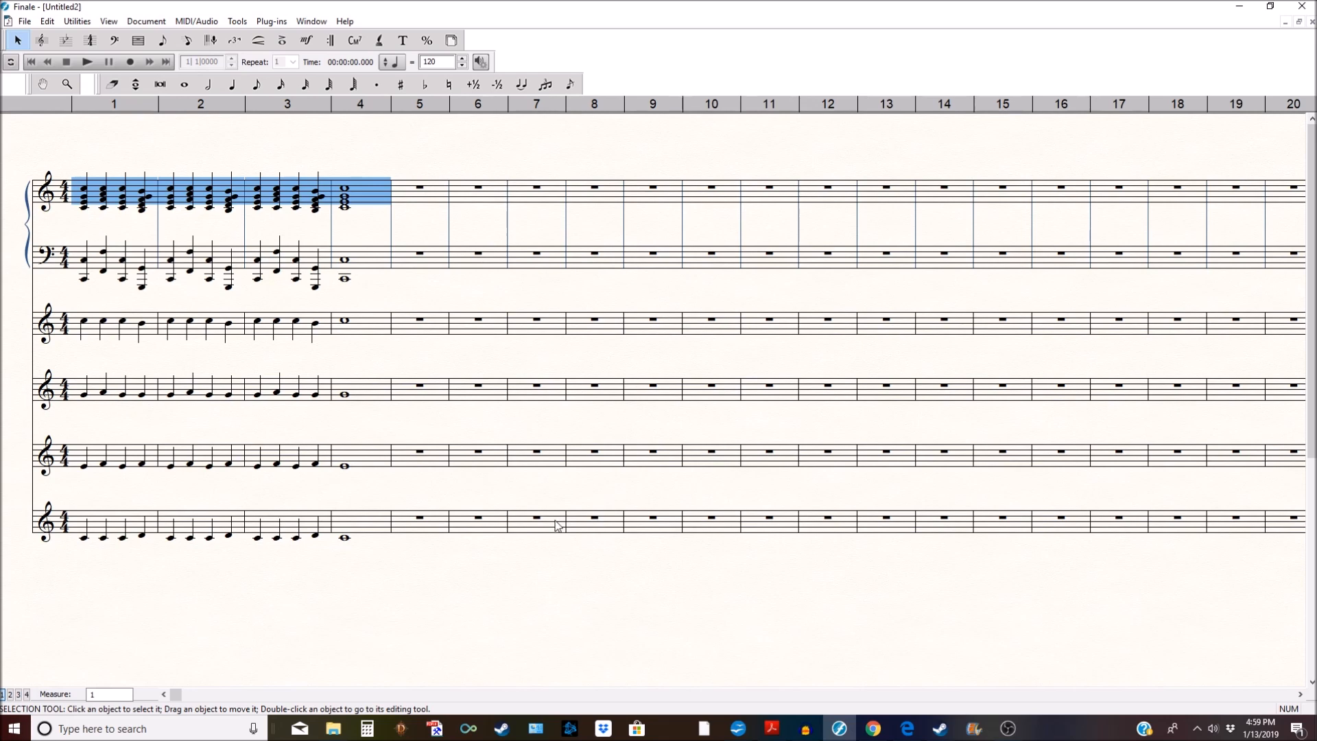
mouse_move(154, 209)
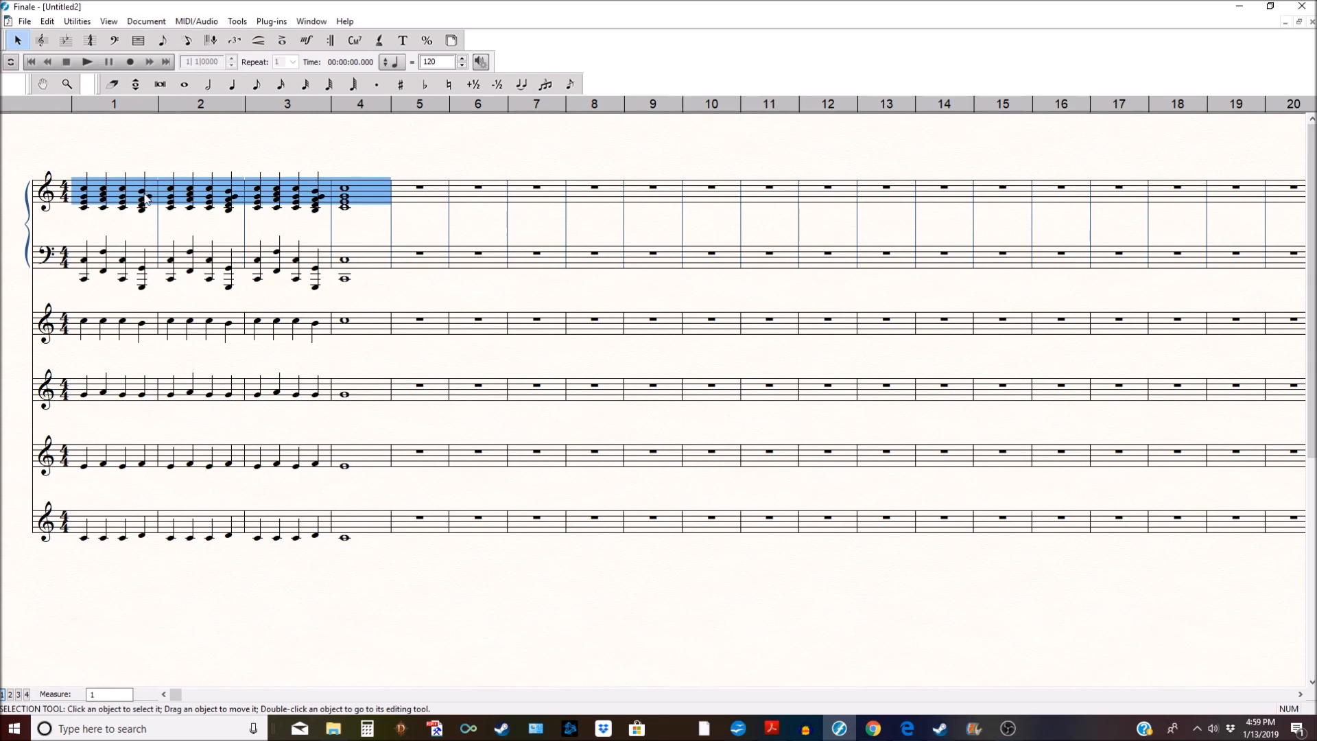
mouse_move(148, 218)
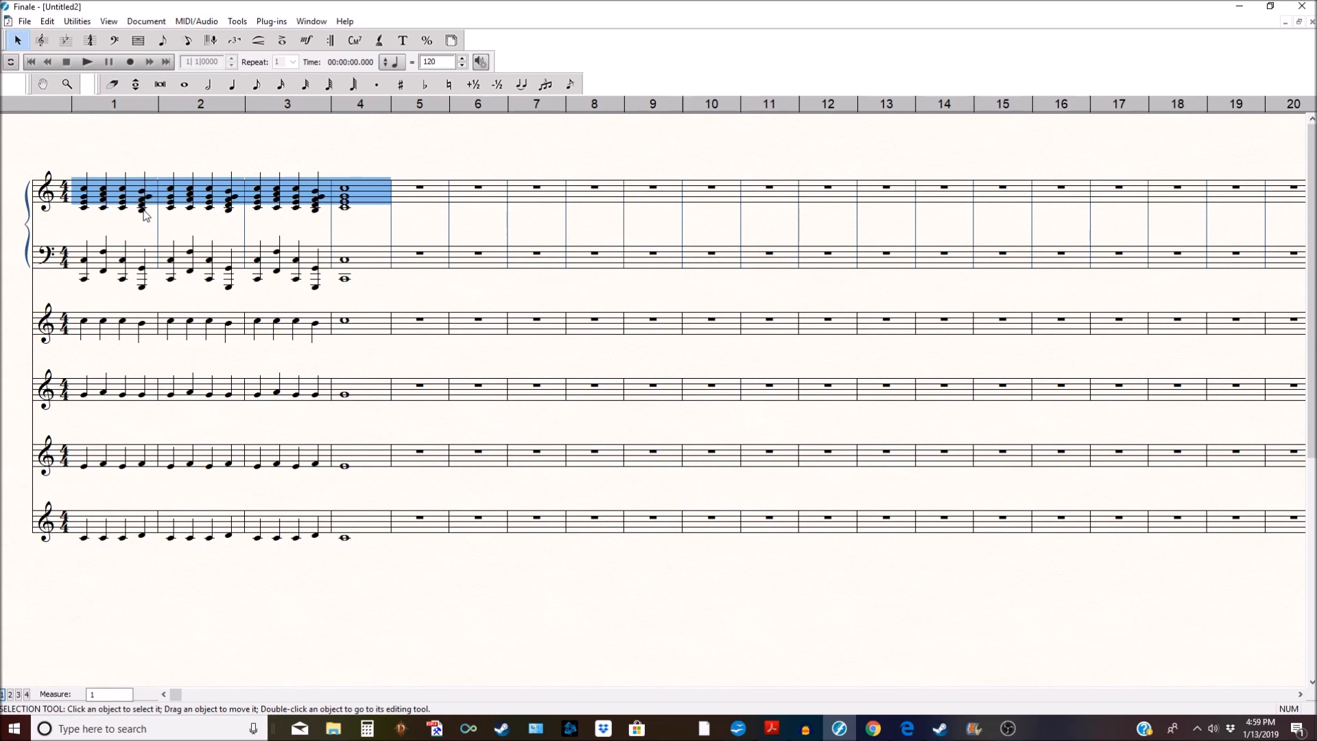
mouse_move(156, 342)
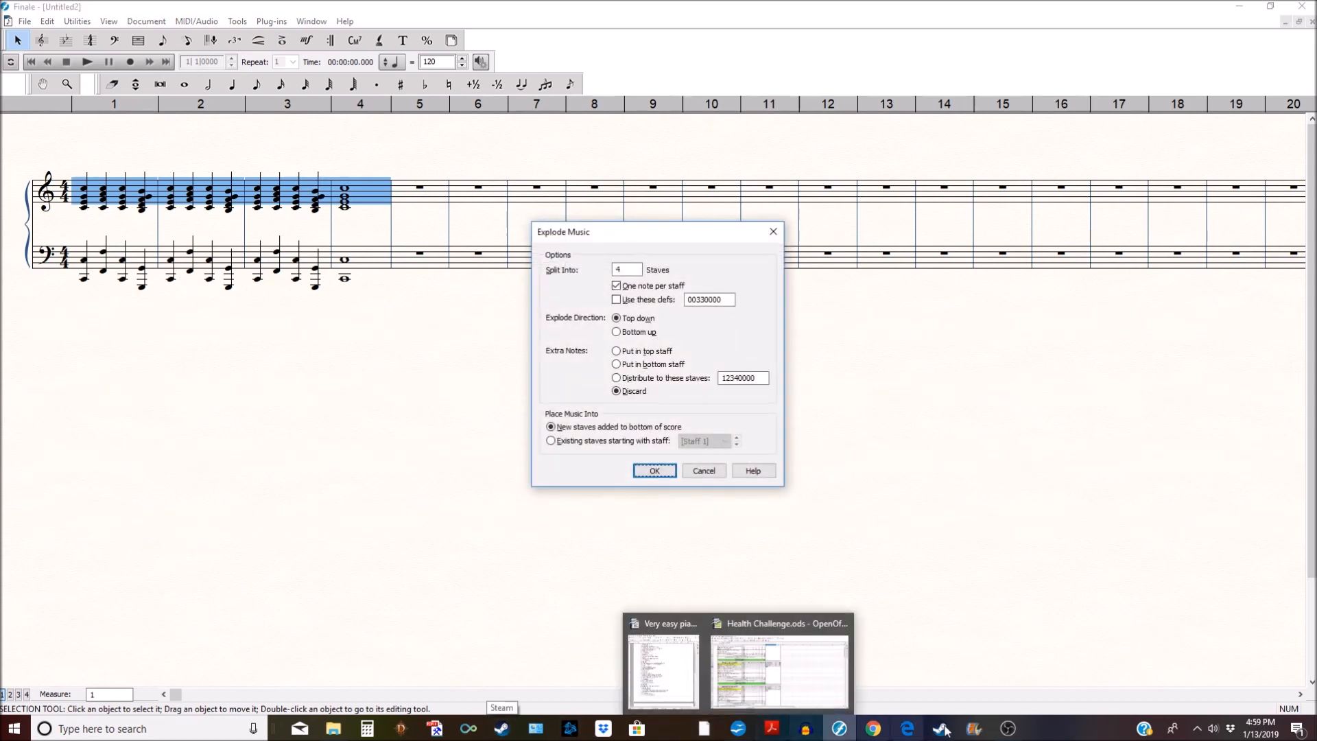
mouse_move(624, 379)
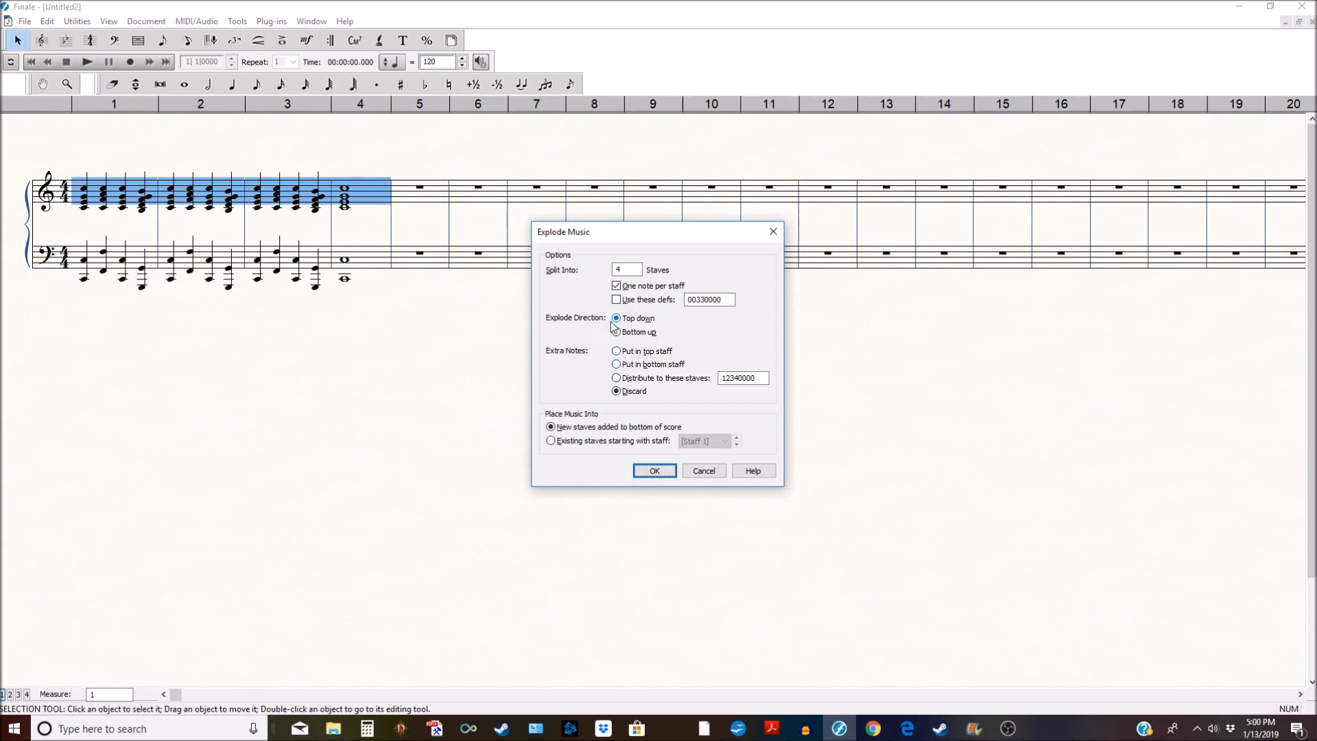
mouse_move(630, 322)
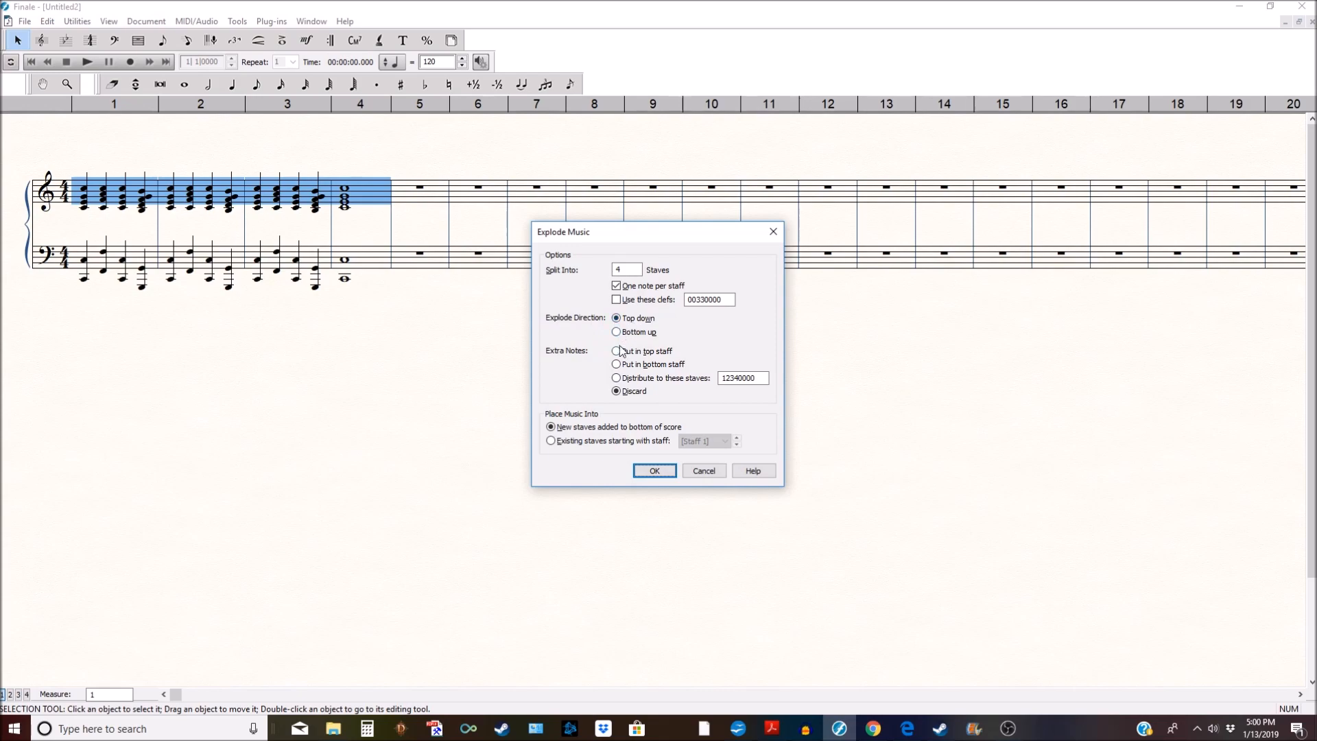
- Re-explode the chords bottom up into four new treble staves below the piano
click(616, 332)
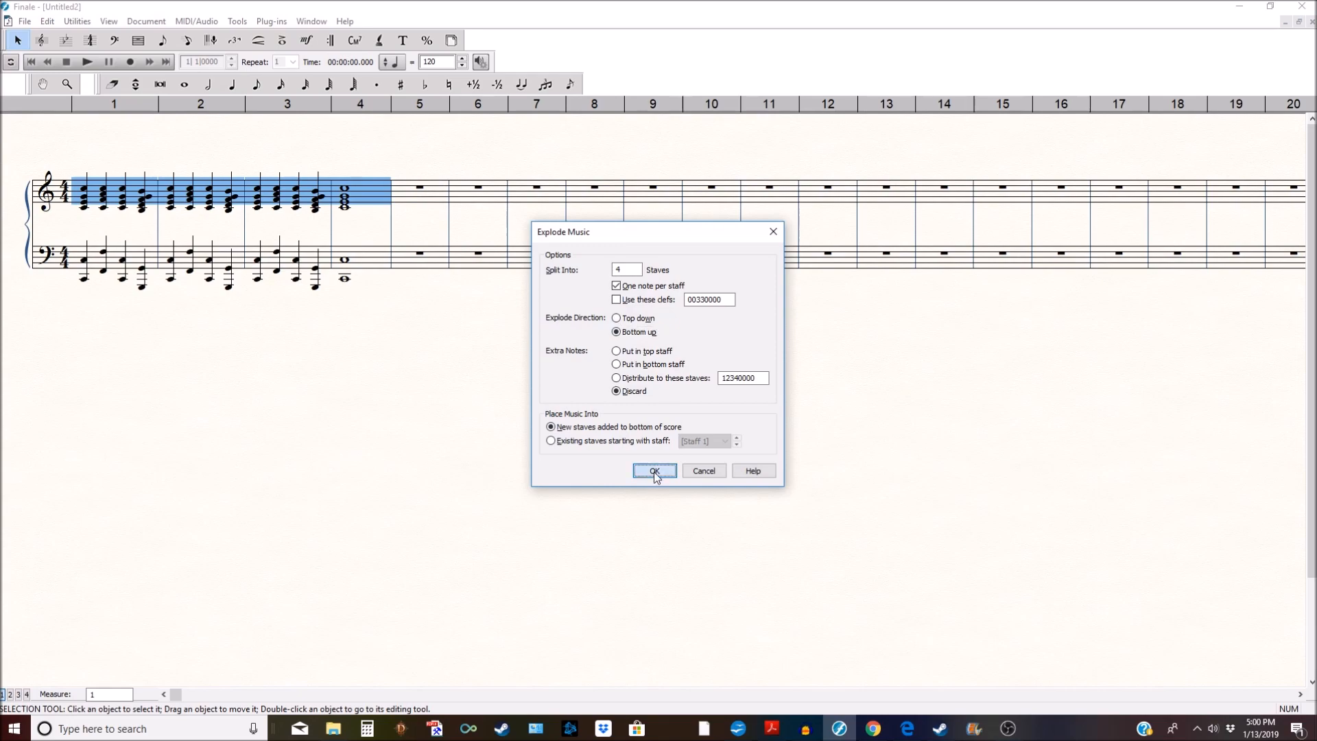
click(654, 471)
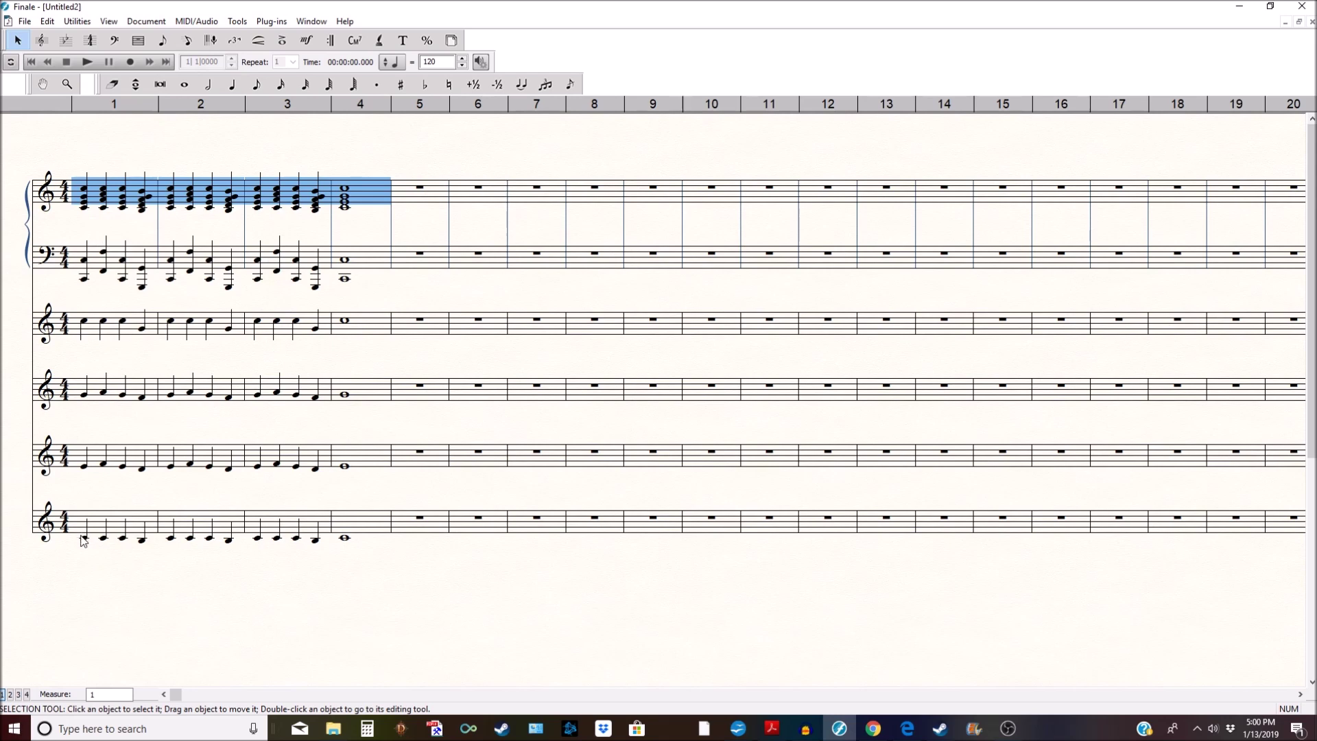
mouse_move(154, 234)
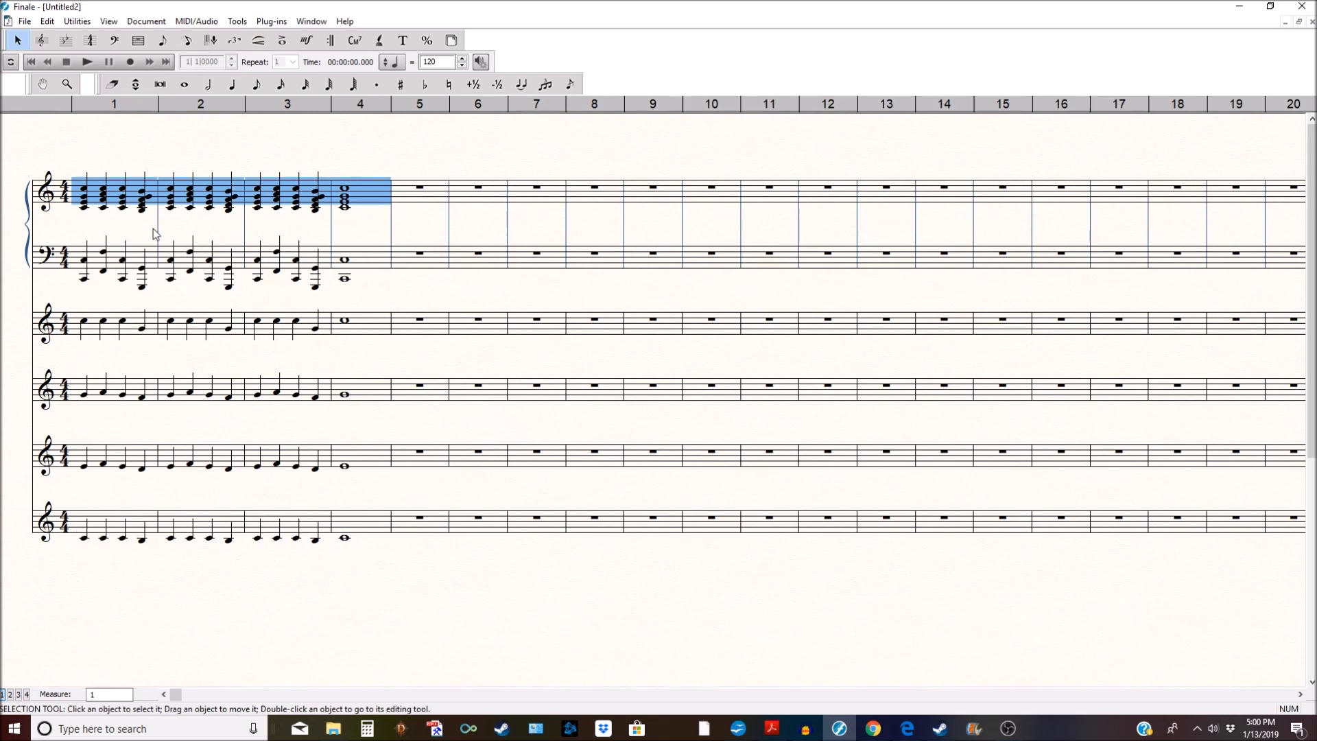
mouse_move(153, 283)
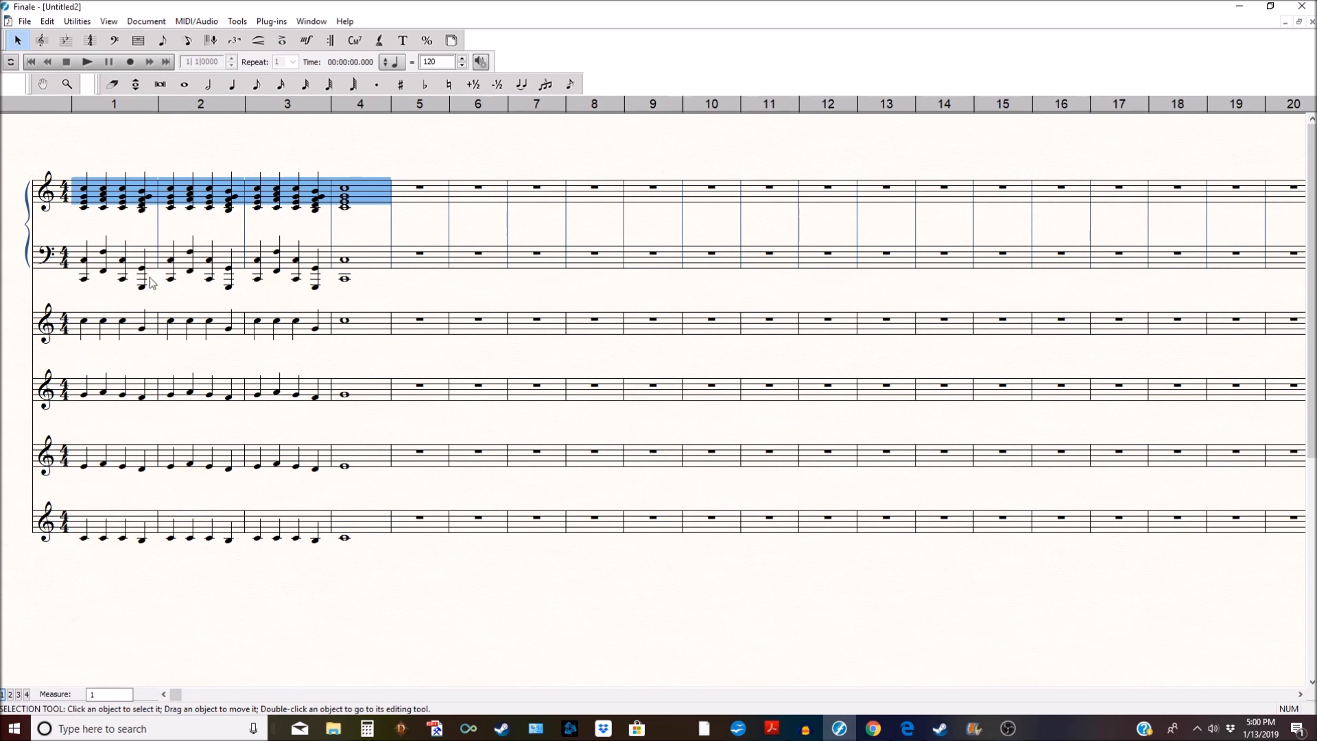
mouse_move(160, 193)
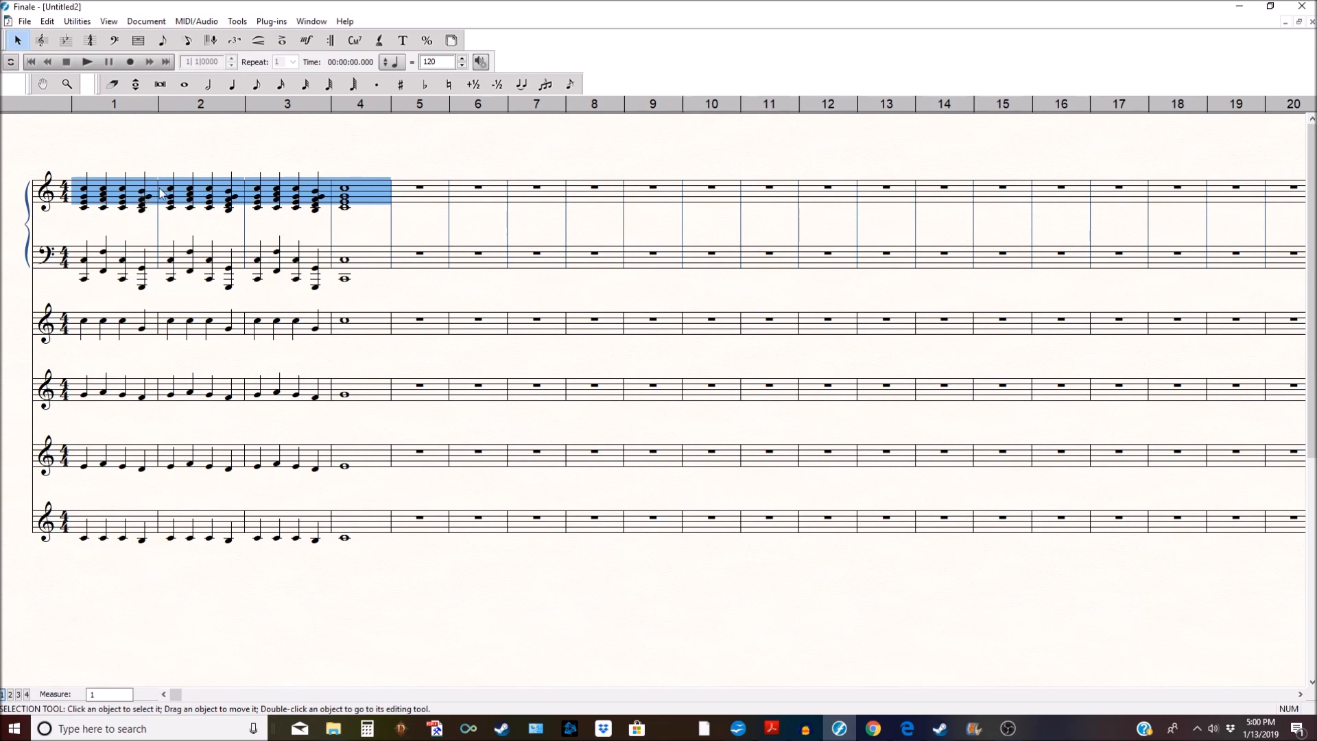
mouse_move(141, 330)
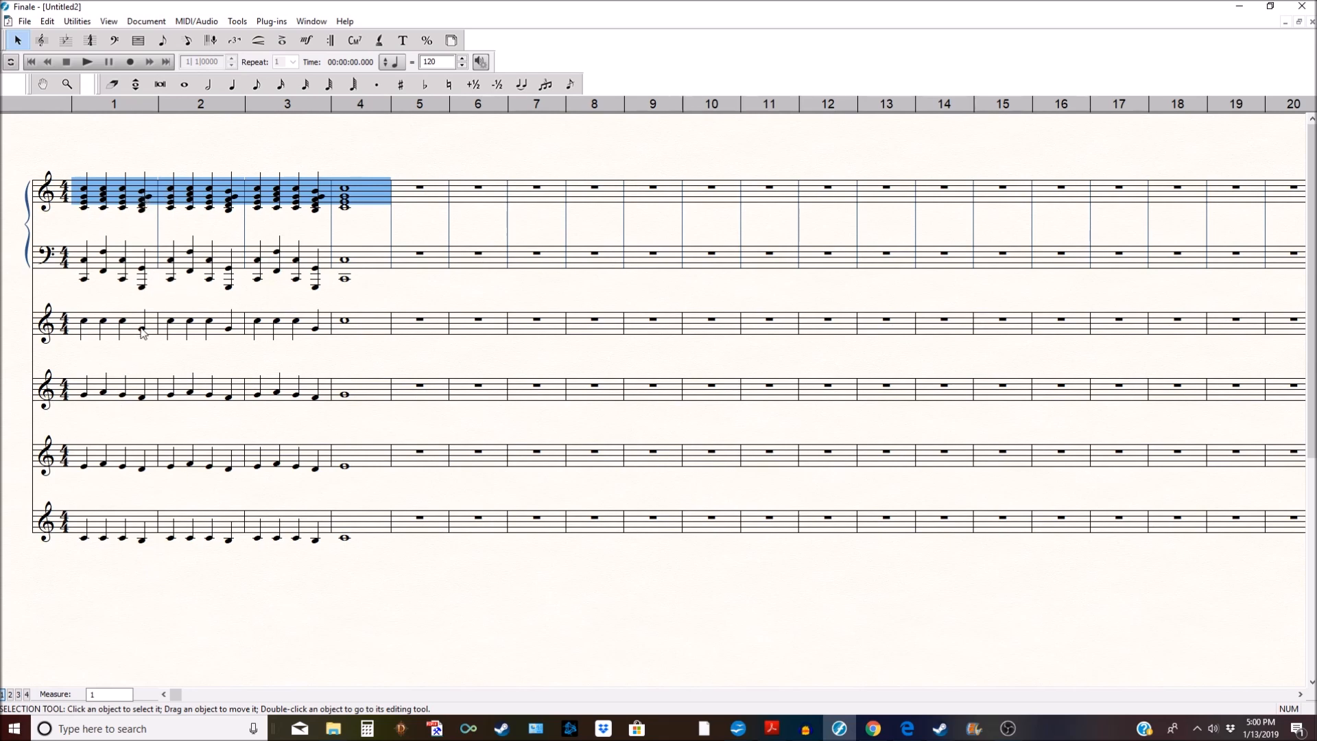
mouse_move(145, 199)
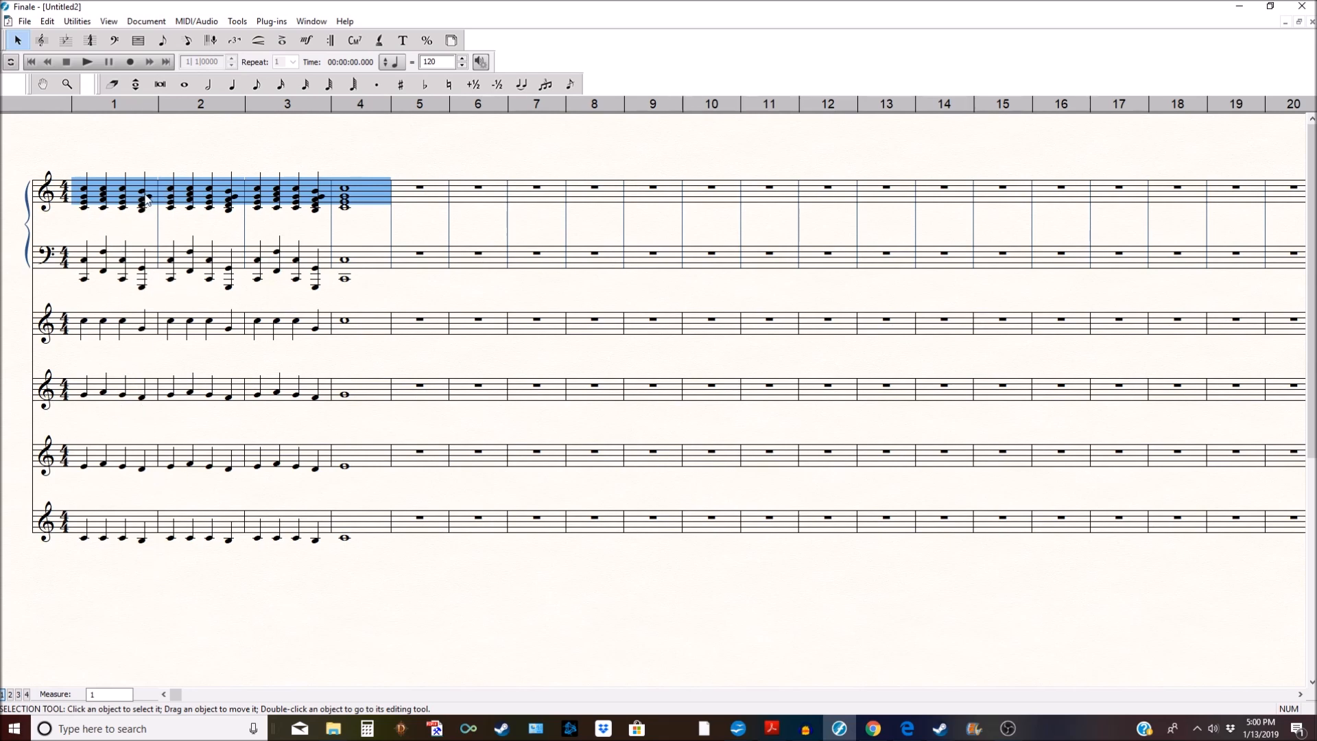
mouse_move(161, 570)
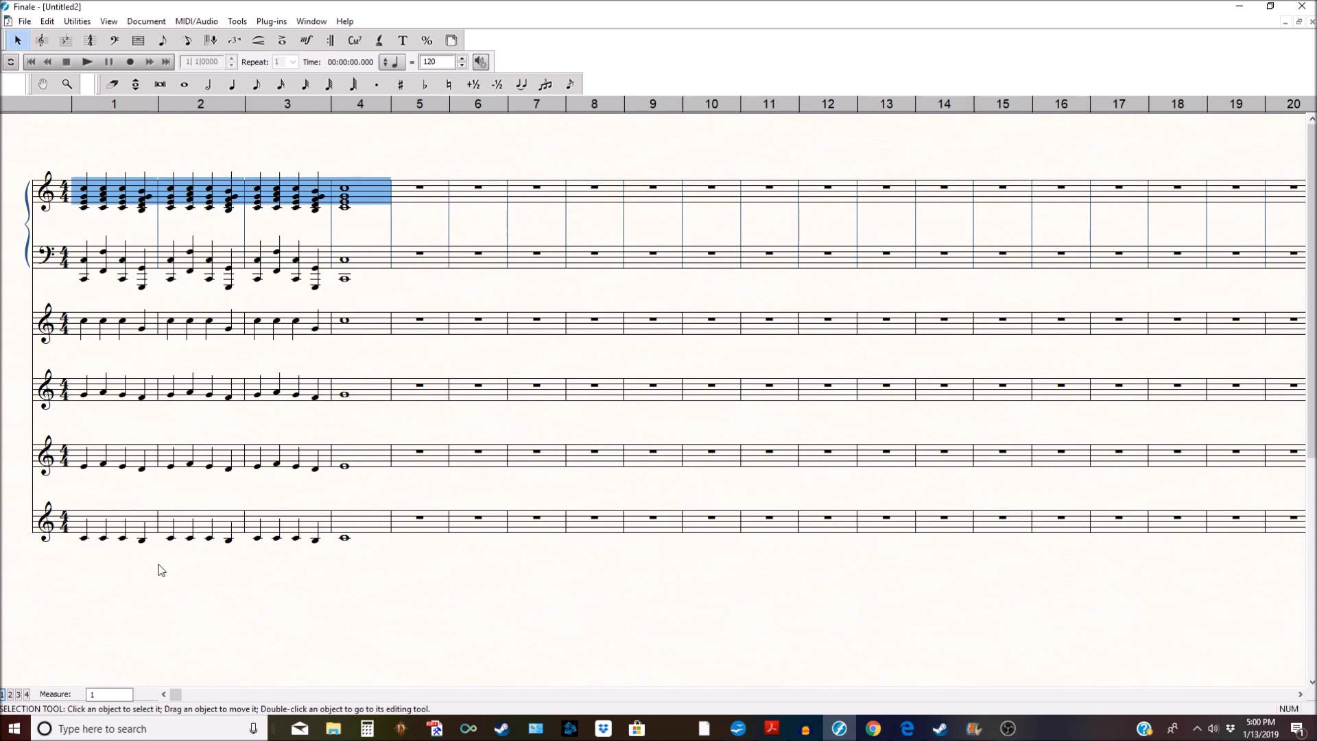
mouse_move(150, 402)
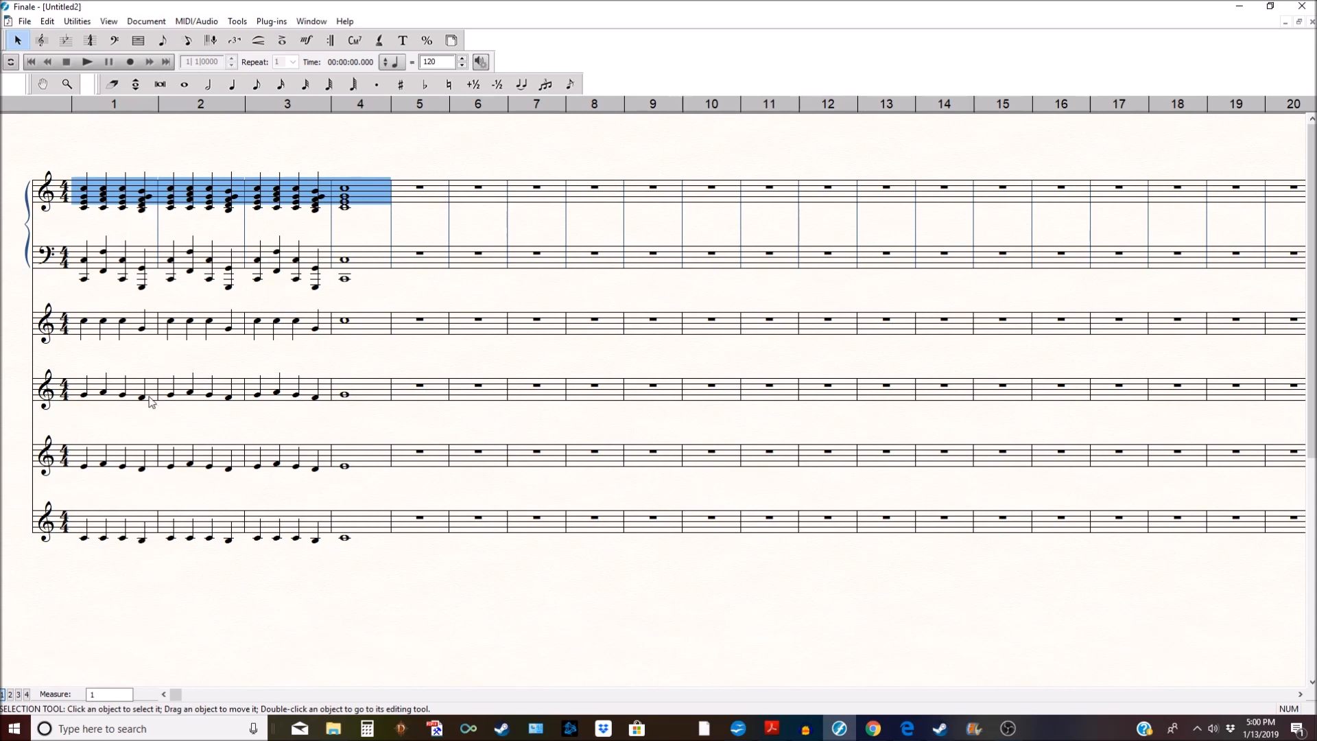
mouse_move(161, 261)
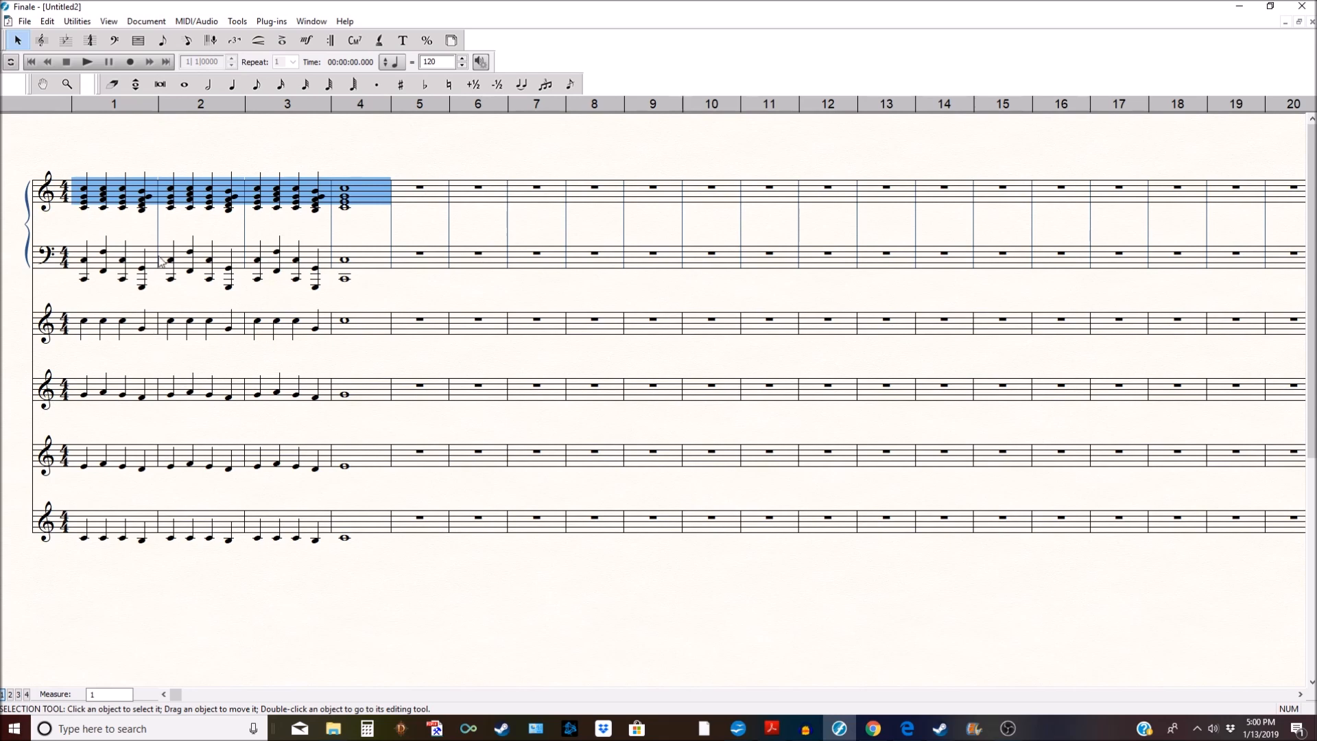
mouse_move(91, 182)
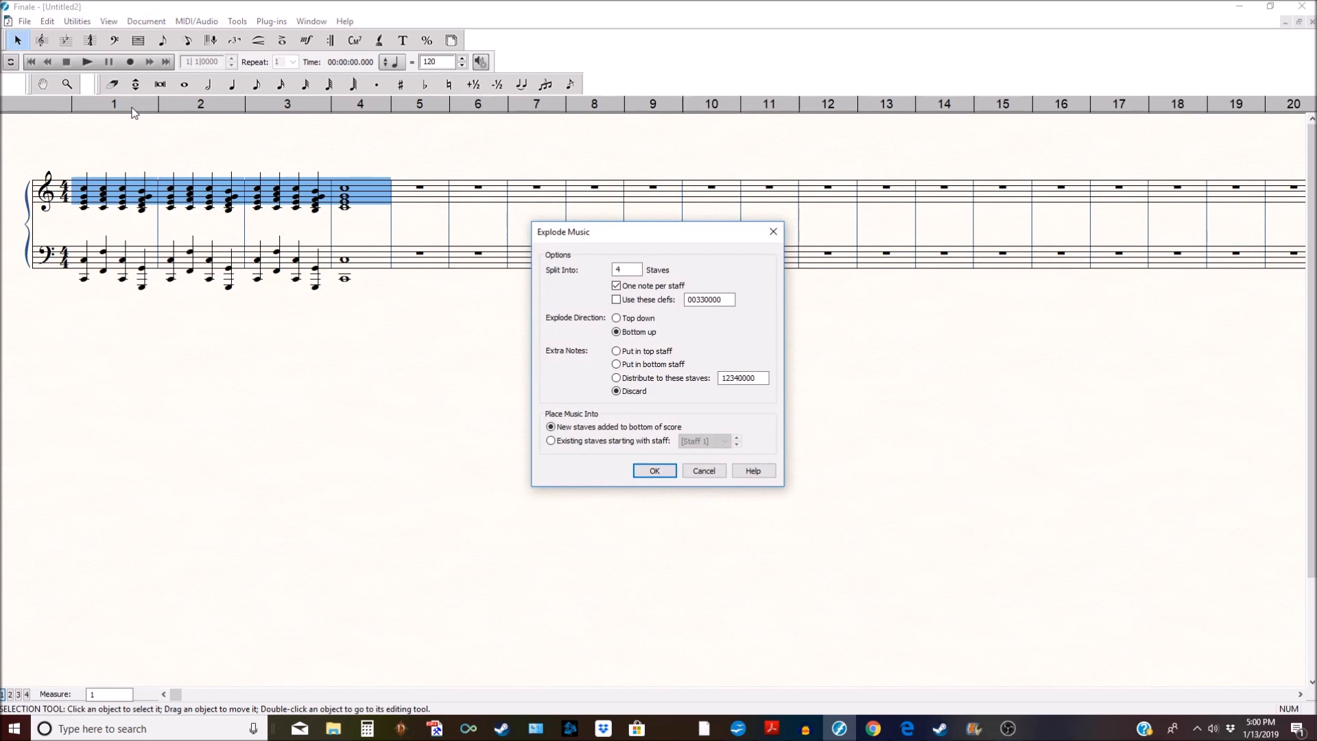
mouse_move(638, 375)
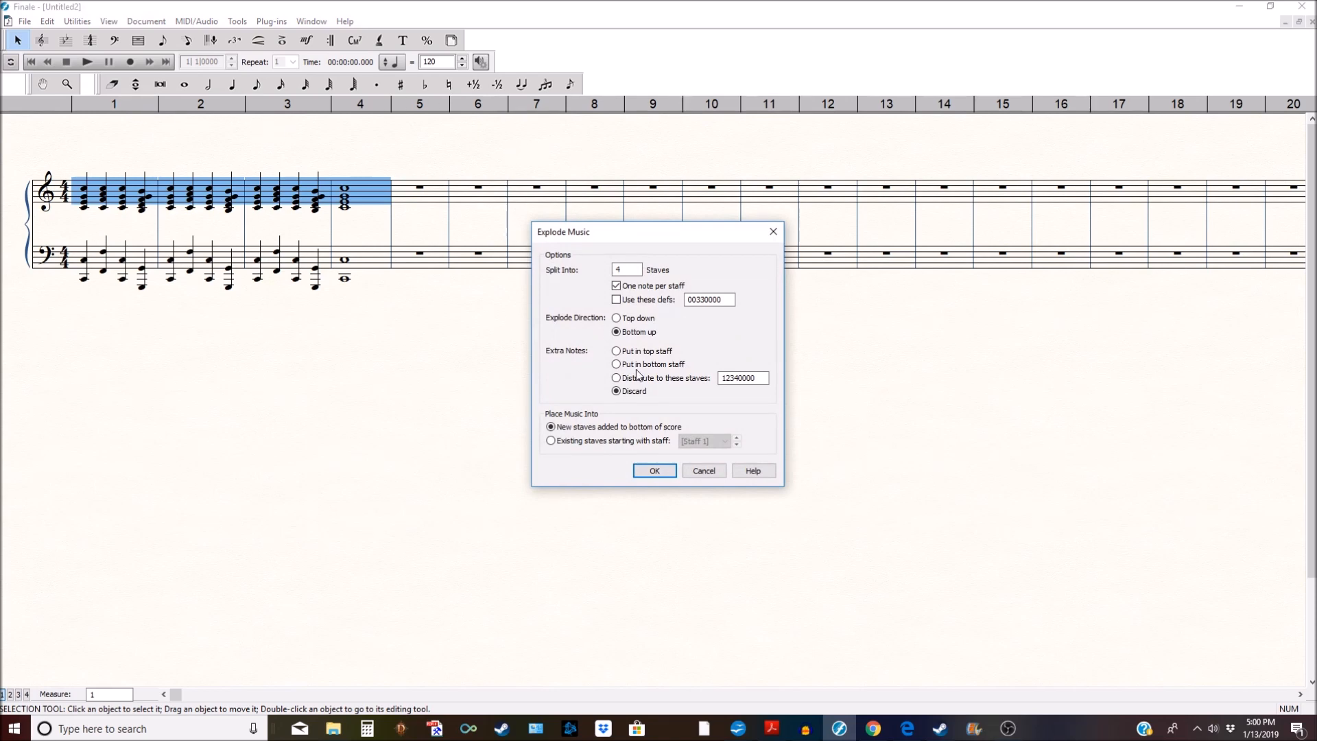
- Set explode to 2 staves, into existing staves from Staff 1, top down
click(625, 269)
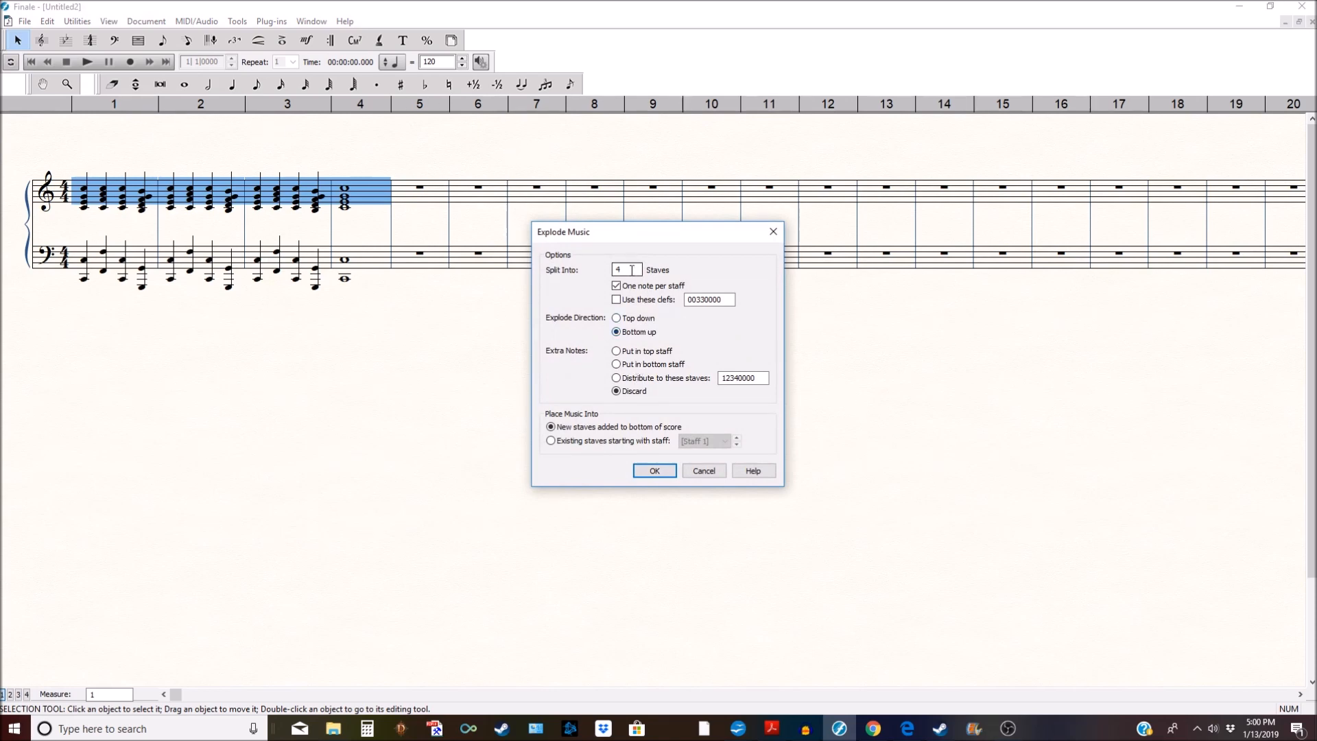
triple_click(625, 270)
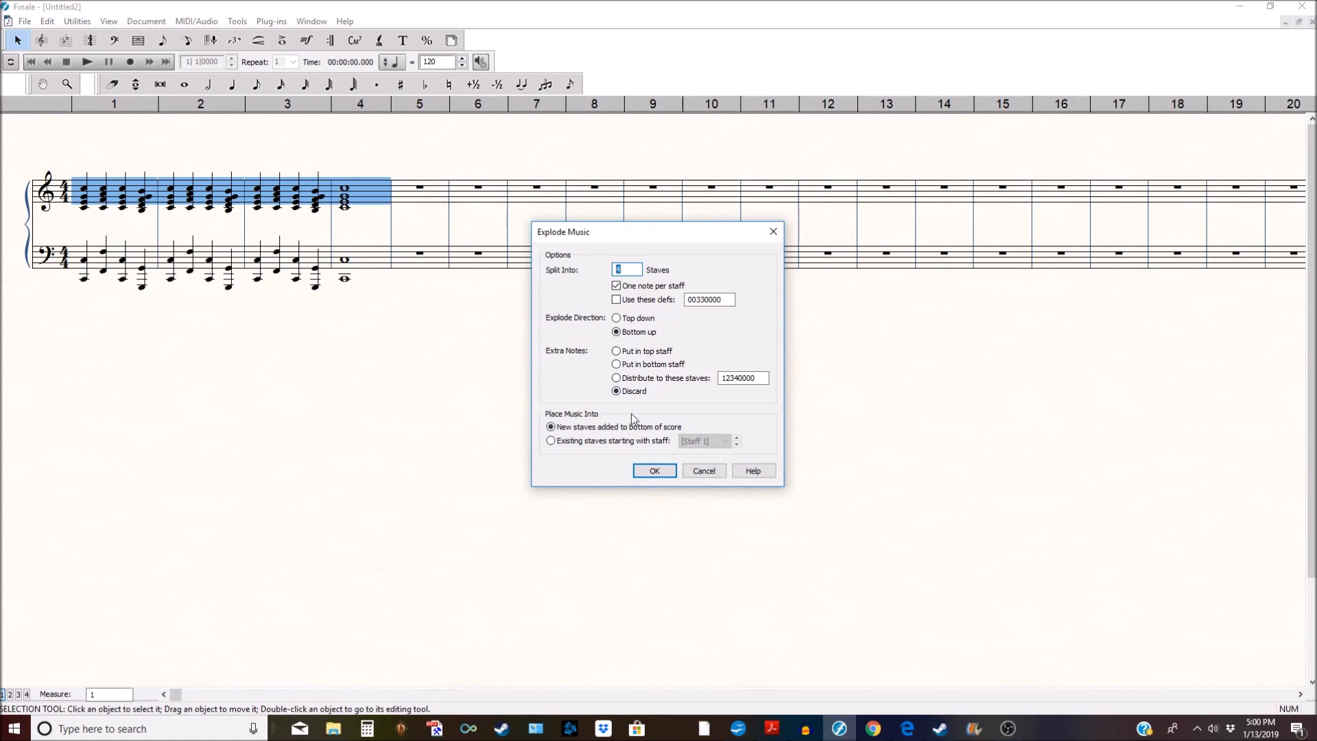
mouse_move(553, 259)
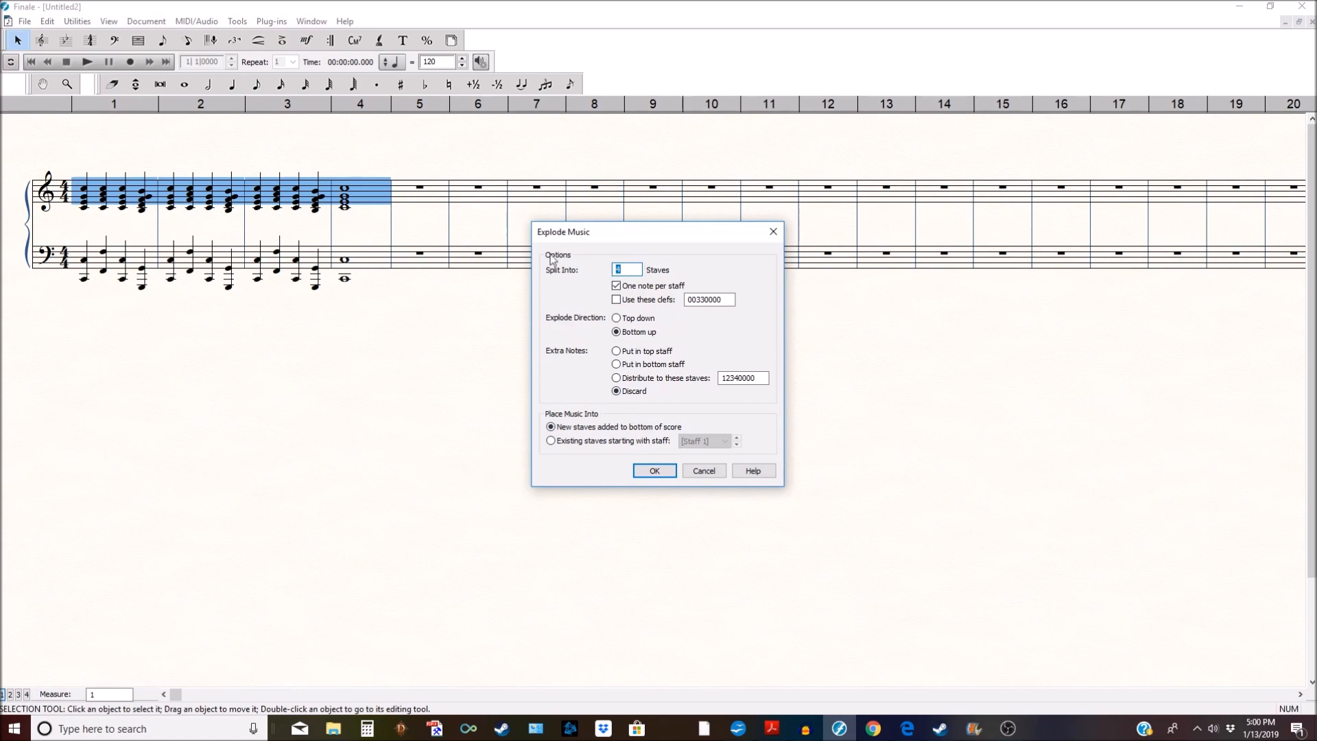
text(2)
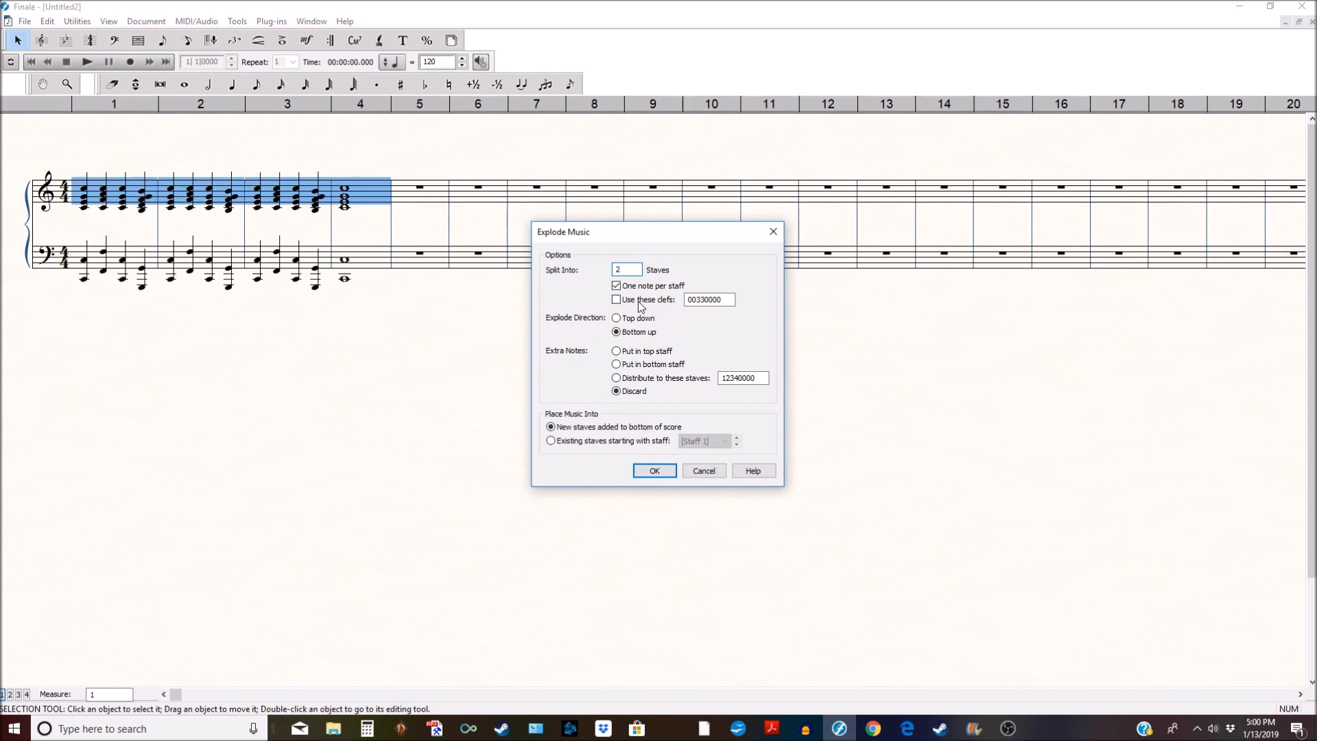
mouse_move(553, 448)
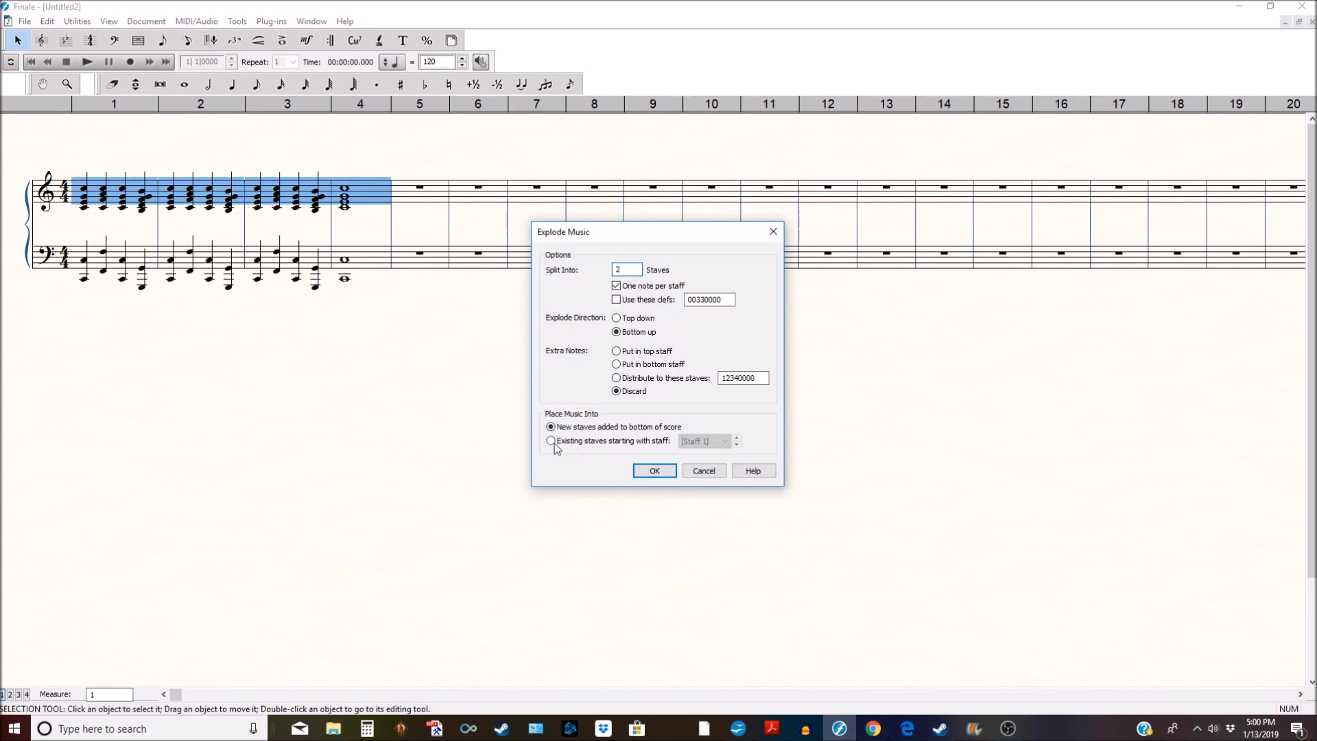
click(551, 441)
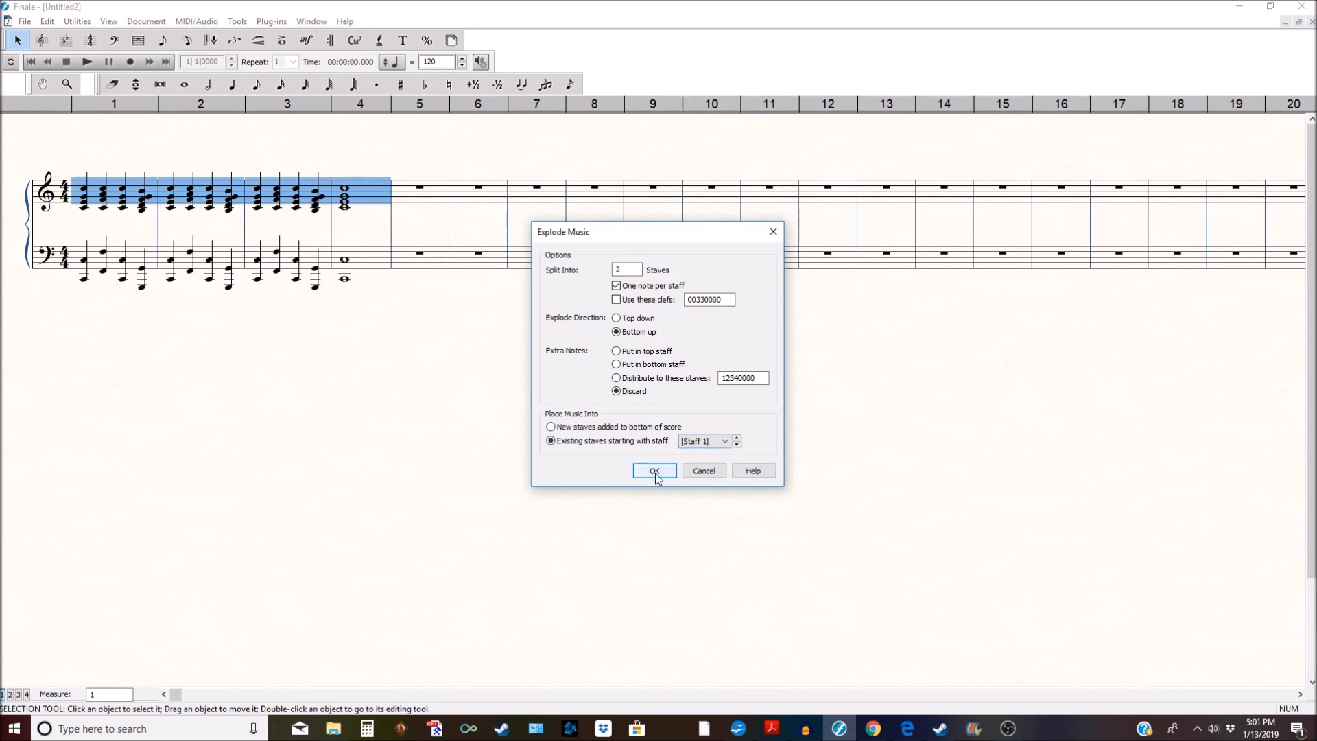
click(617, 318)
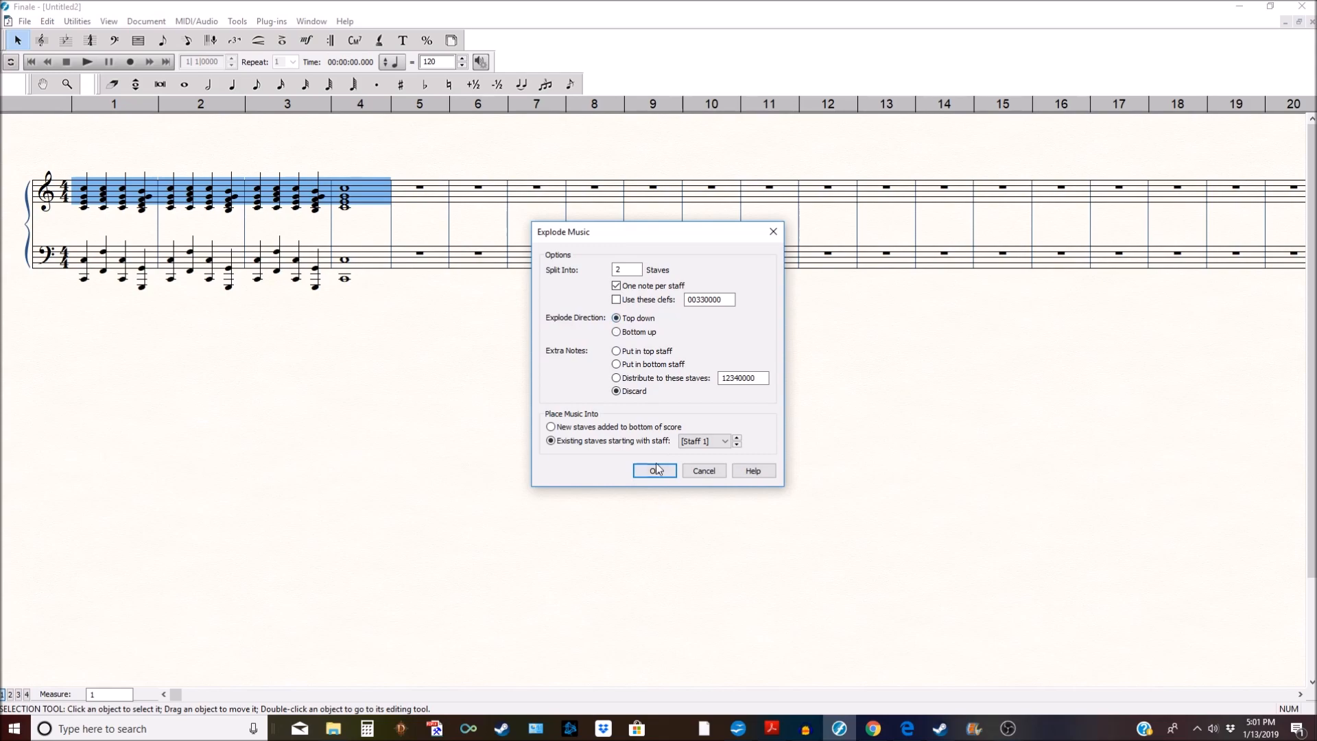
- Explode the chords top down into the existing treble and bass piano staves
click(654, 471)
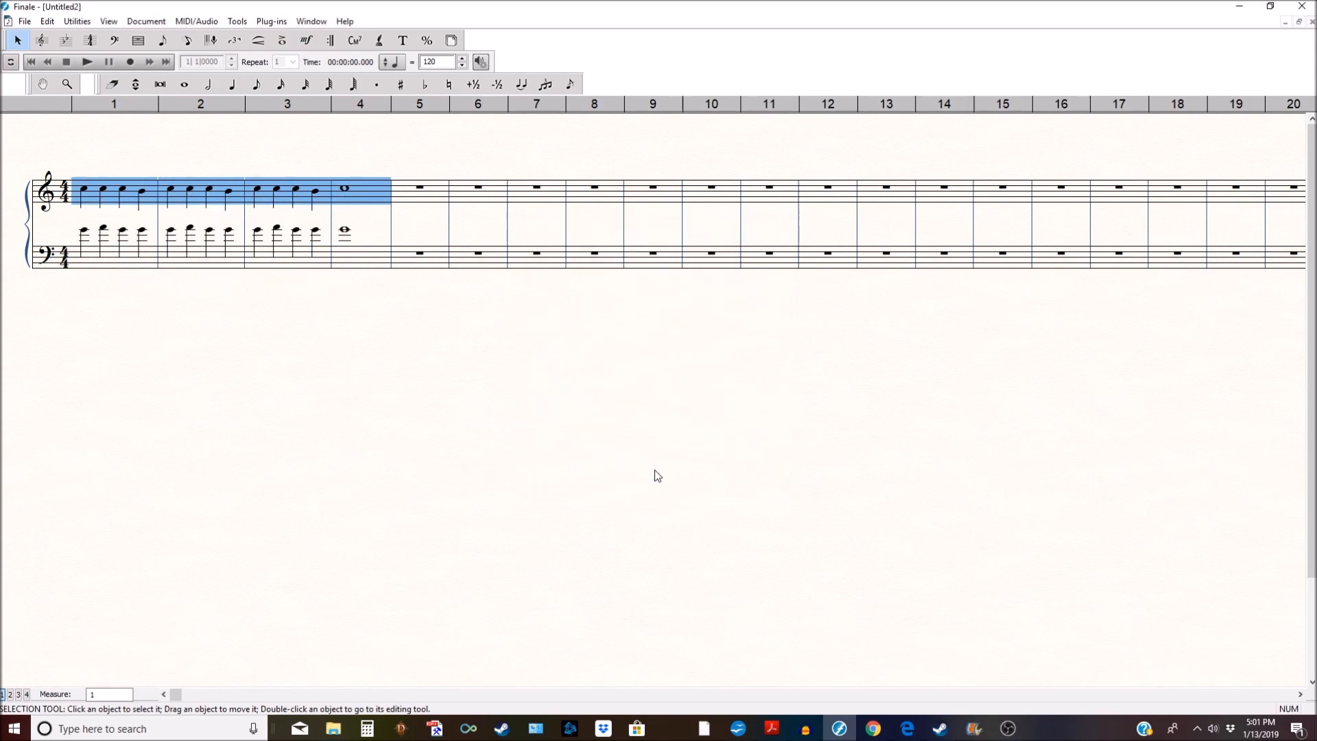
mouse_move(145, 199)
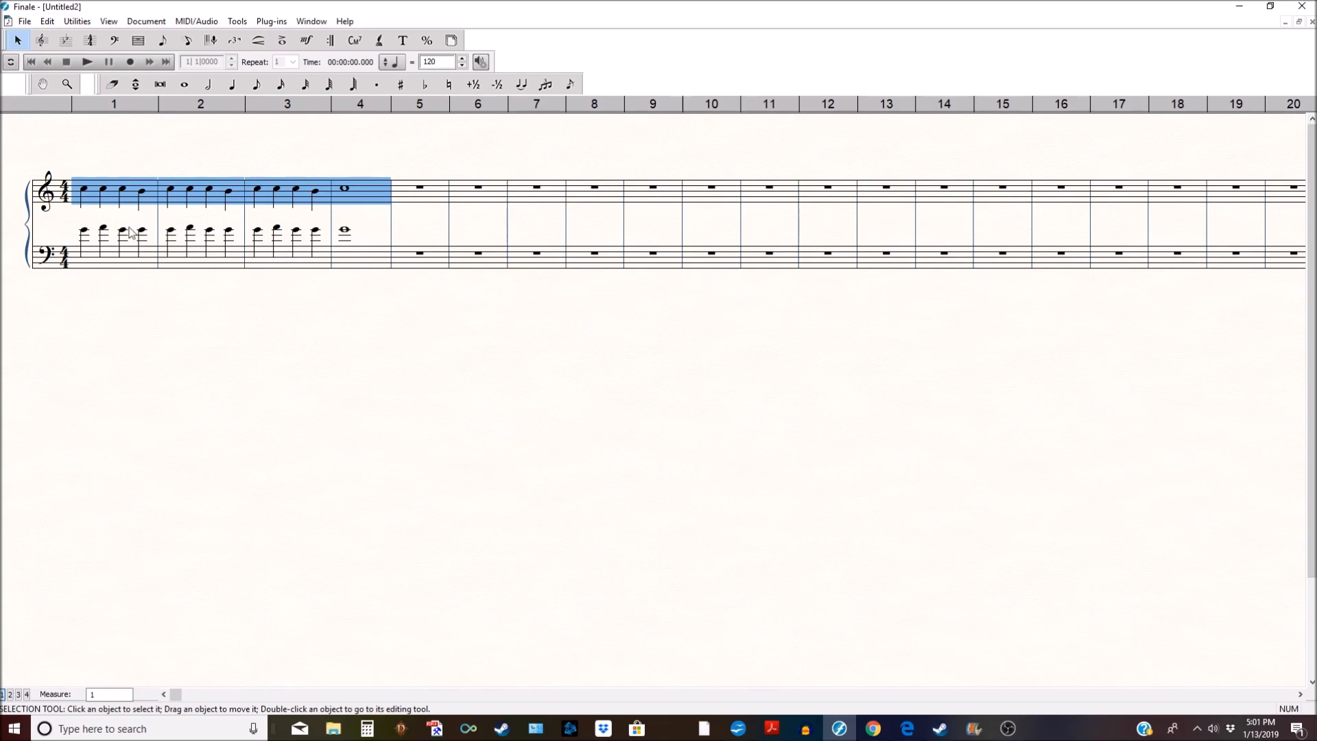
mouse_move(310, 276)
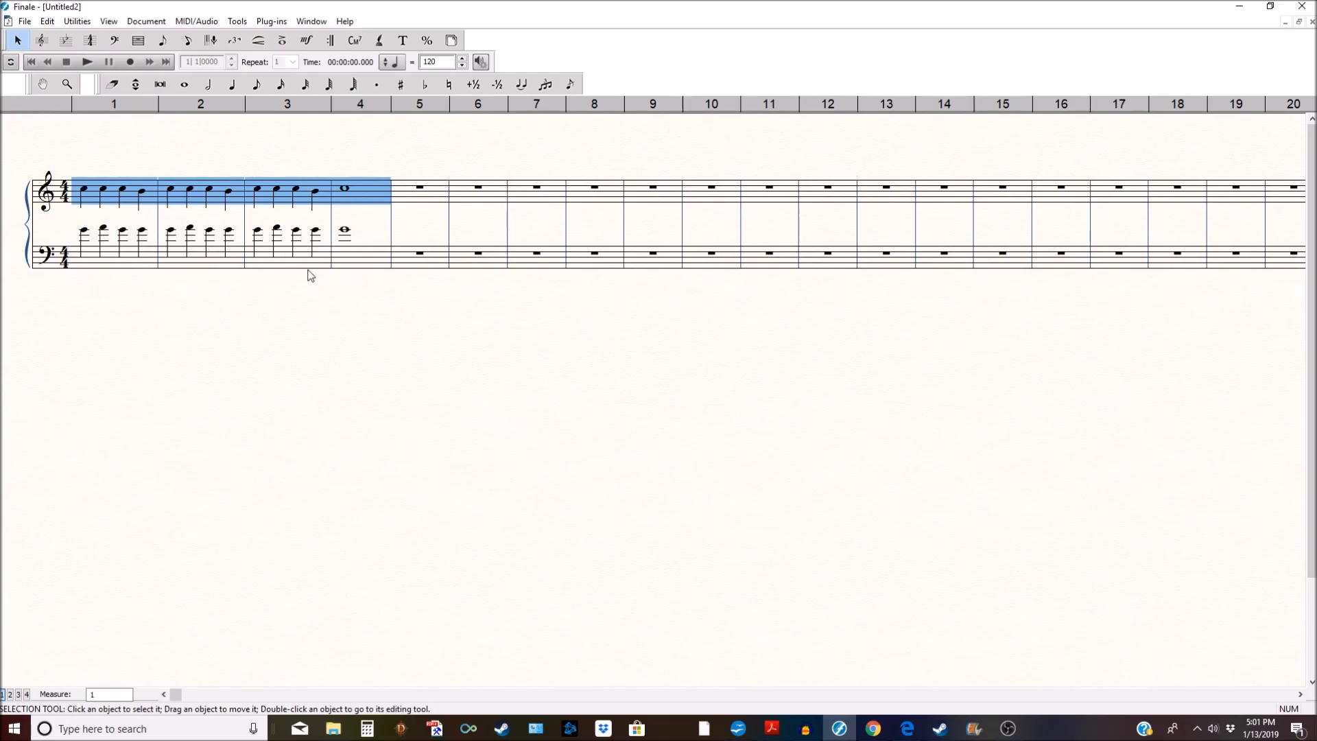
mouse_move(81, 192)
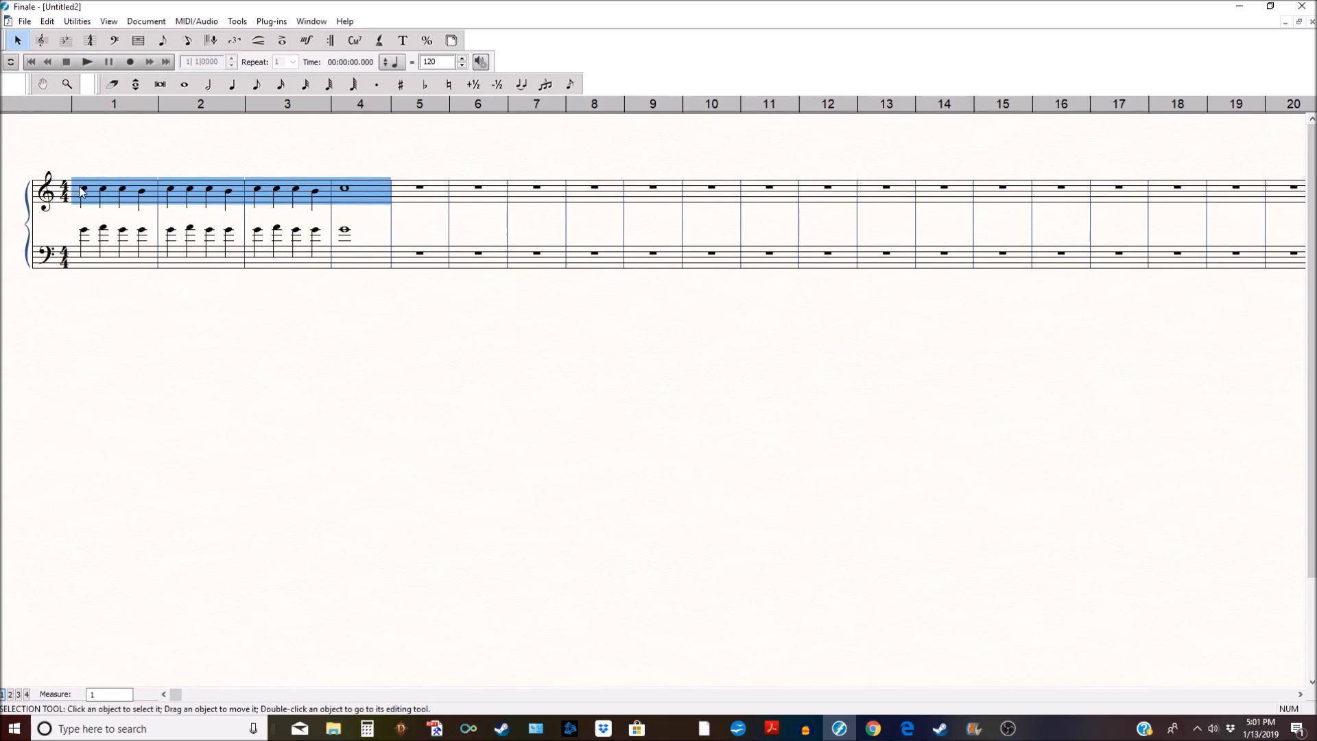
mouse_move(332, 264)
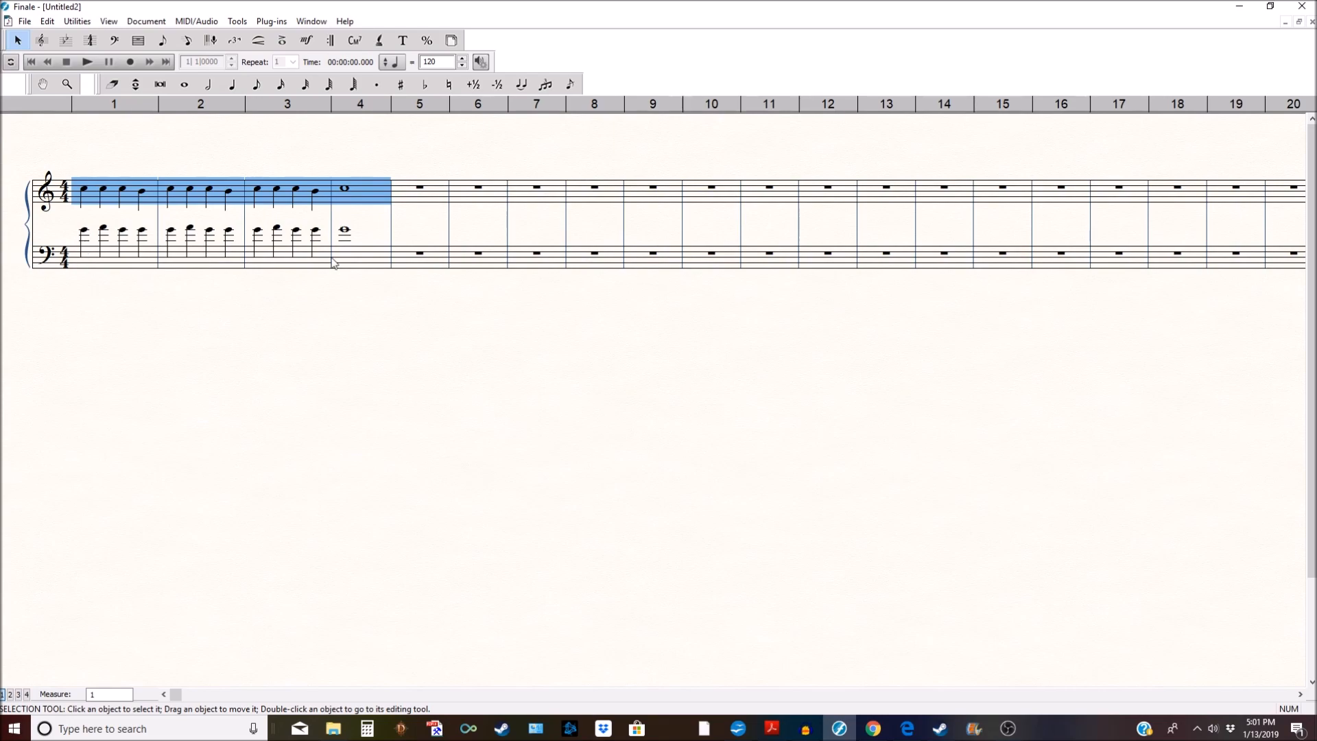
mouse_move(163, 194)
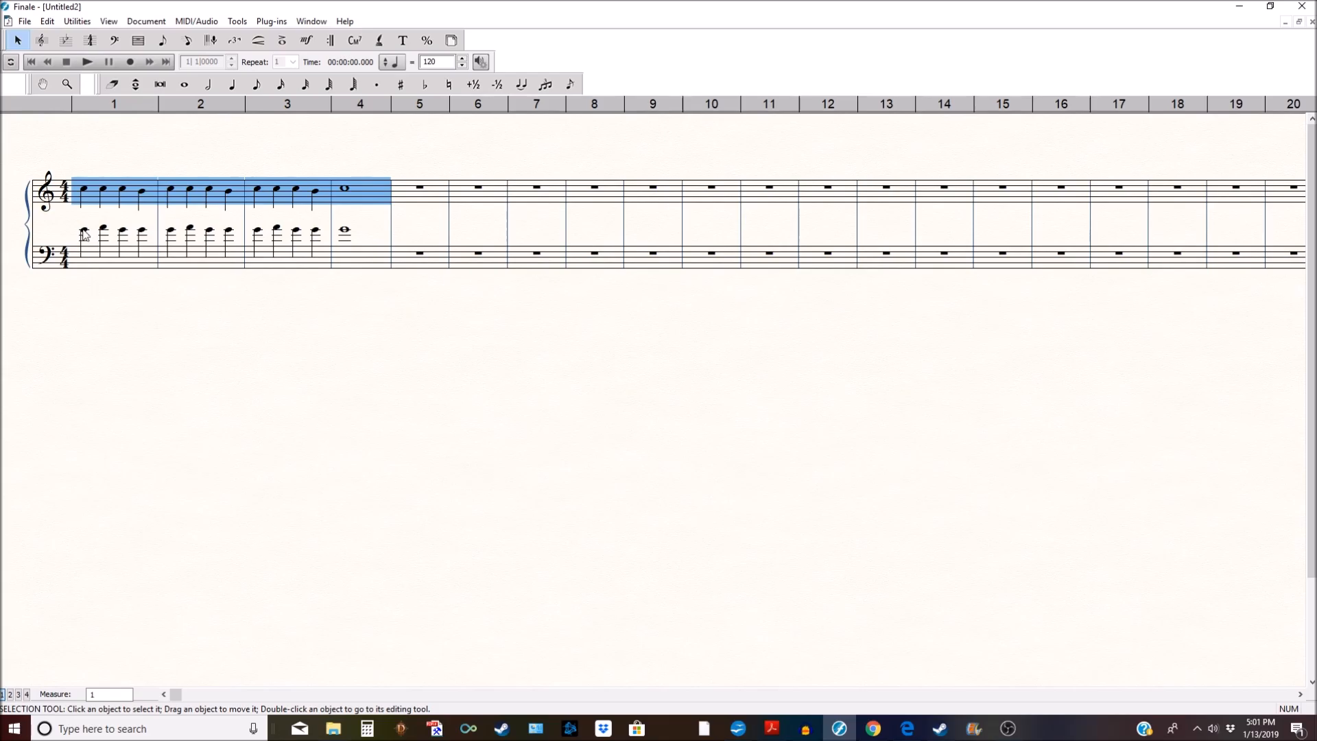
mouse_move(105, 202)
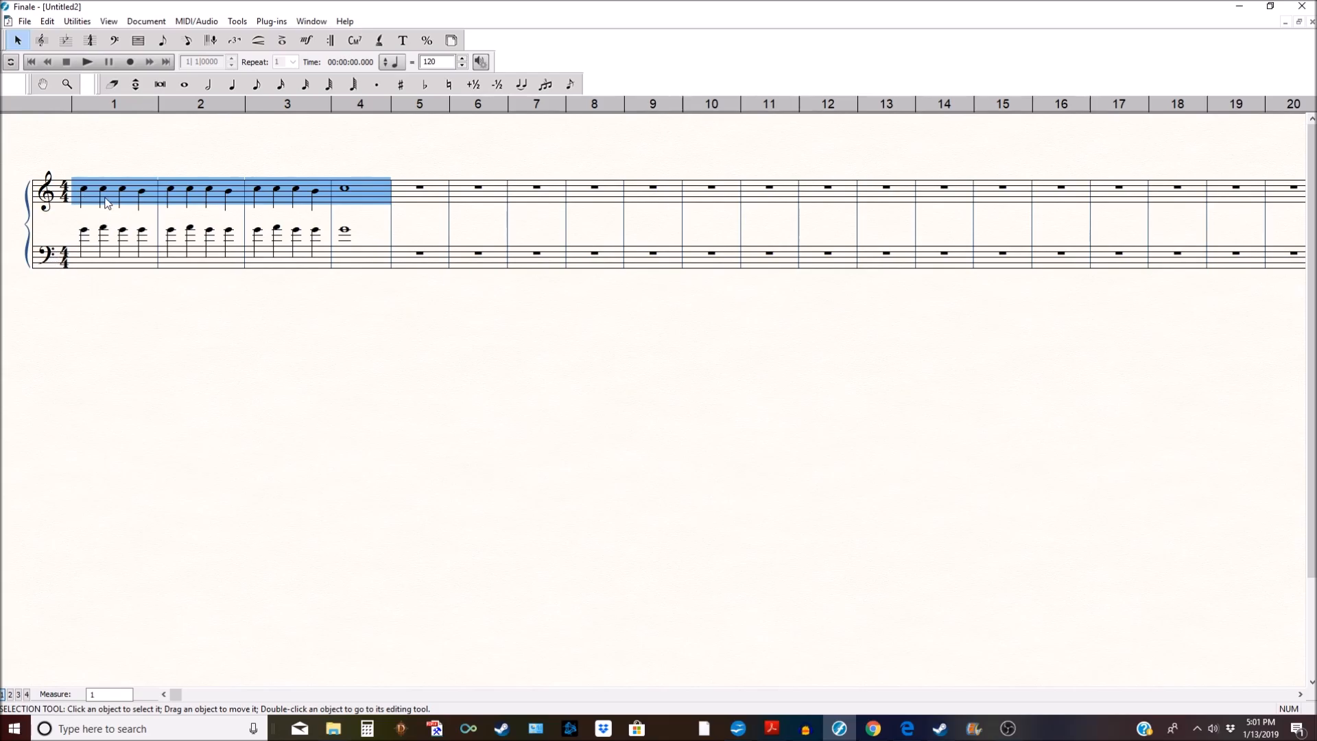
mouse_move(475, 389)
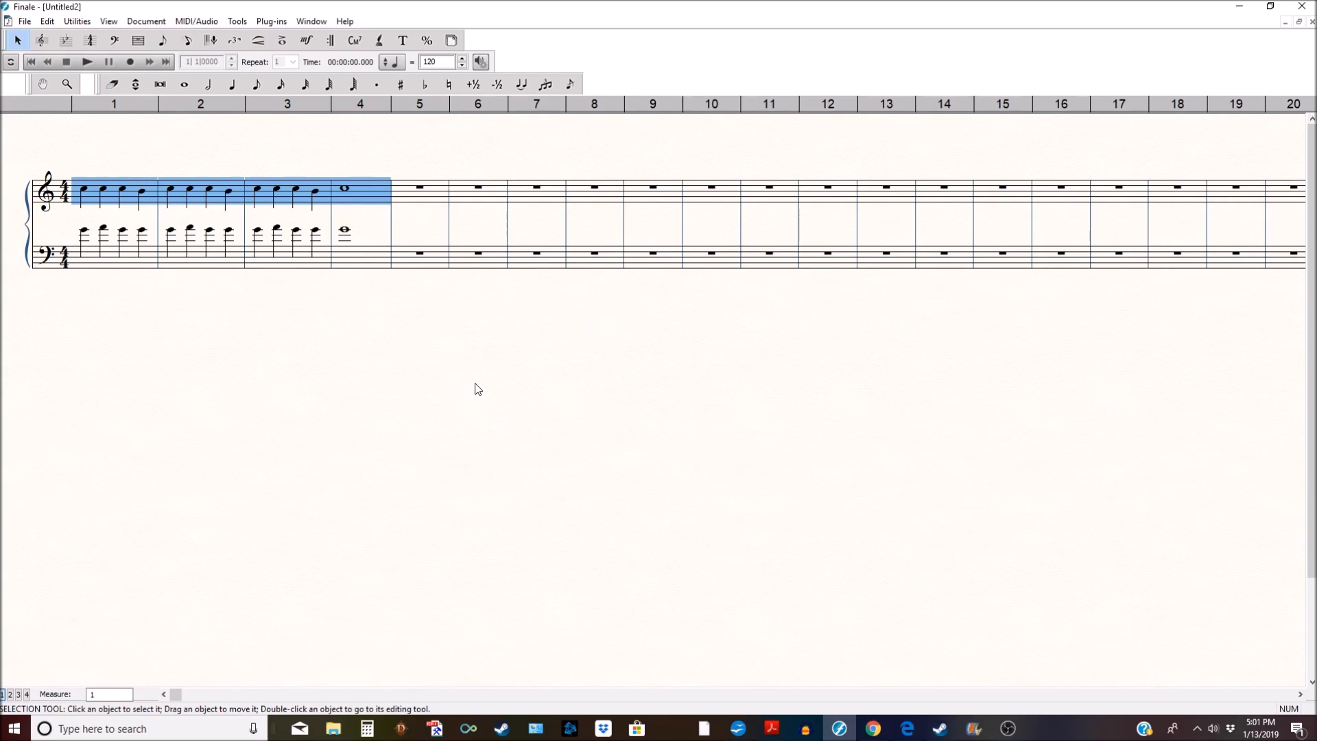
mouse_move(501, 379)
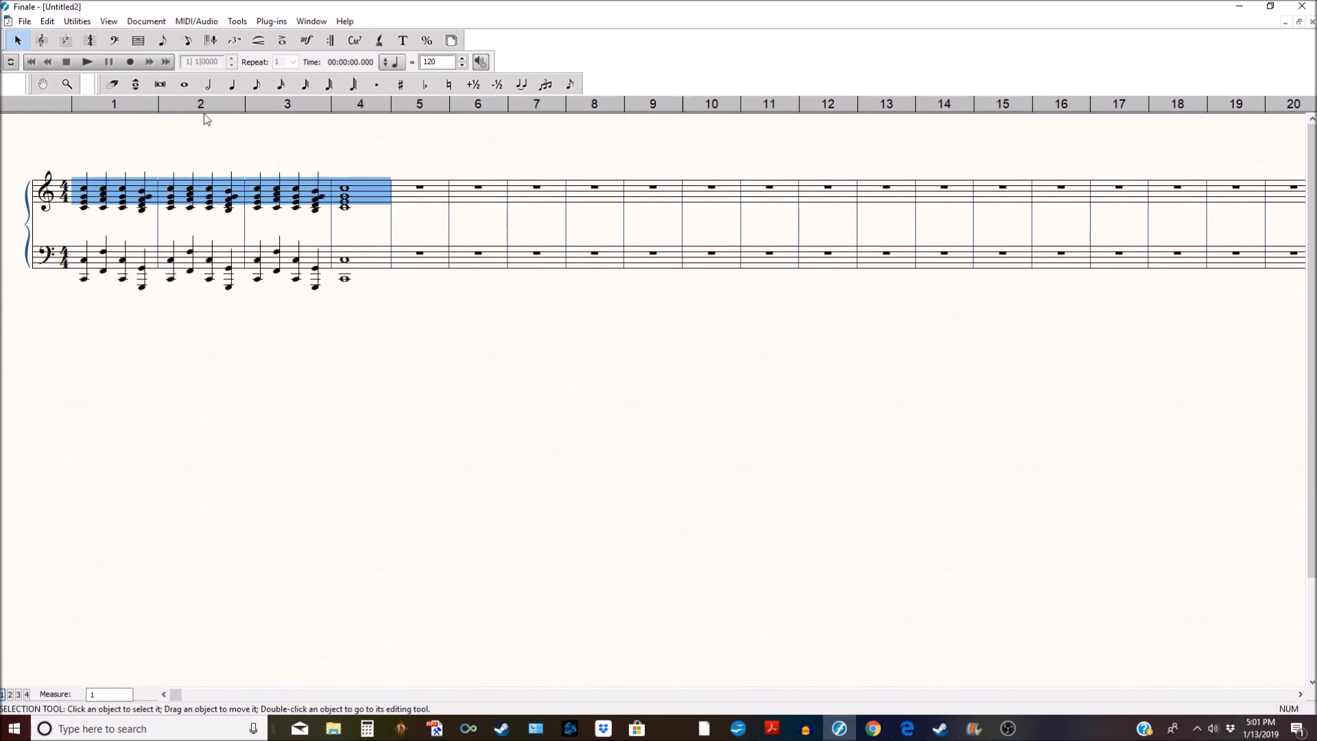
mouse_move(538, 347)
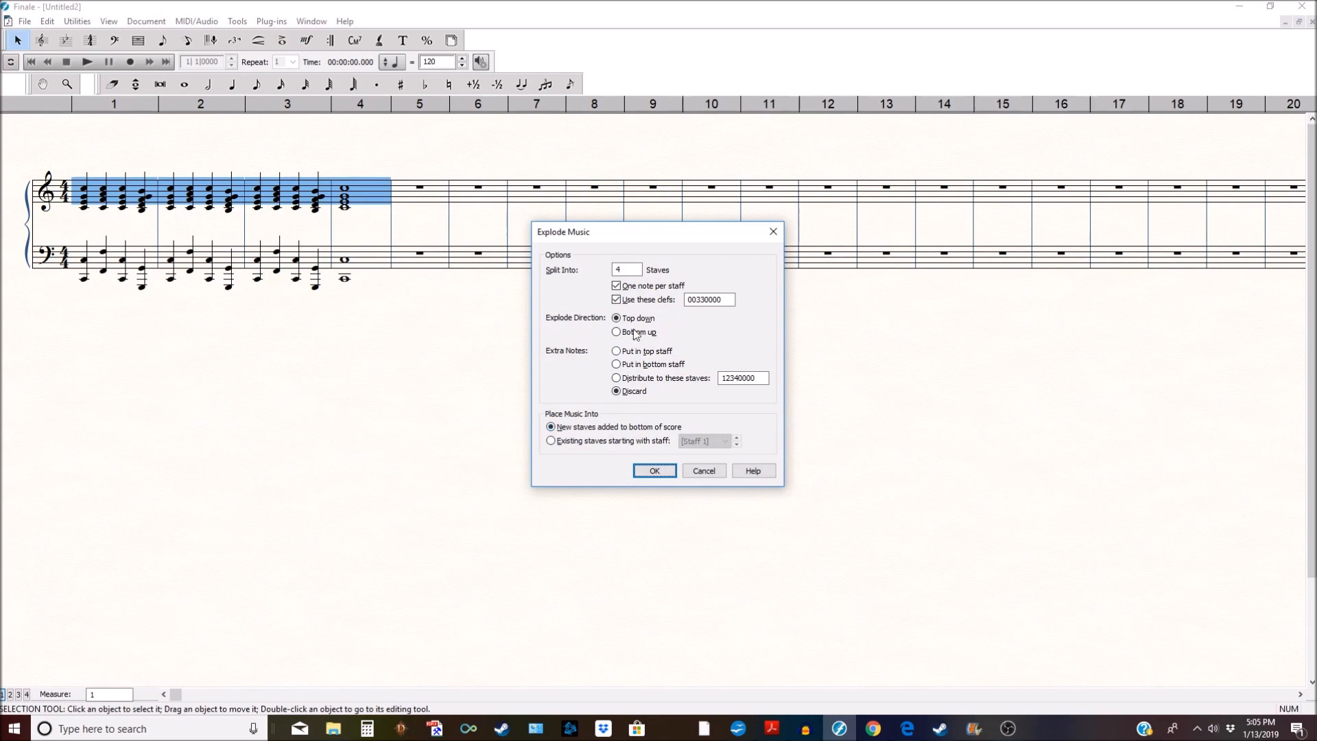
- Set Explode Music to 4 staves, one note per staff, clefs 00330000, top down
click(708, 299)
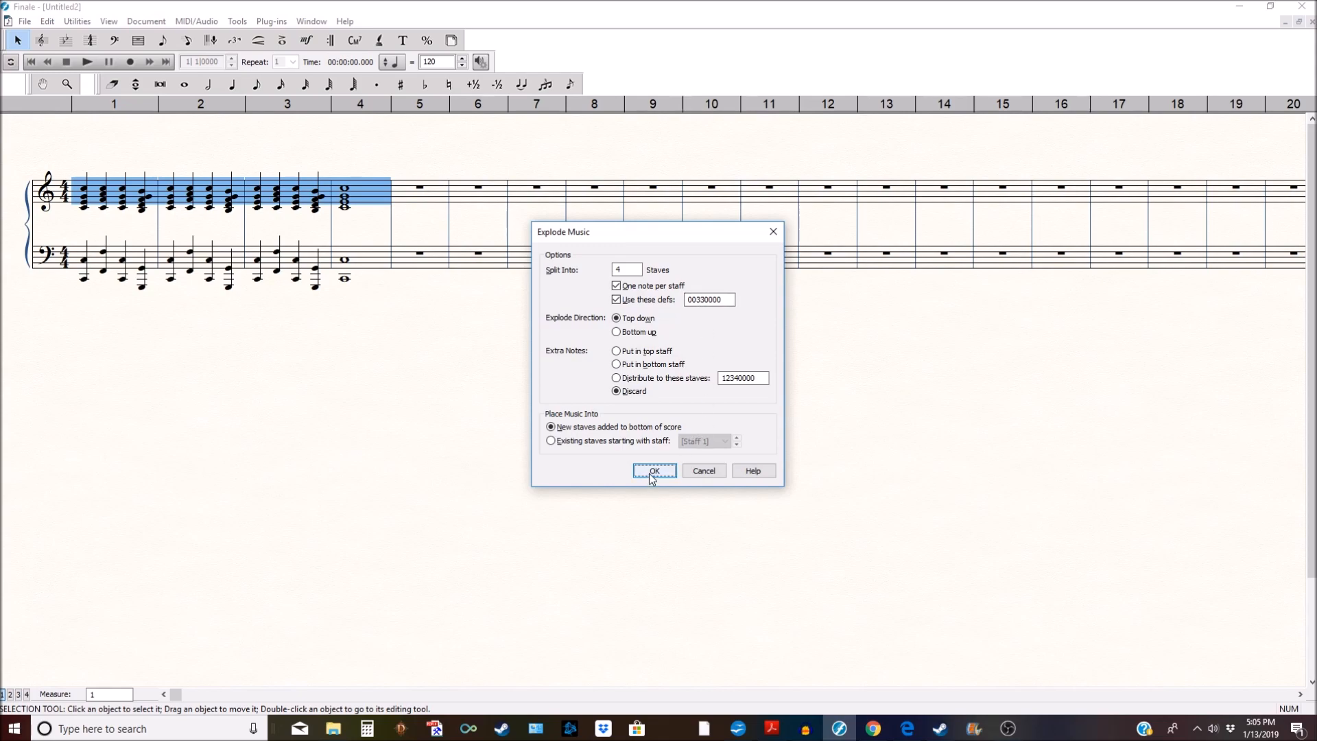
- Confirm Explode Music, creating two treble and two bass staves below the piano
click(653, 471)
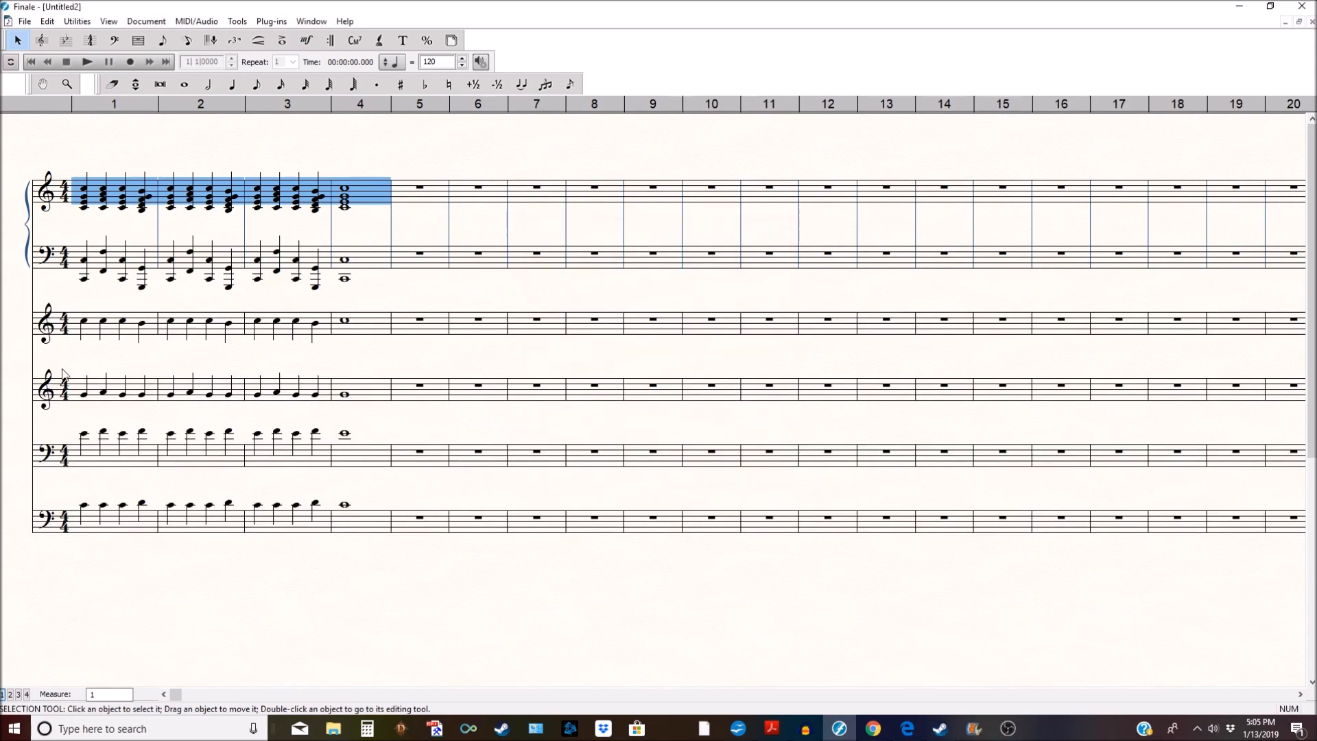
mouse_move(272, 553)
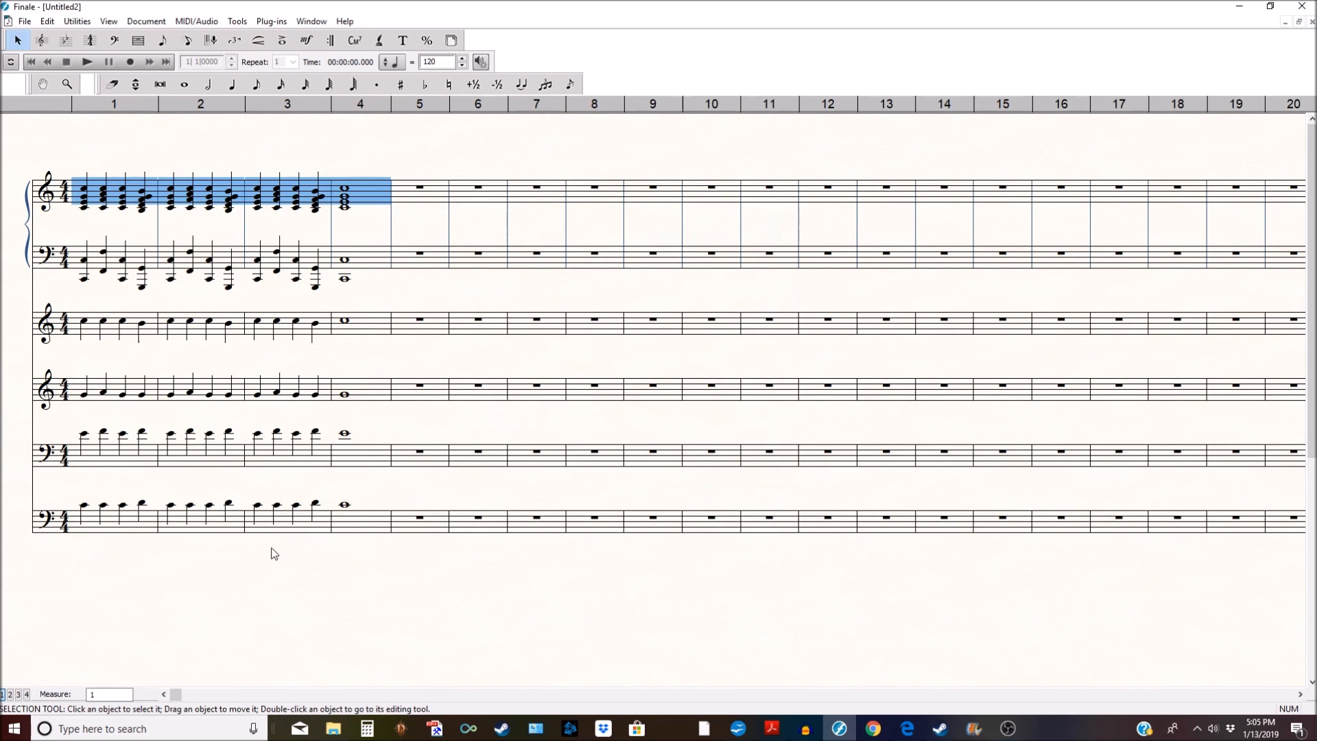
mouse_move(243, 602)
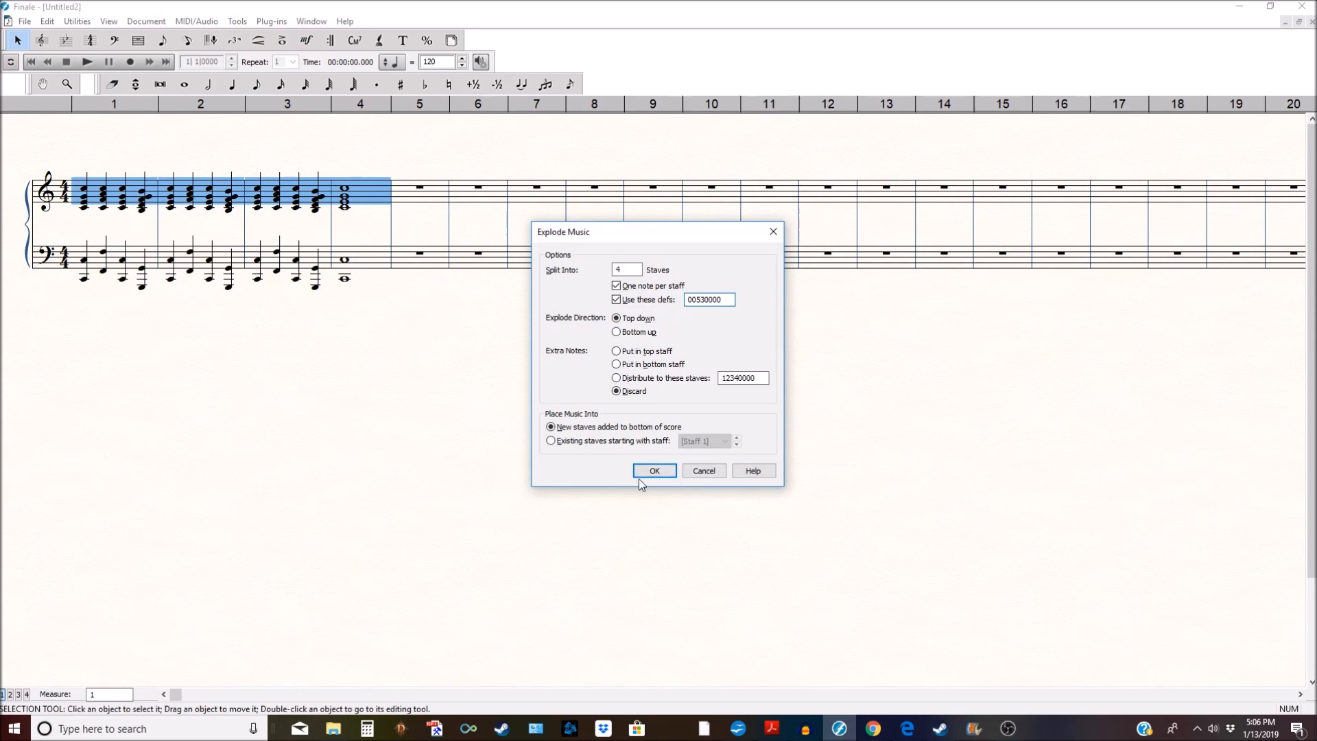
- Confirm Explode Music to create treble, treble, tenor-8 treble and bass staves
click(654, 471)
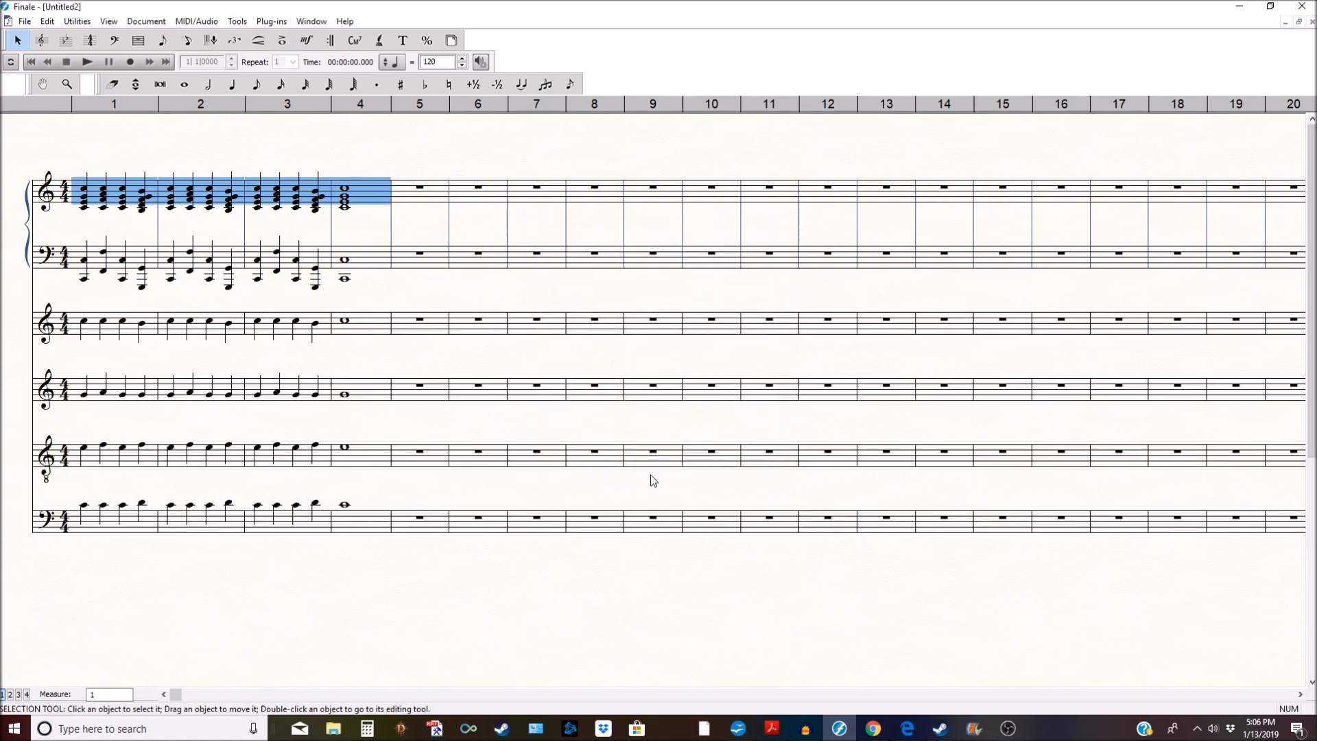
mouse_move(95, 331)
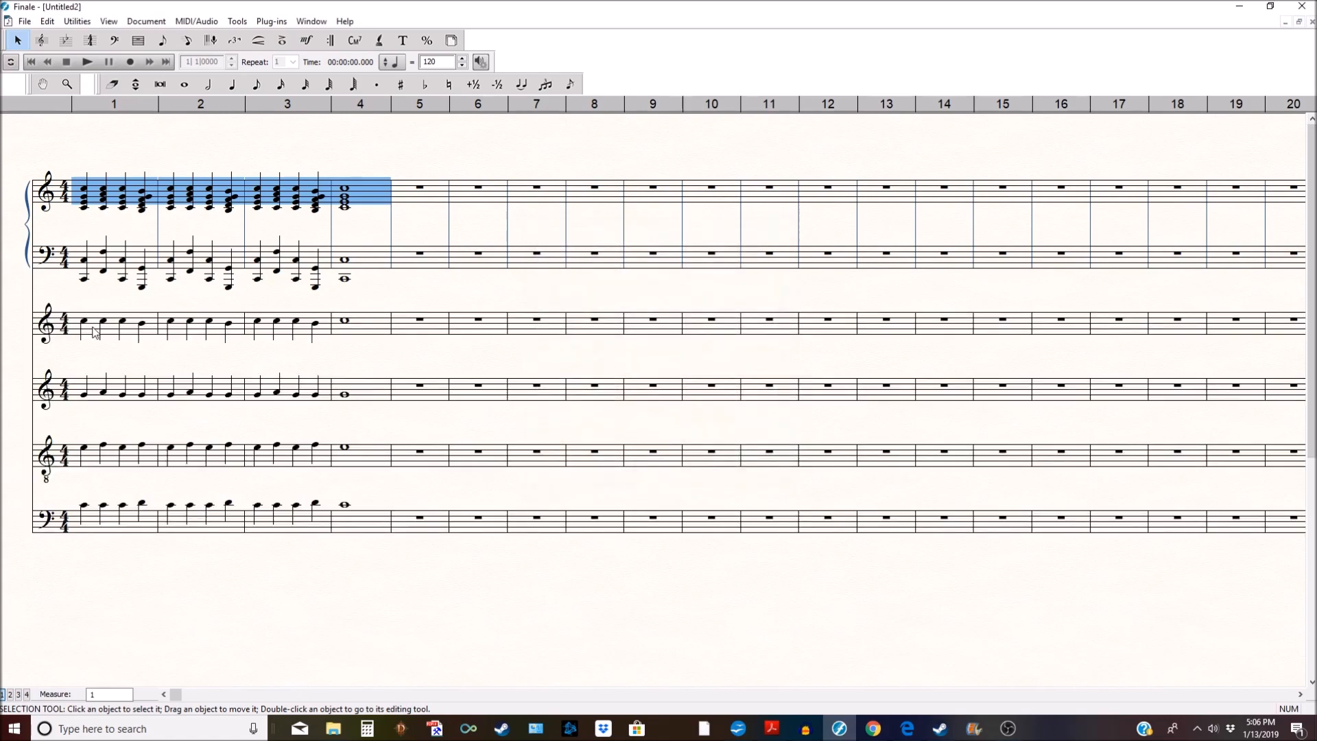
mouse_move(27, 353)
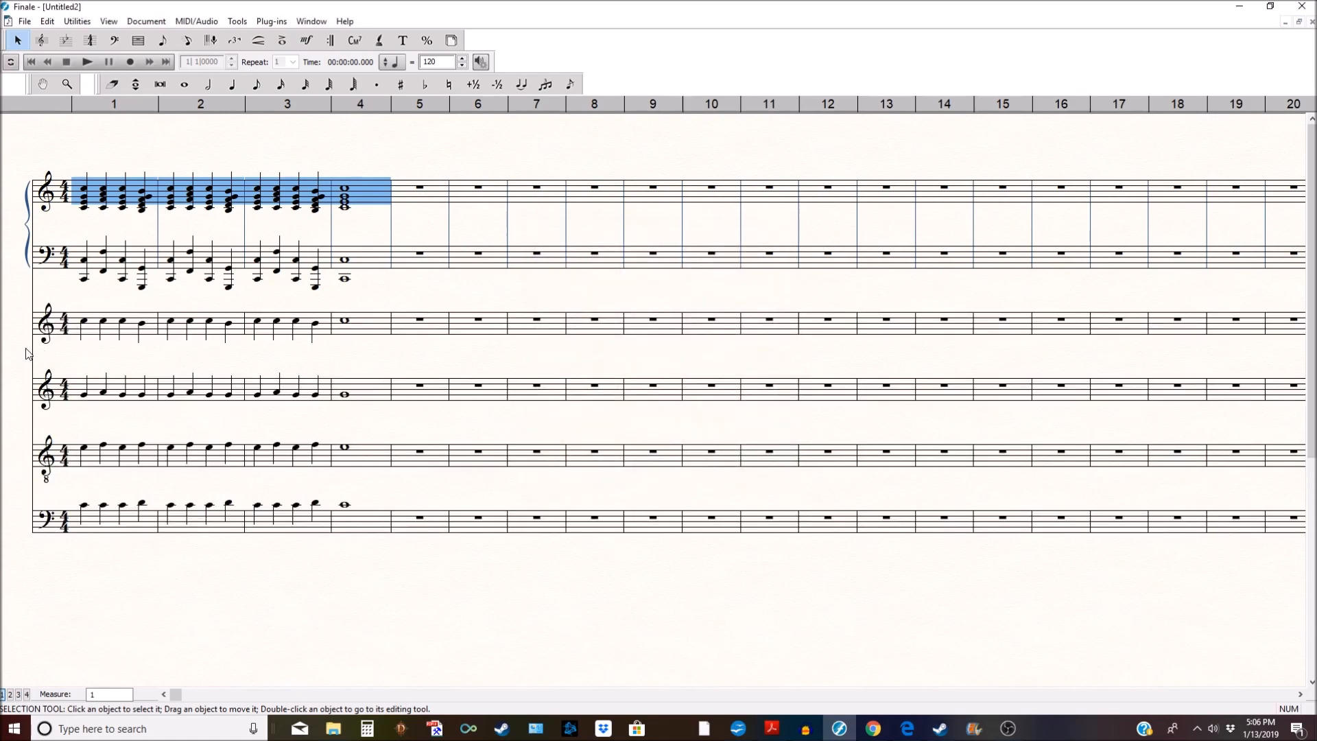
mouse_move(15, 466)
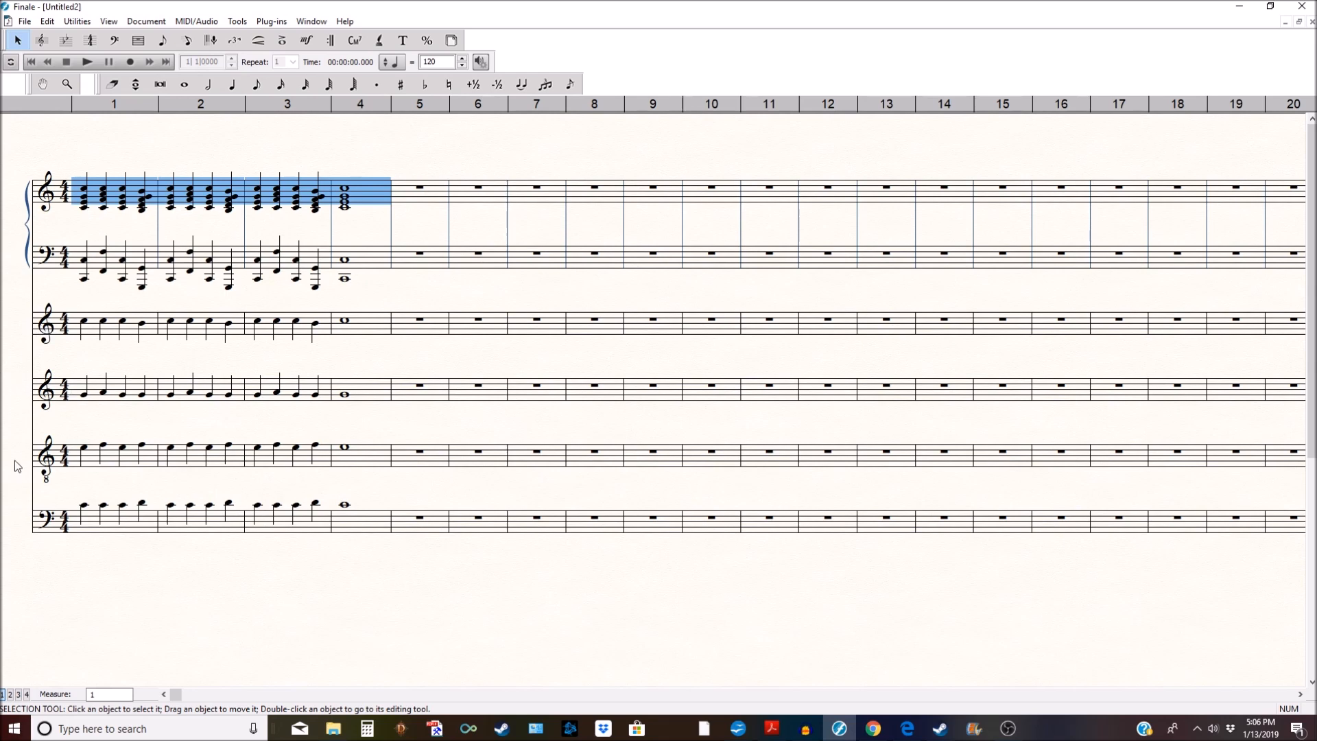
mouse_move(97, 482)
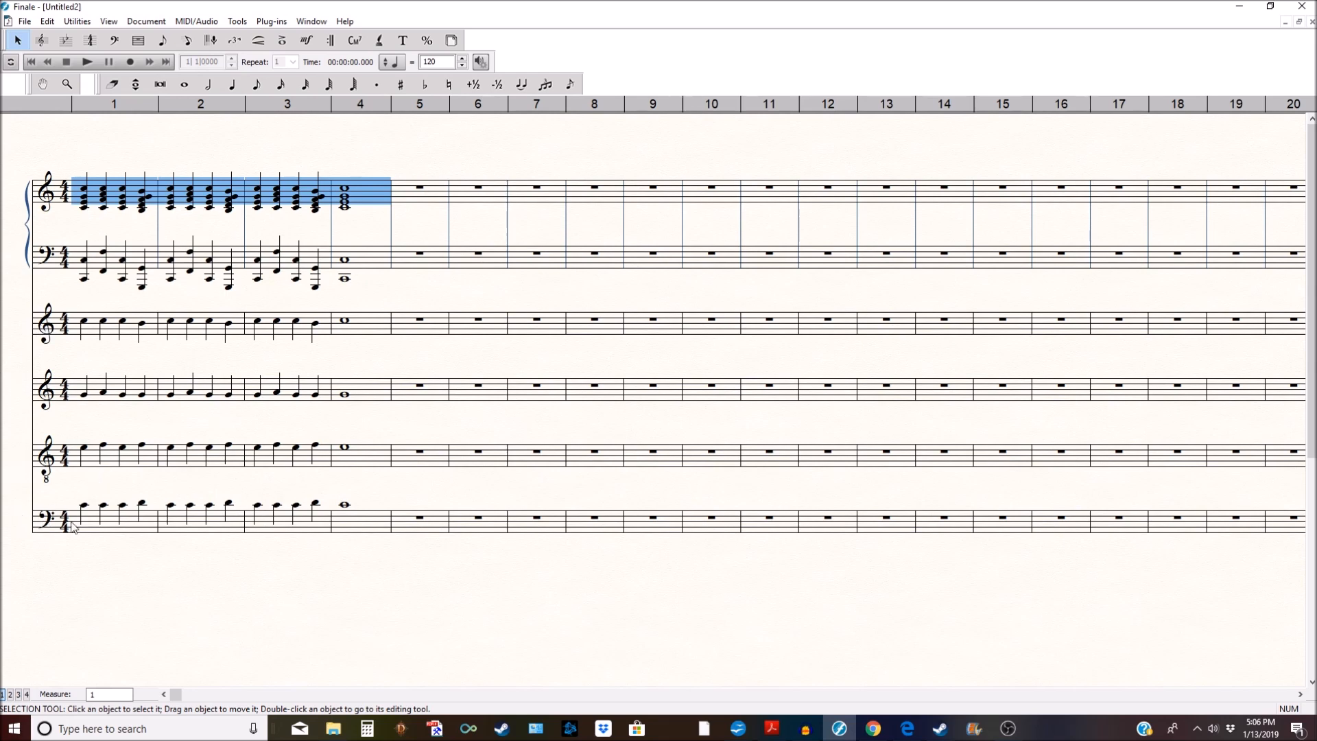
mouse_move(12, 255)
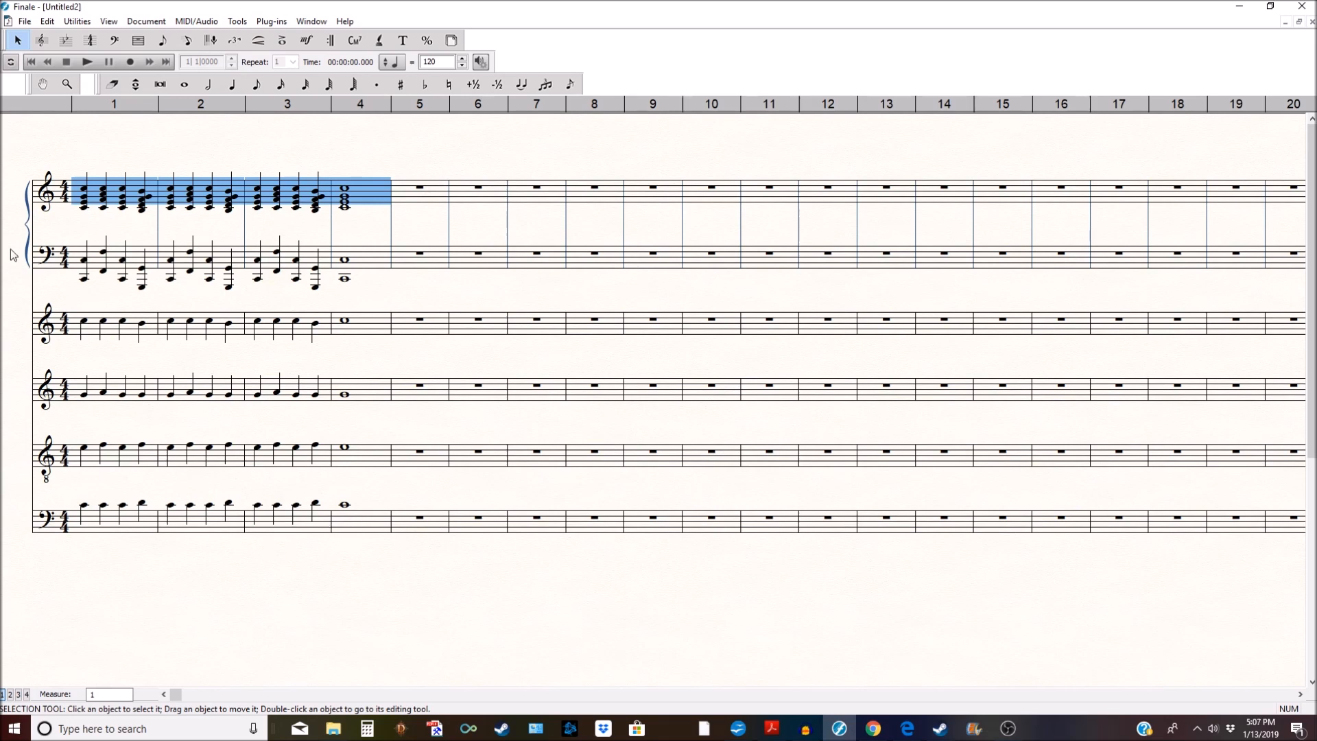
mouse_move(115, 270)
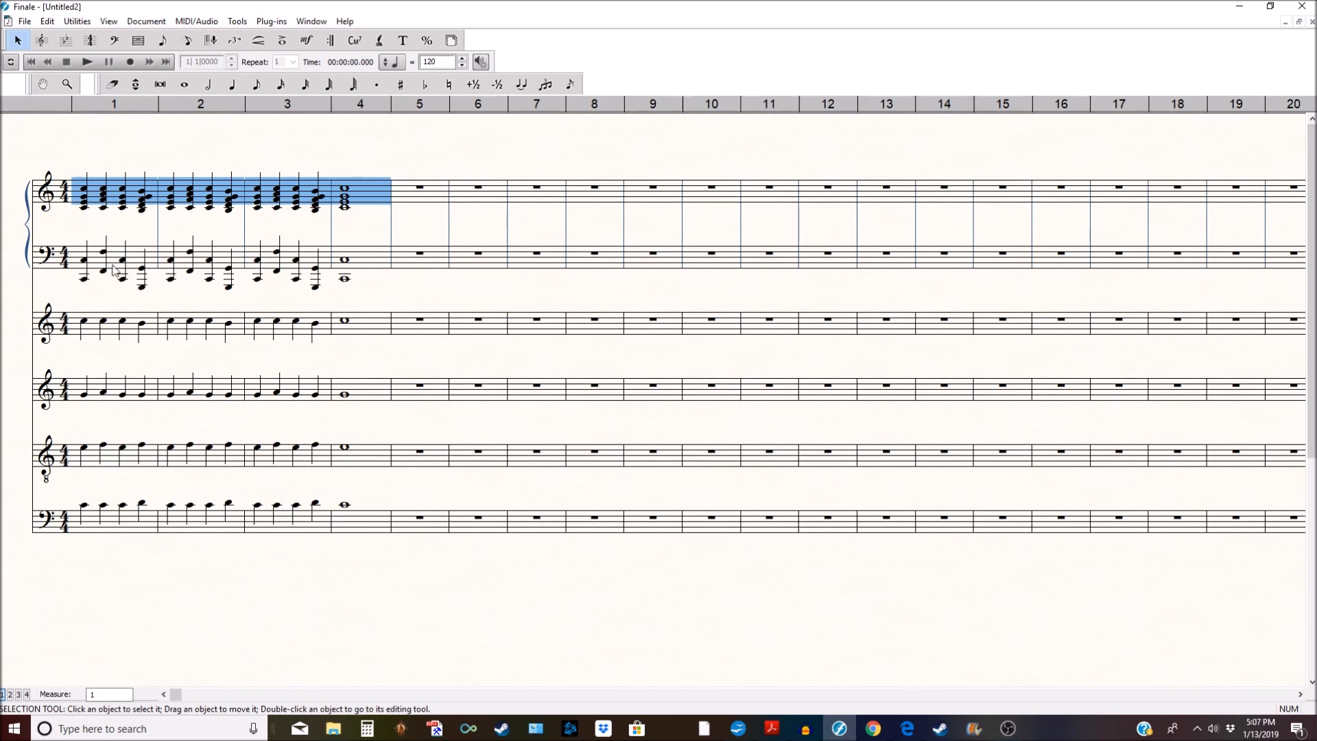
mouse_move(381, 535)
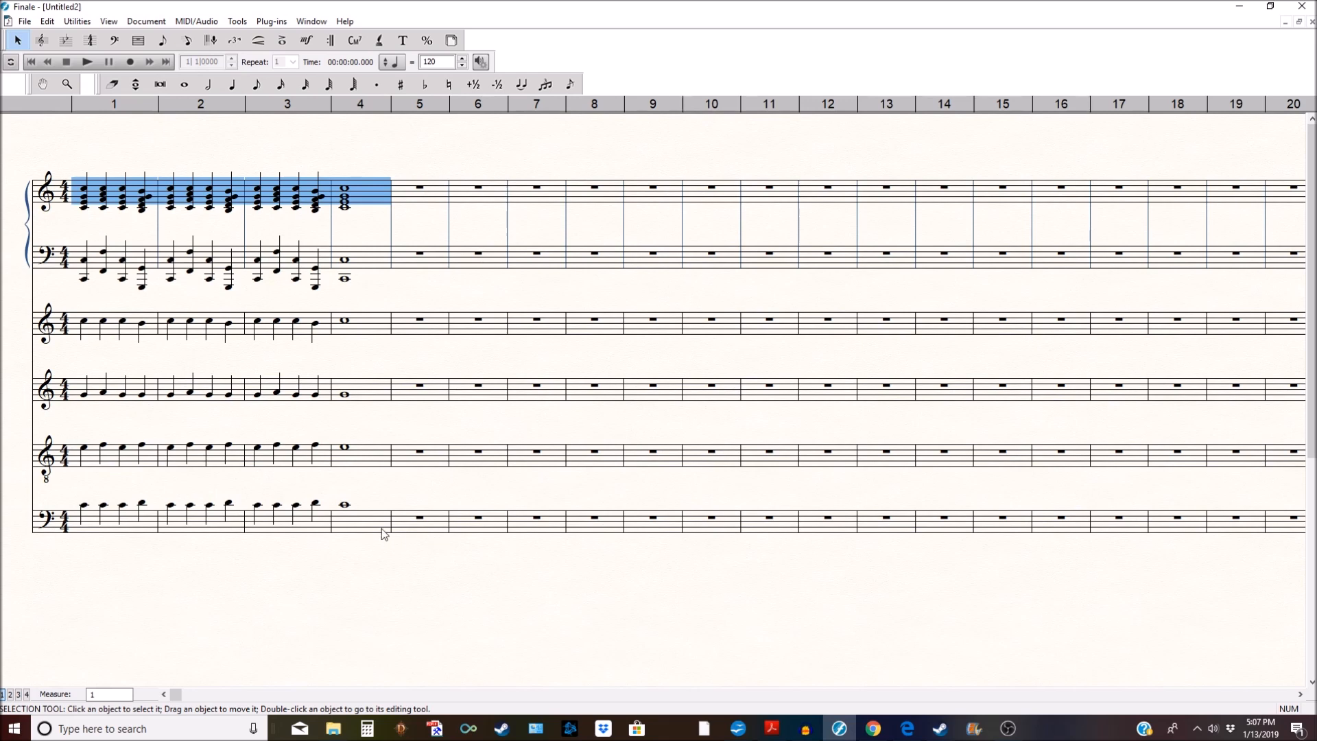
mouse_move(341, 351)
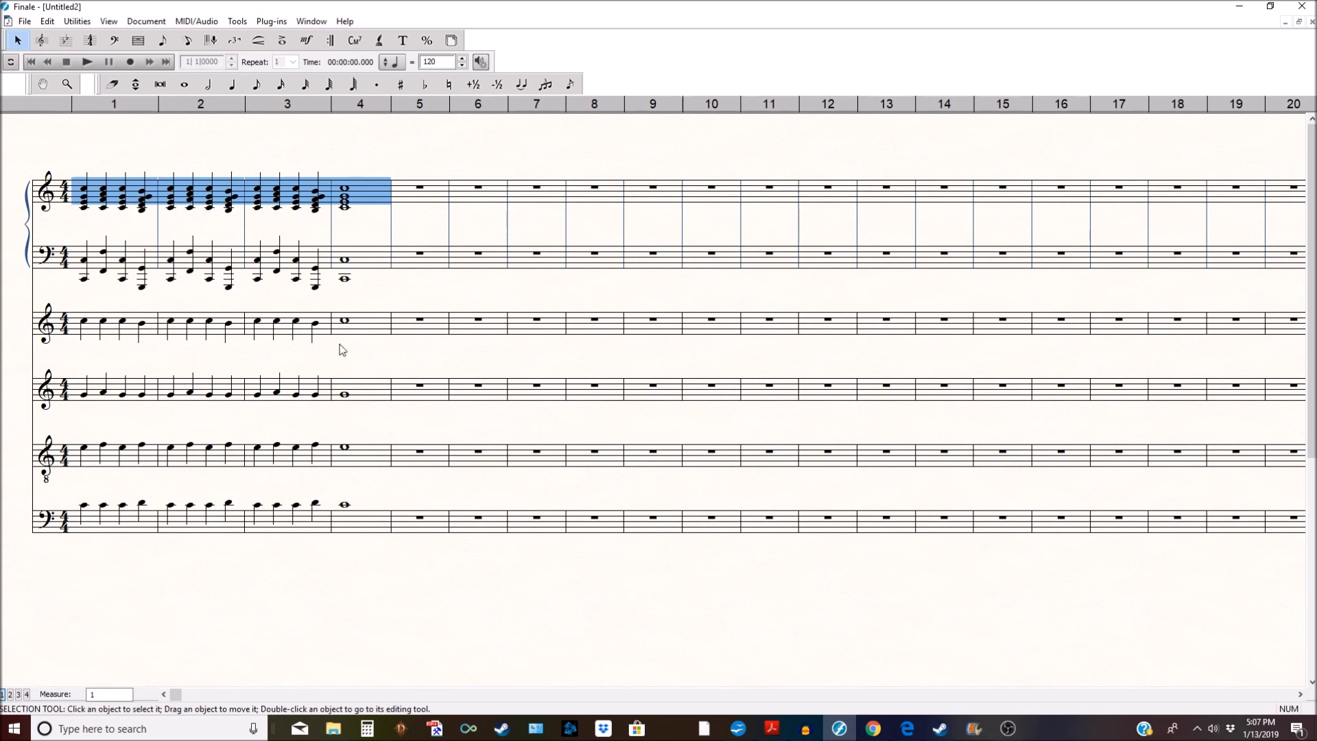
mouse_move(145, 513)
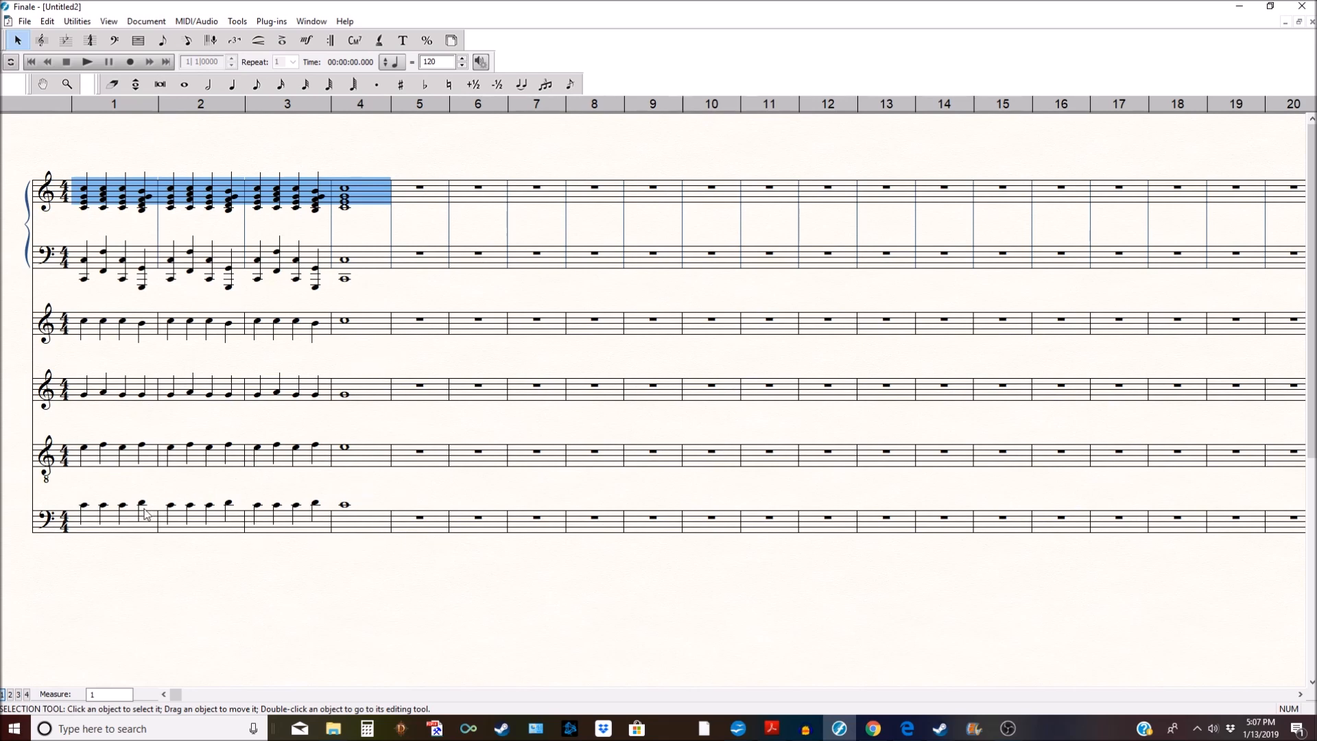
mouse_move(132, 562)
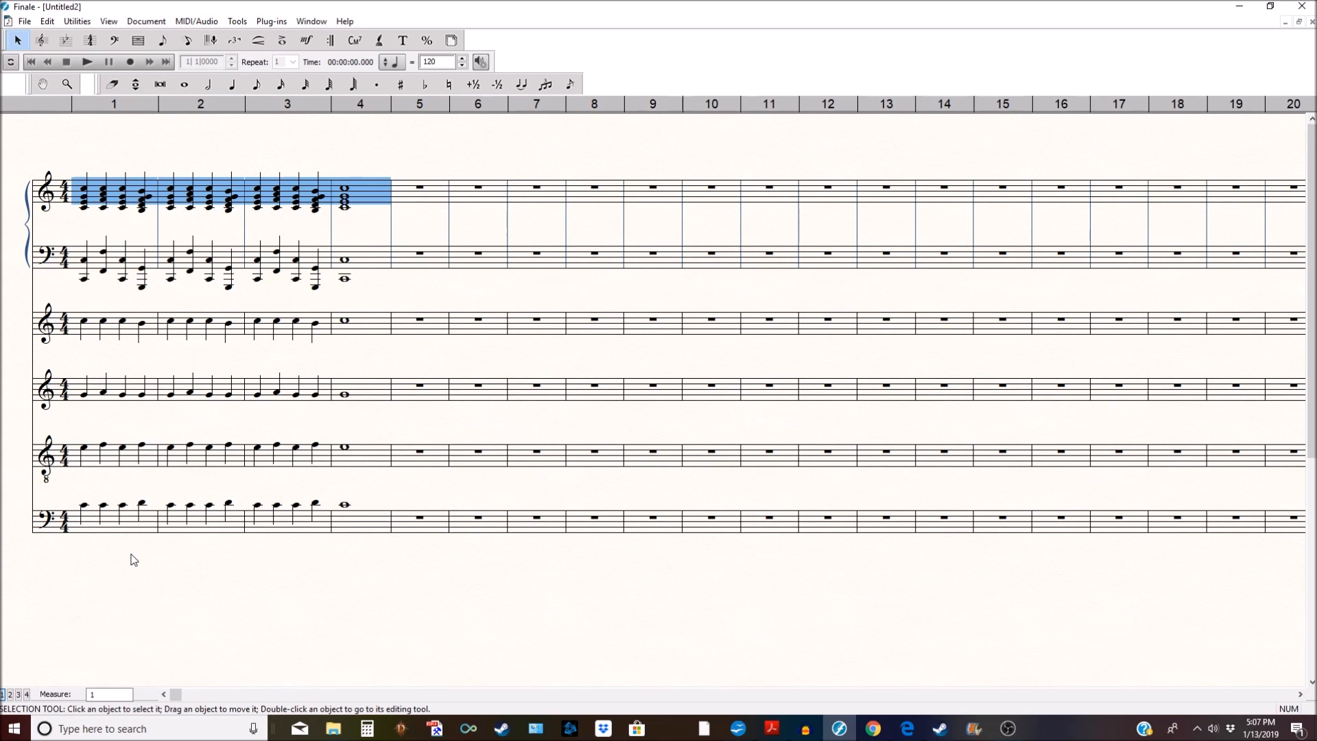
mouse_move(52, 426)
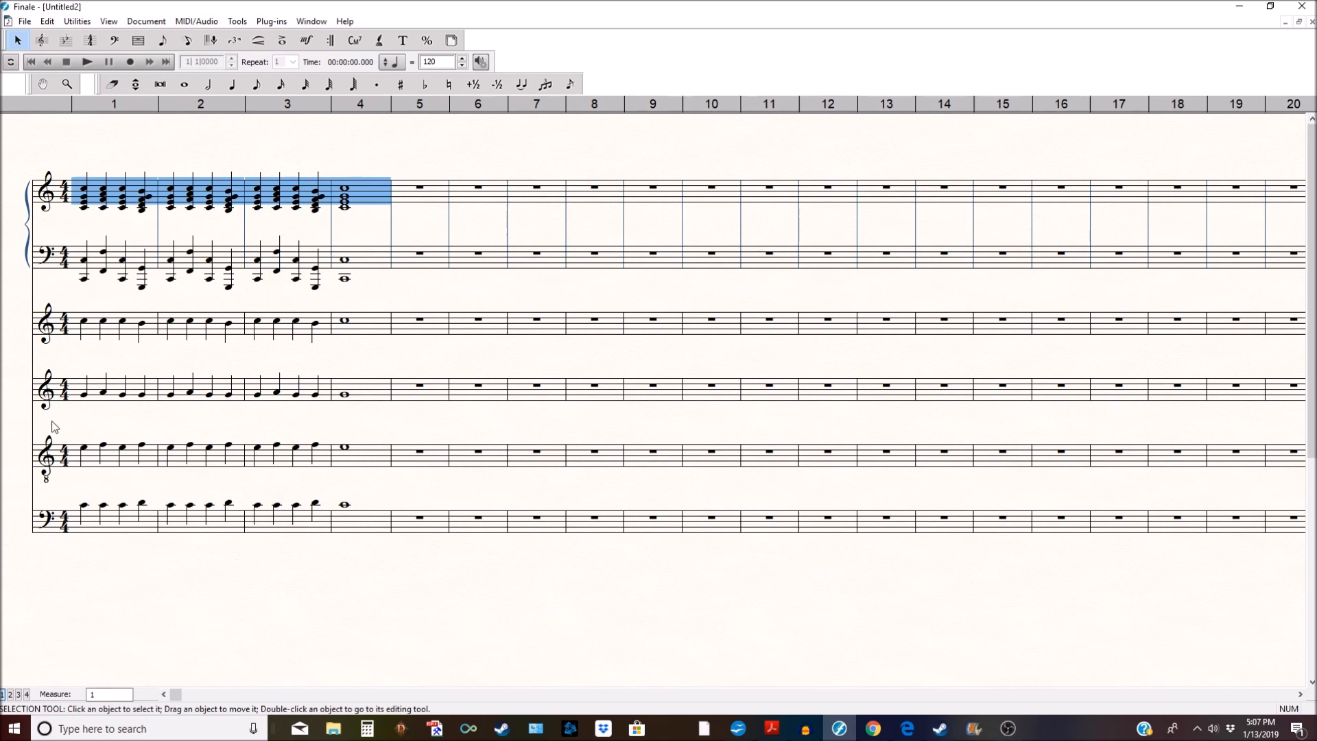
mouse_move(184, 573)
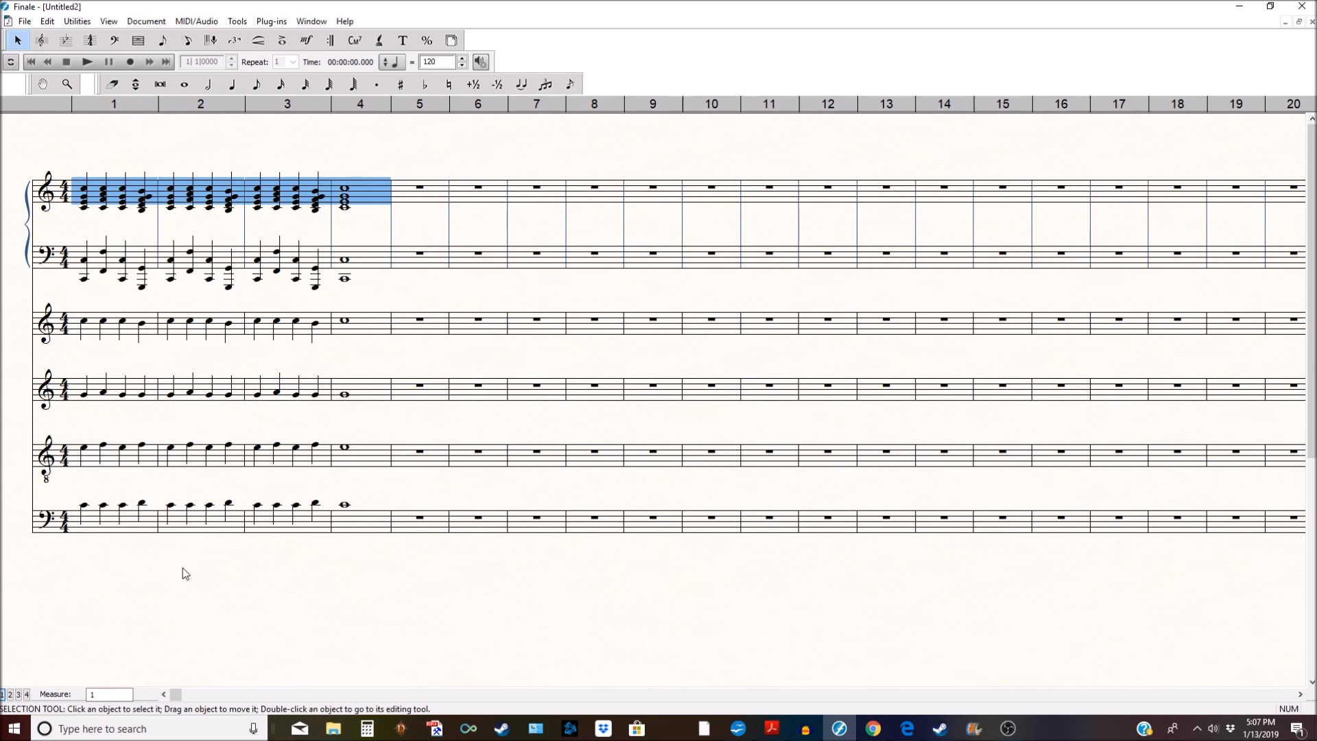